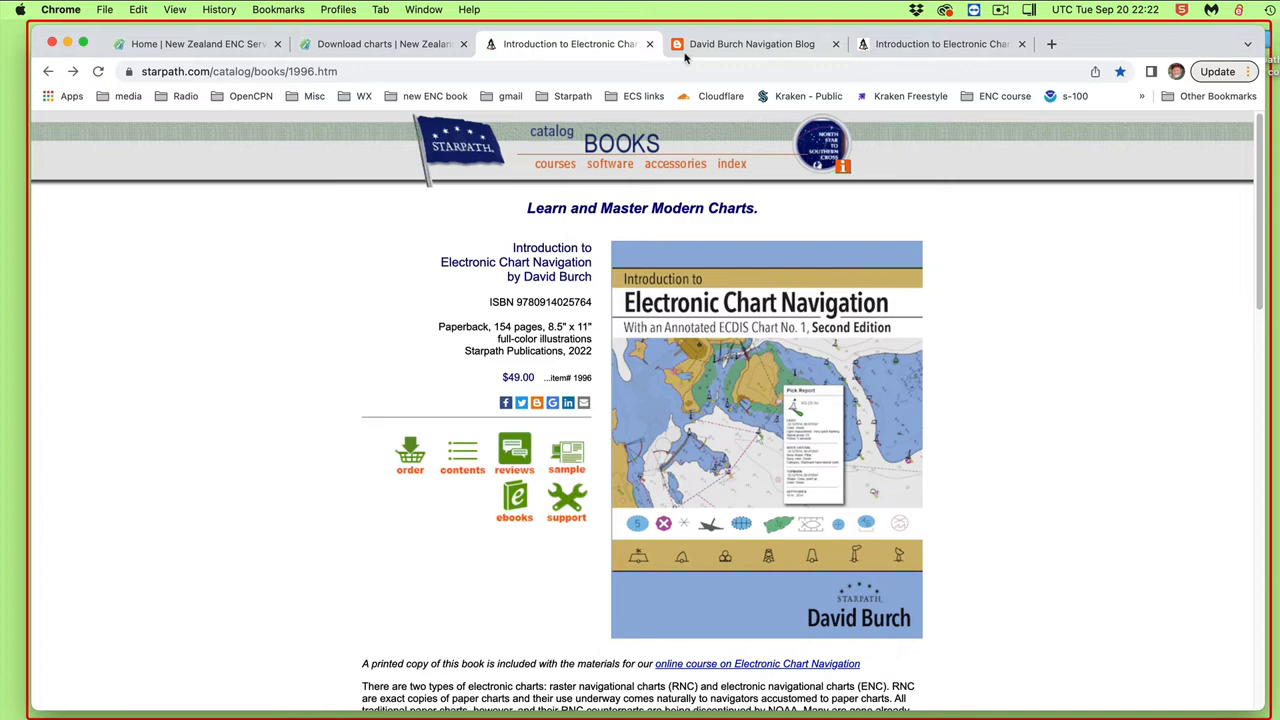
Read through the S-63 Encrypted International Charts blog post and return to its top.
left_click(752, 44)
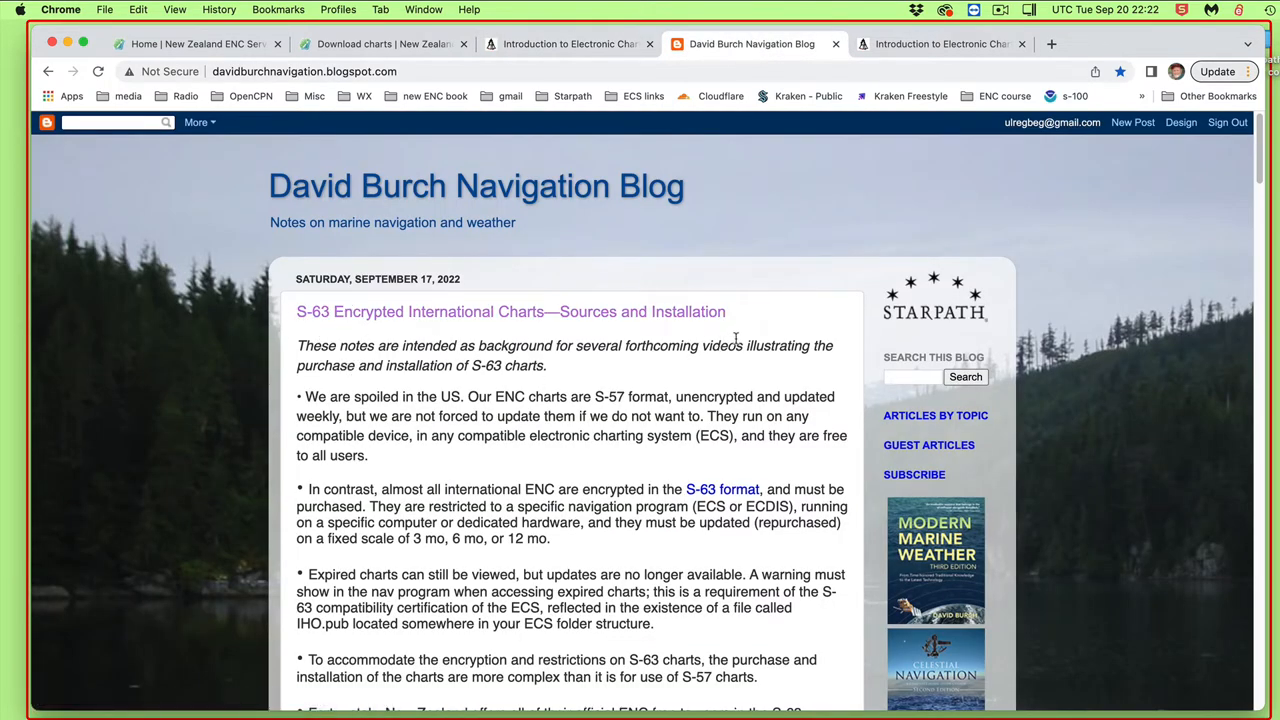
mouse_move(470, 324)
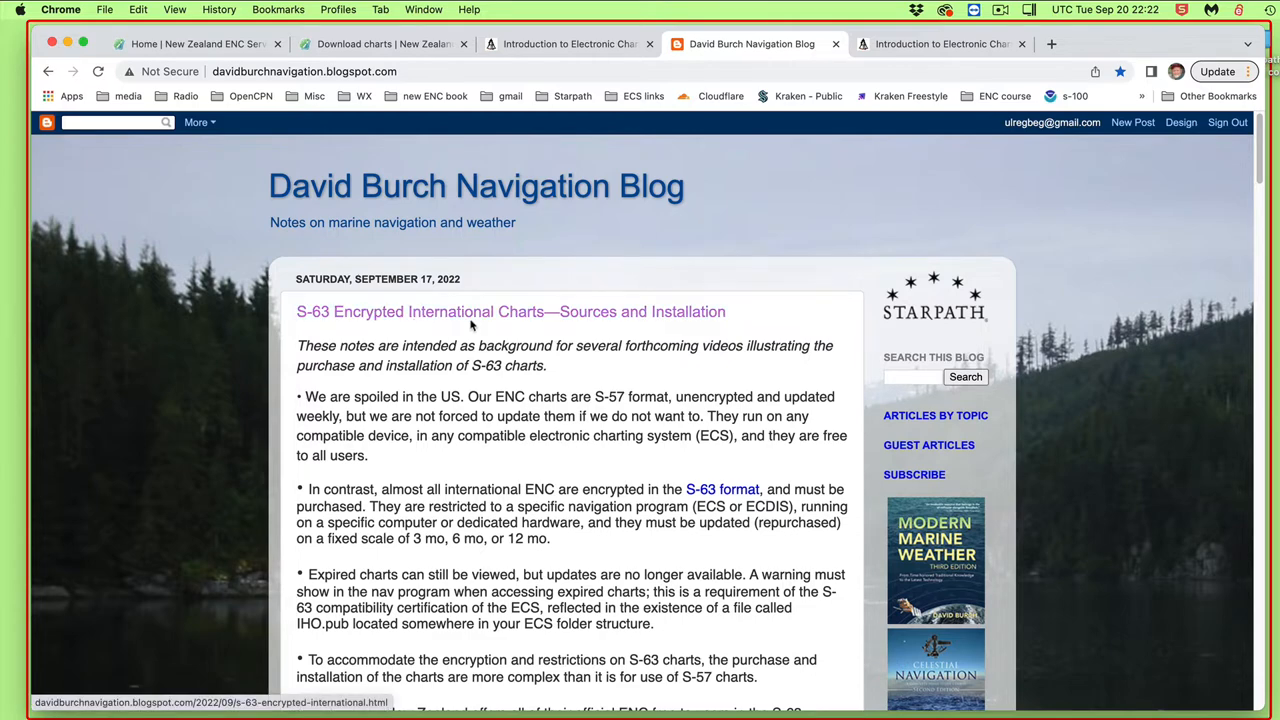
mouse_move(596, 524)
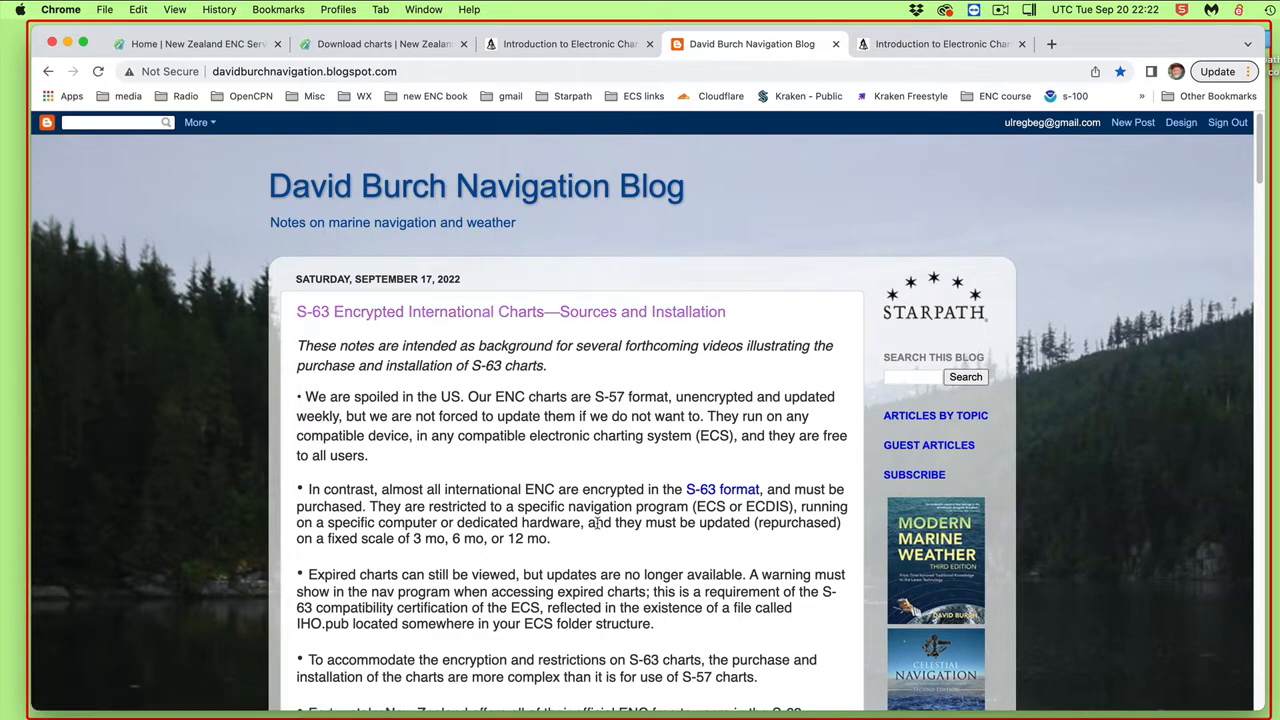
scroll("down", 3)
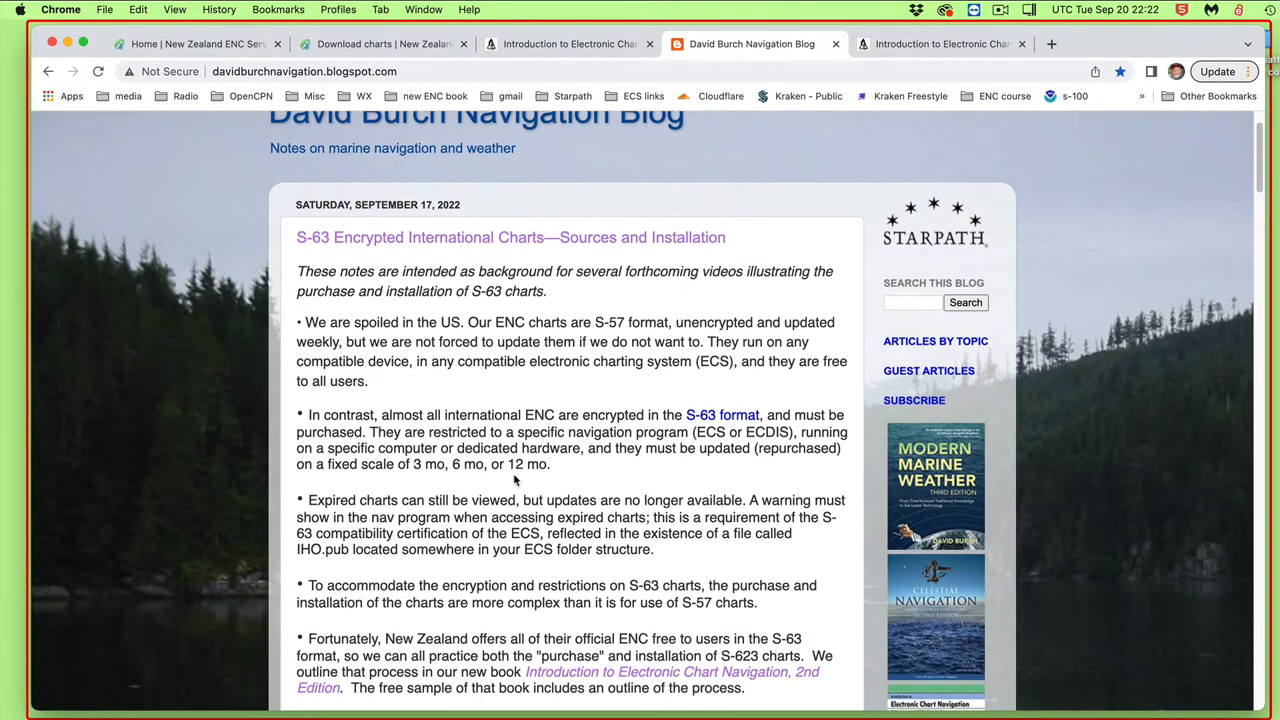
scroll("down", 3)
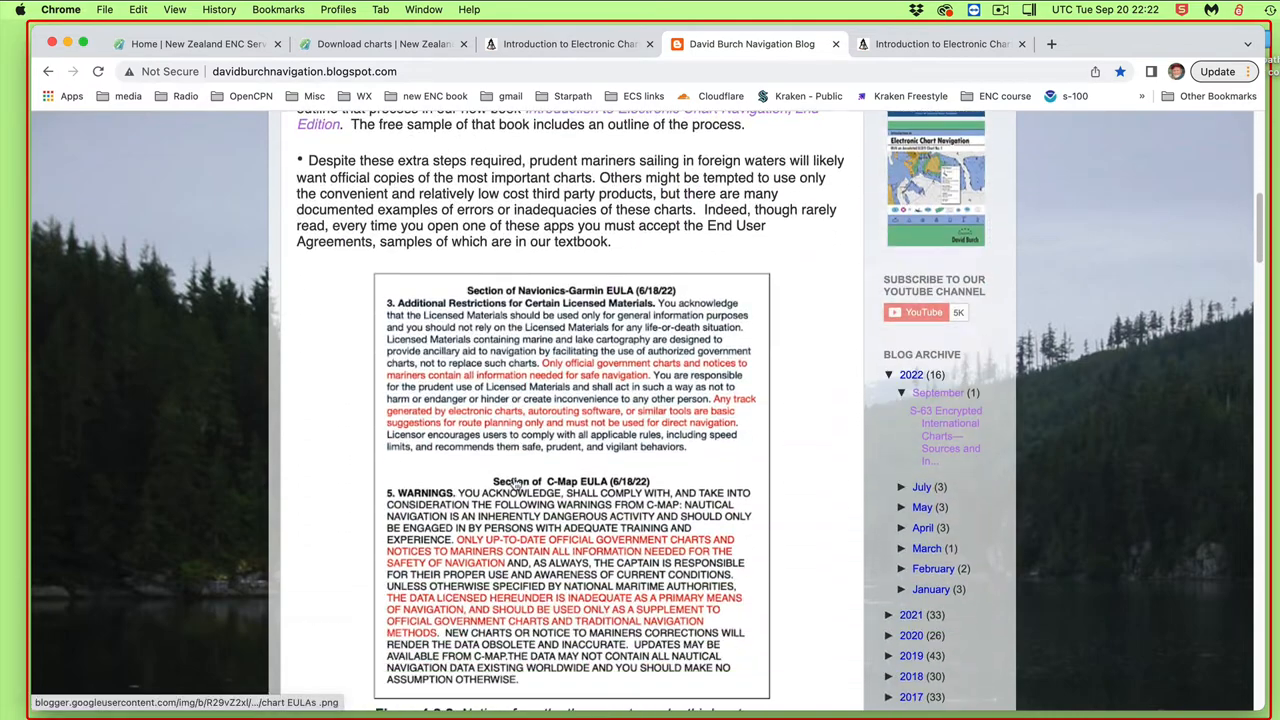
scroll("down", 3)
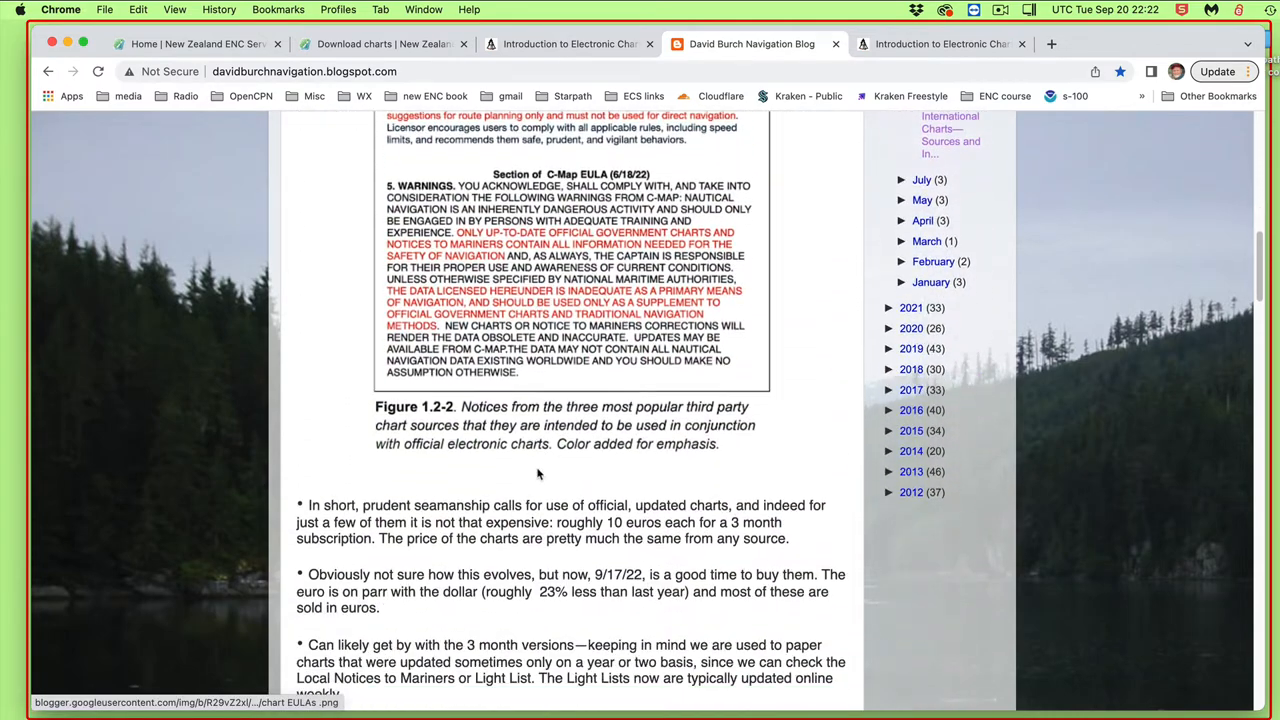
scroll("down", 3)
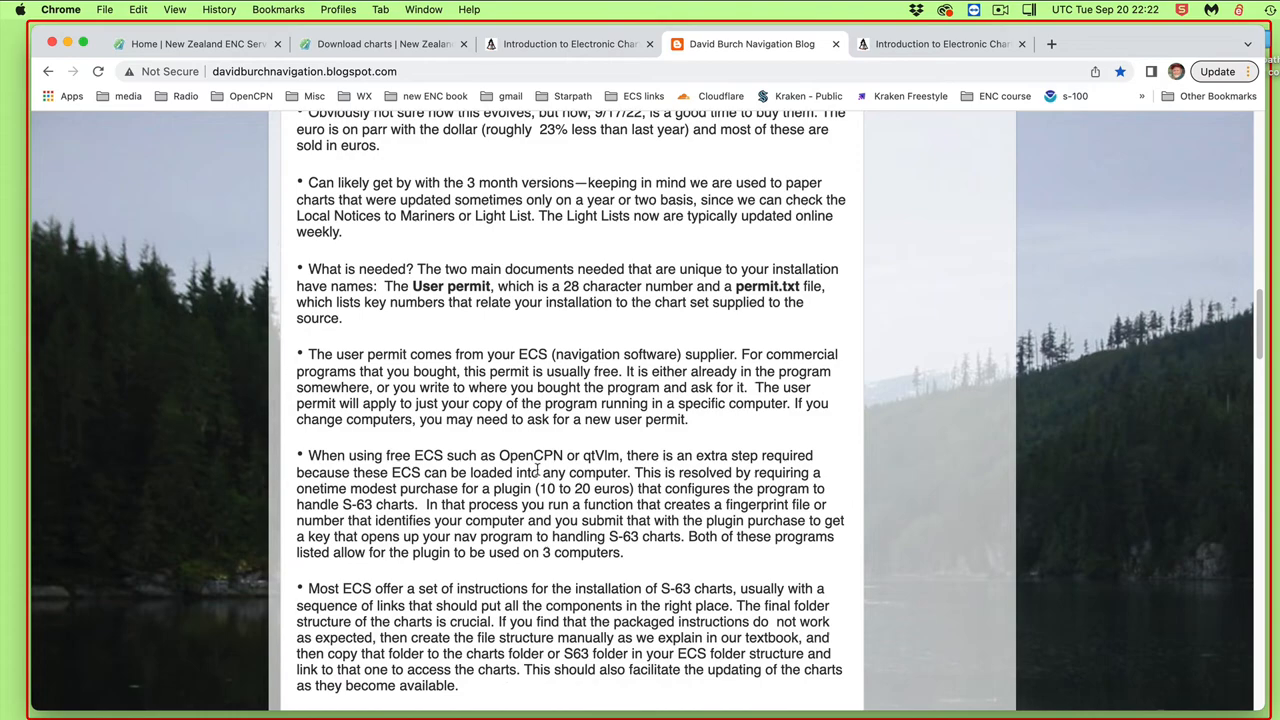
scroll("up", 3)
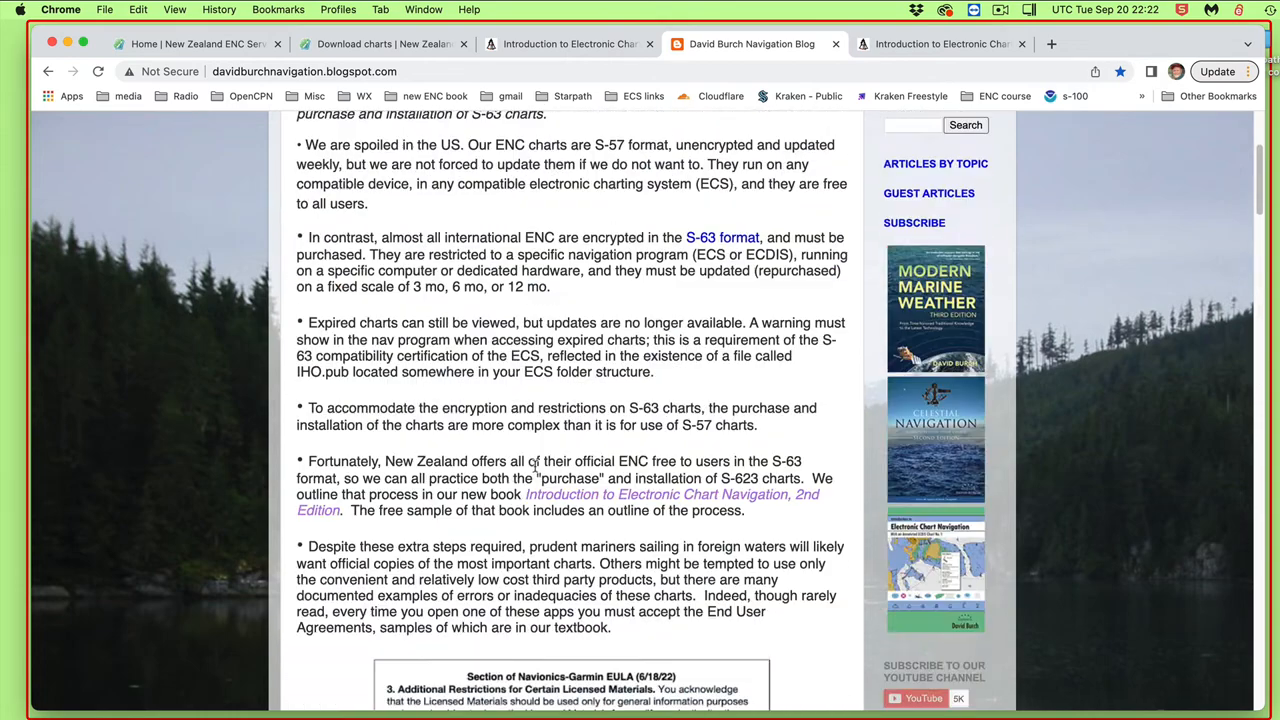
scroll("up", 3)
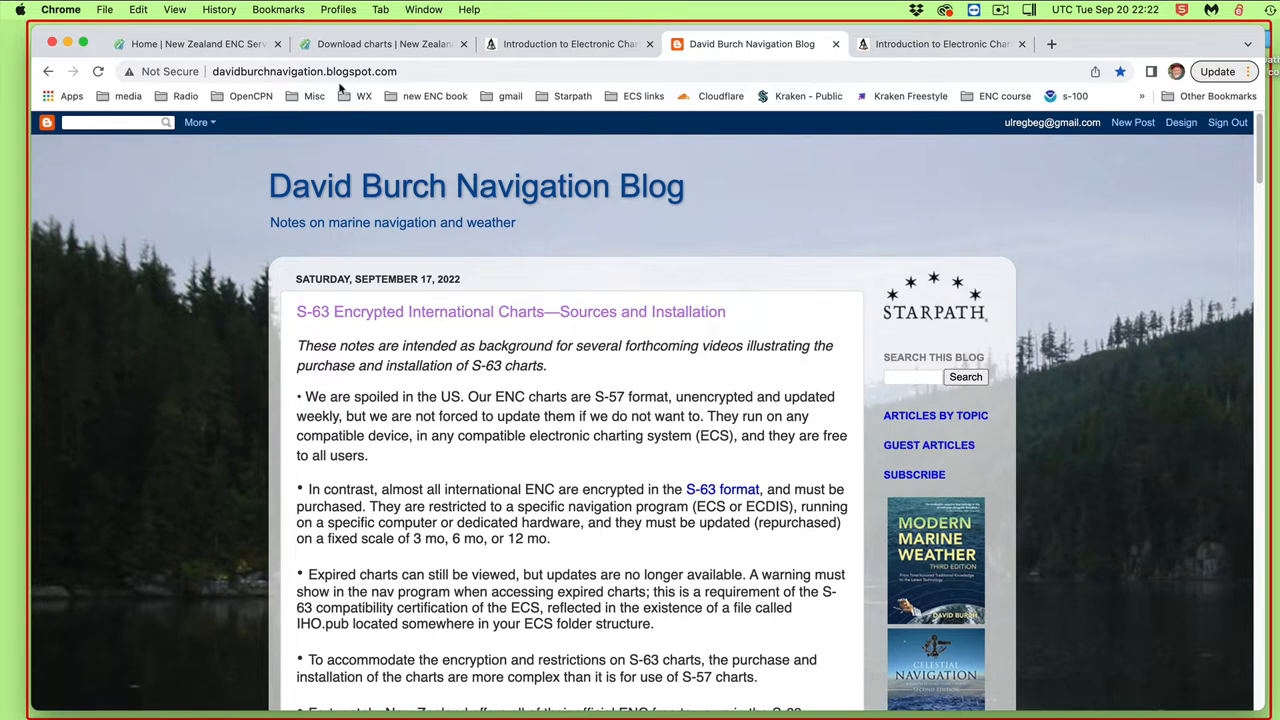
mouse_move(564, 8)
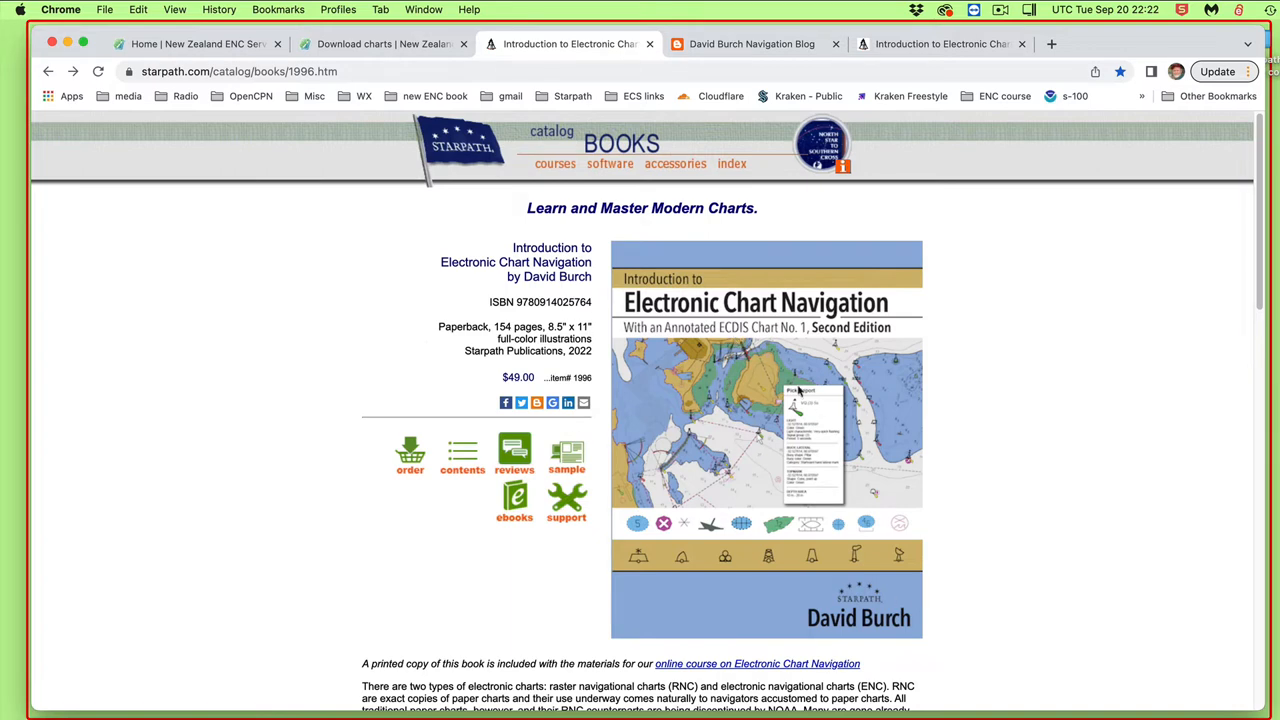
mouse_move(672, 332)
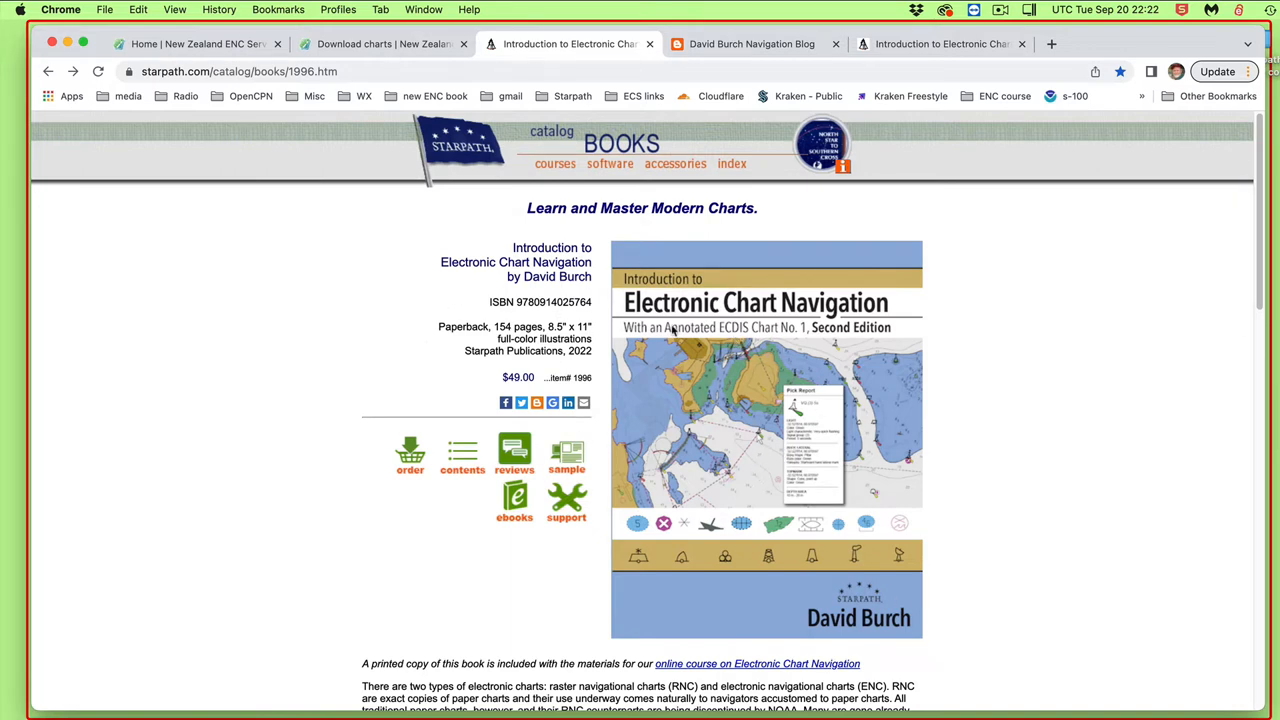
mouse_move(744, 300)
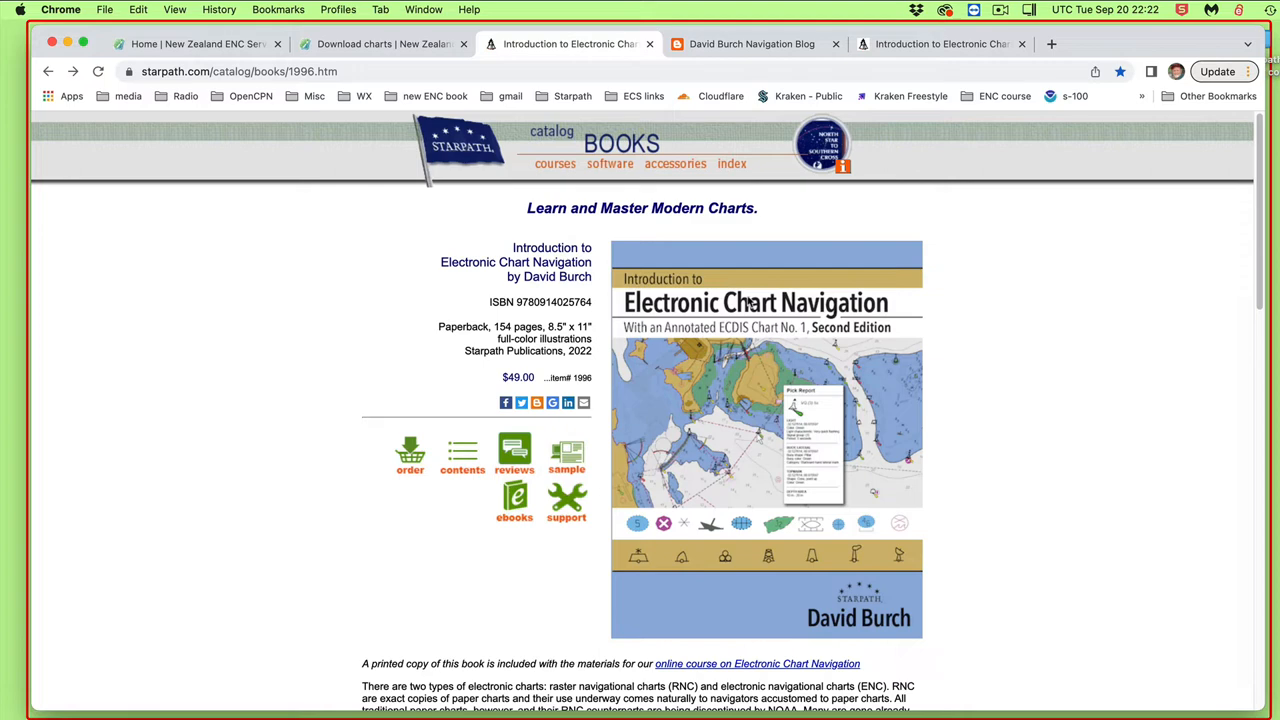
mouse_move(596, 524)
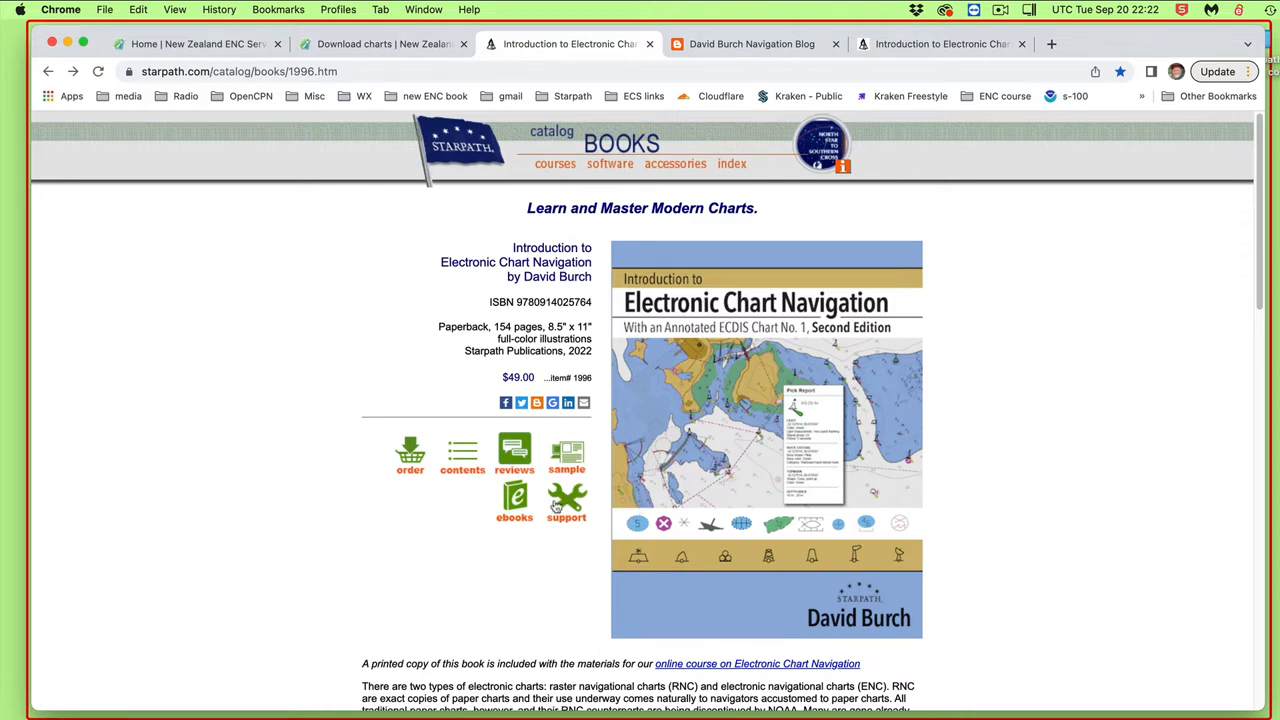
mouse_move(566, 500)
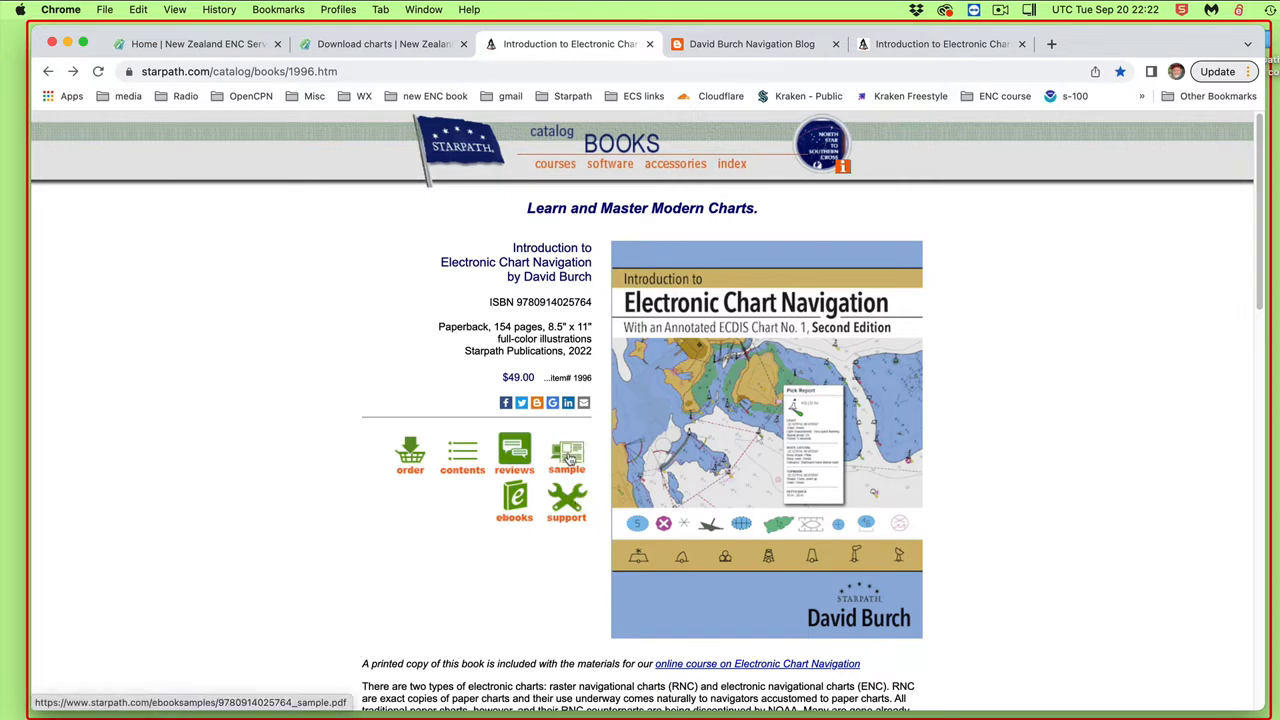
mouse_move(412, 280)
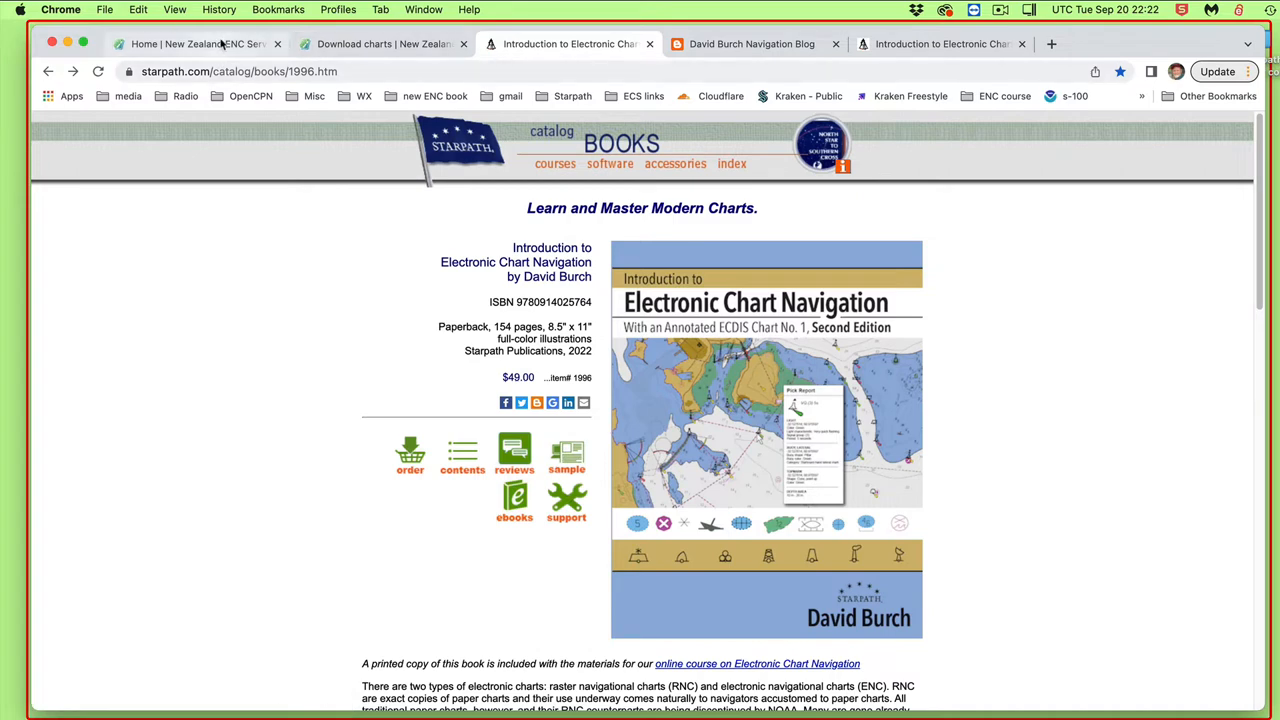
Show the Starpath catalog page for Introduction to Electronic Chart Navigation.
left_click(190, 44)
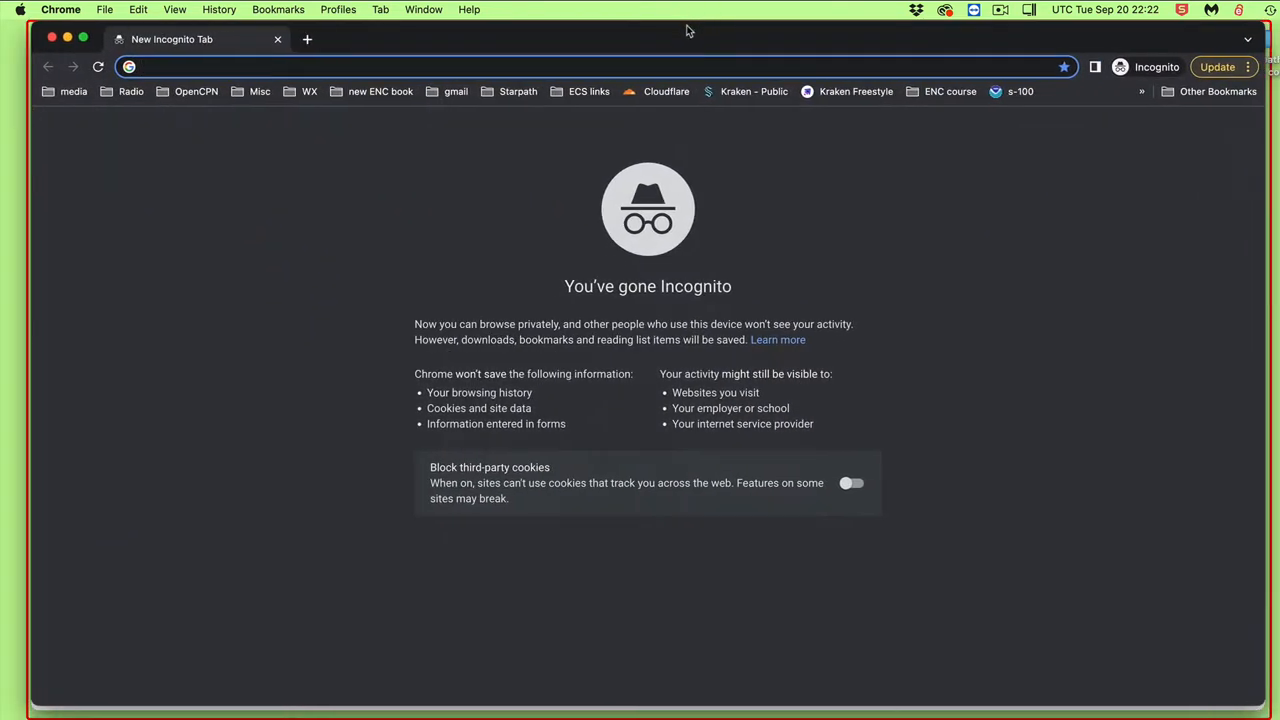
mouse_move(252, 98)
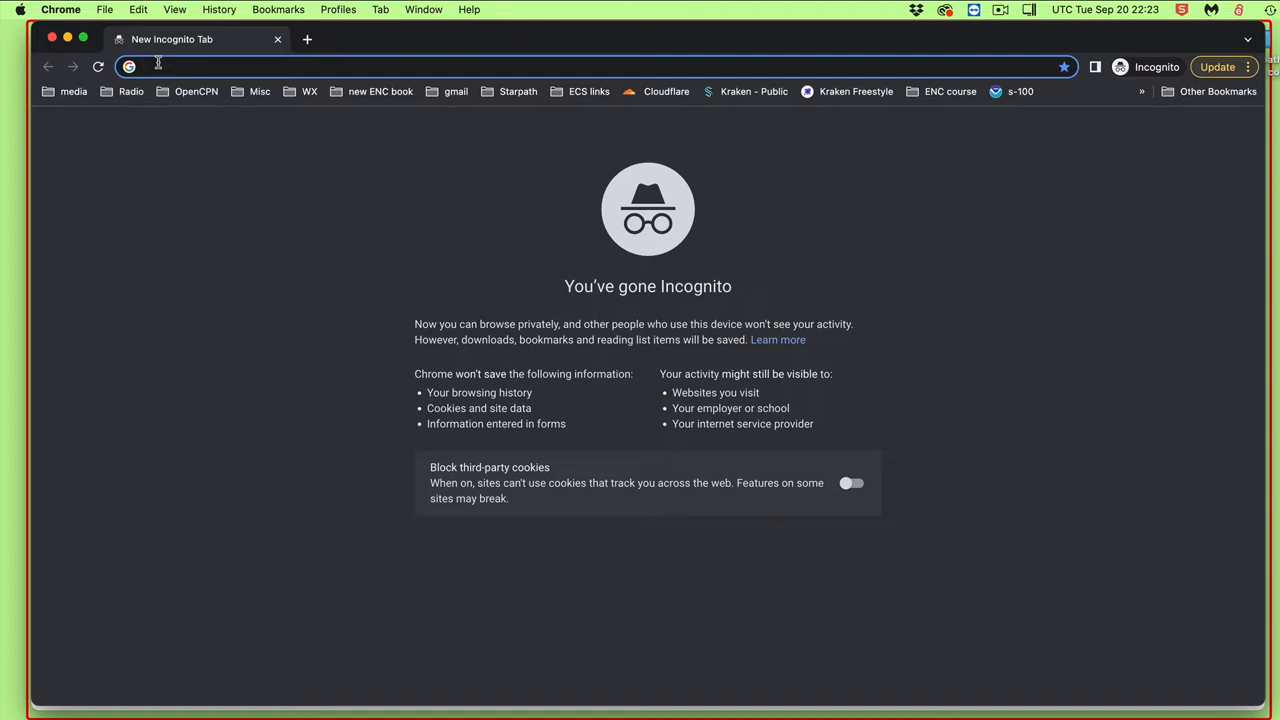
Search the web for 'NZ enc' in the incognito window.
type("NZ enc")
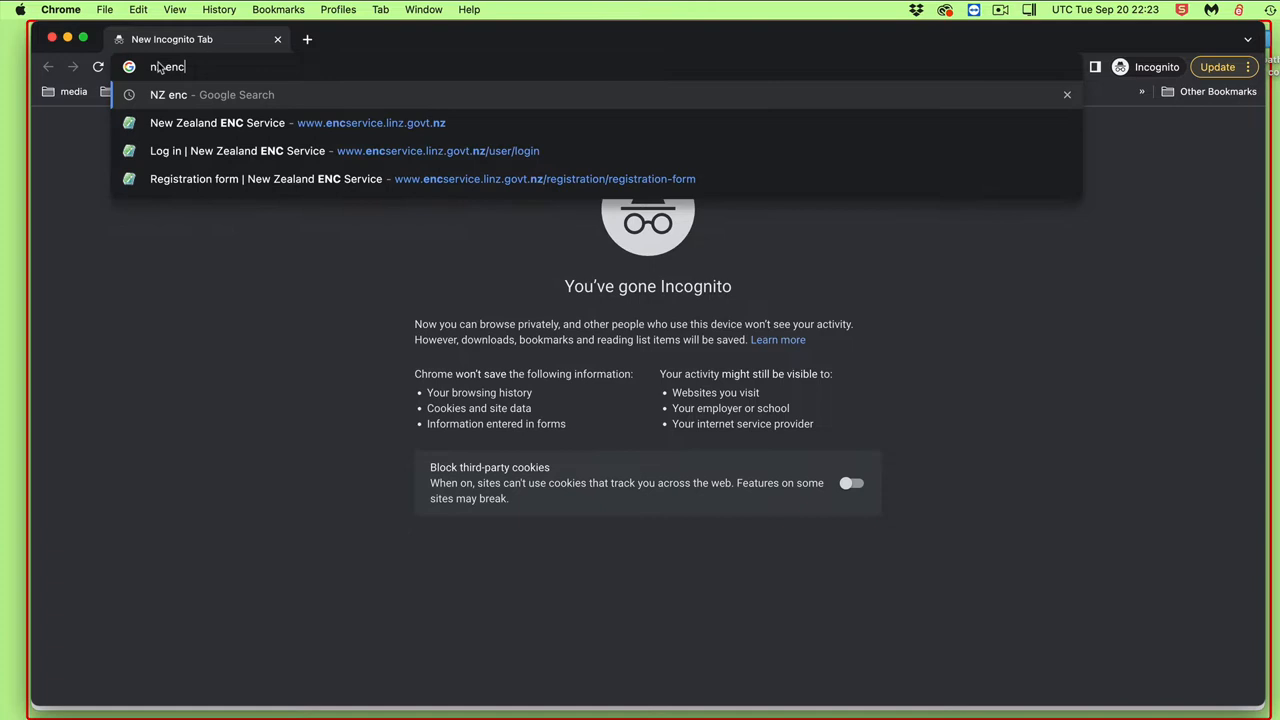
key("Return")
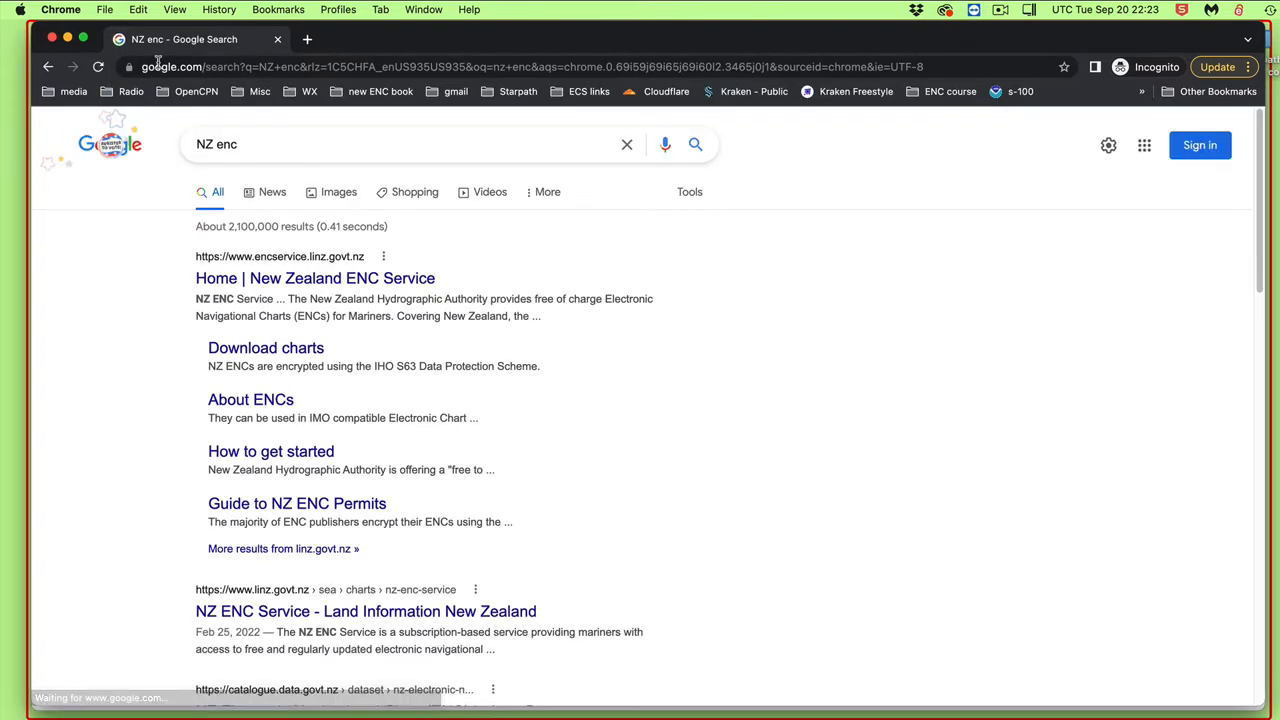
mouse_move(316, 278)
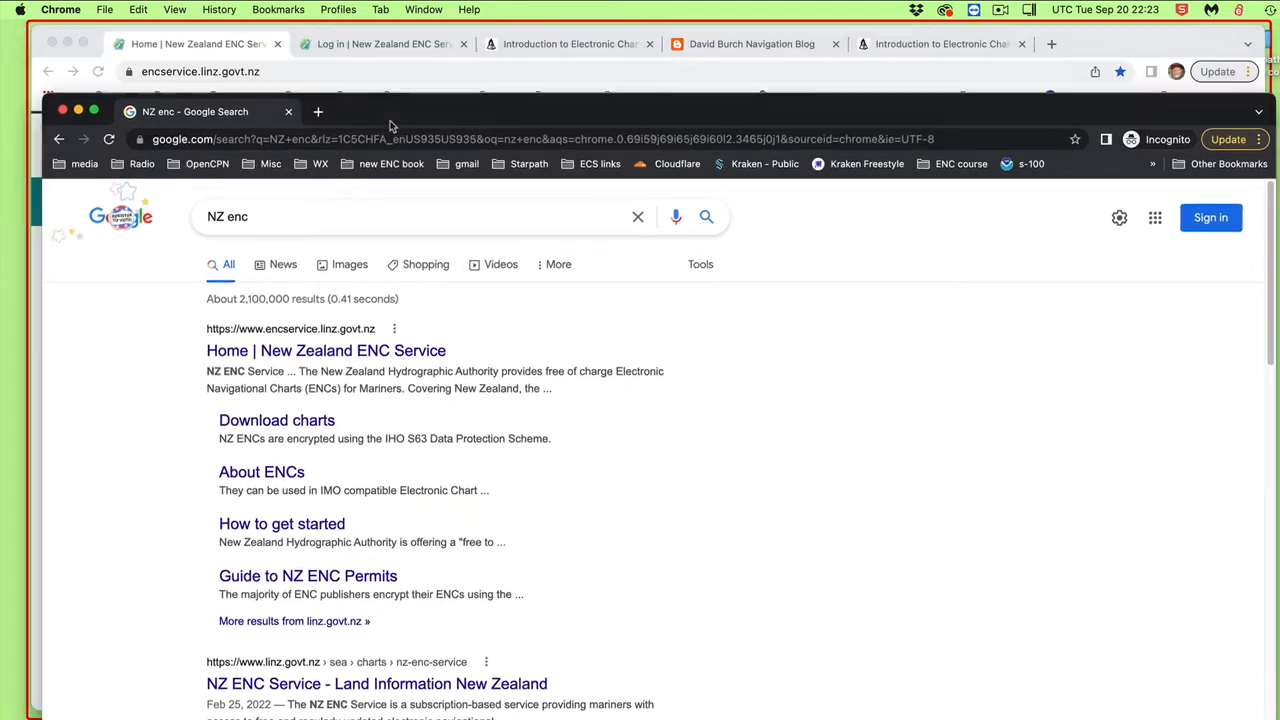
Bring up the New Zealand ENC Service home page and glance at its footer.
left_click(326, 350)
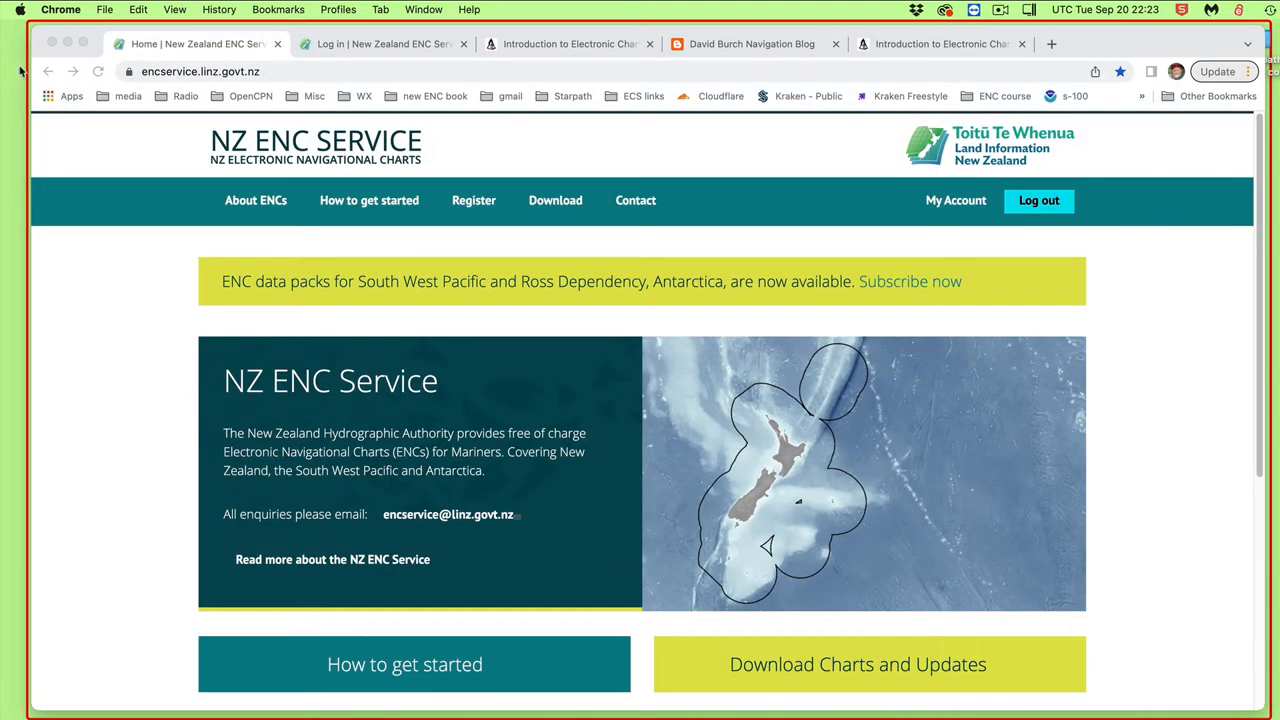
mouse_move(364, 312)
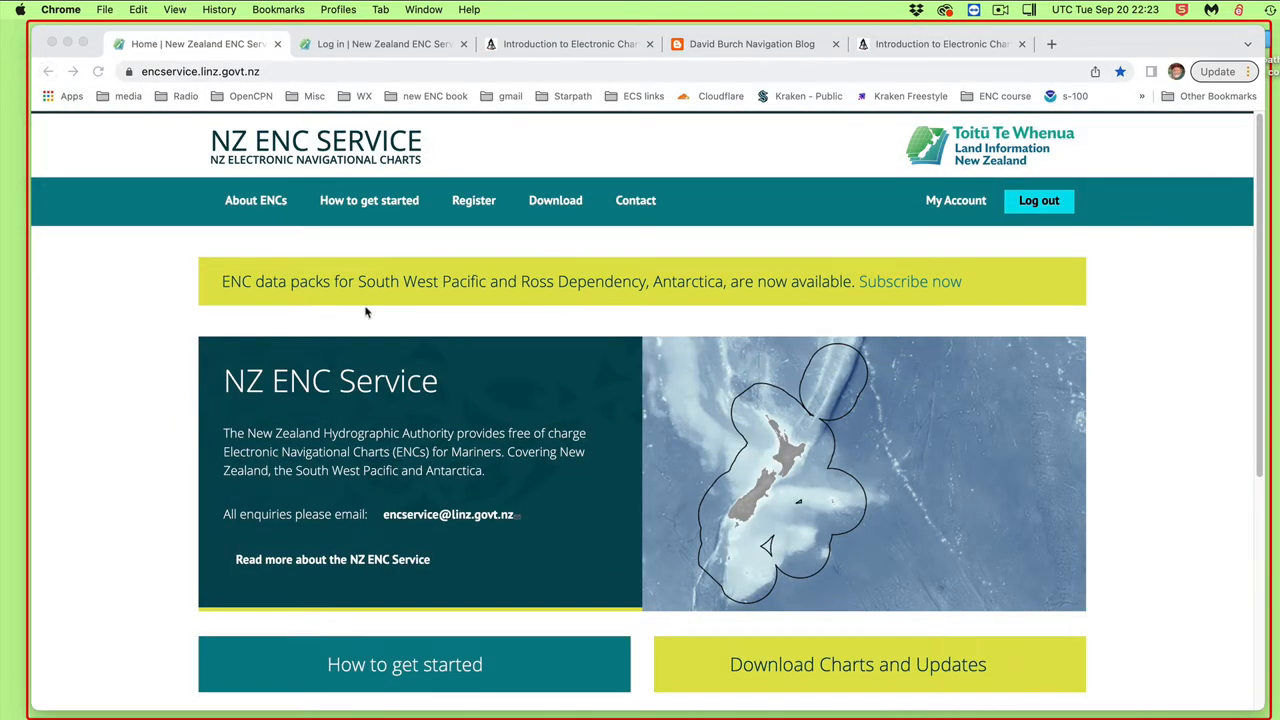
mouse_move(670, 384)
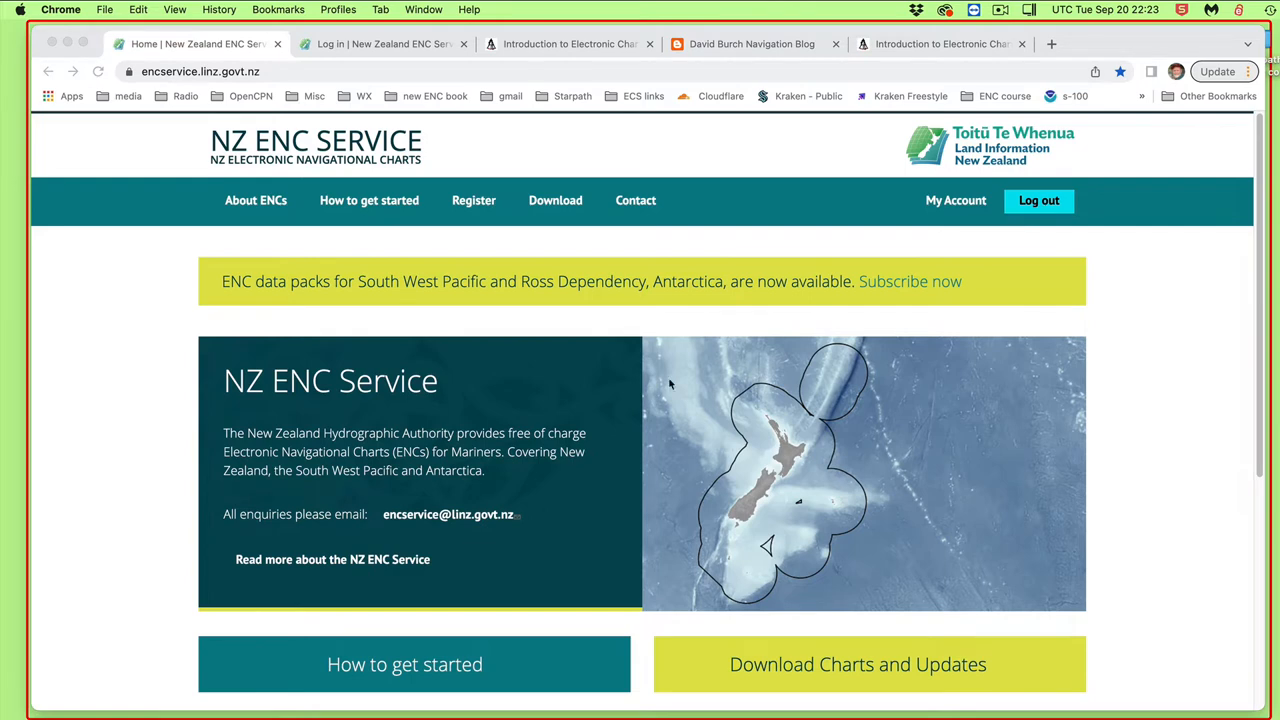
mouse_move(568, 408)
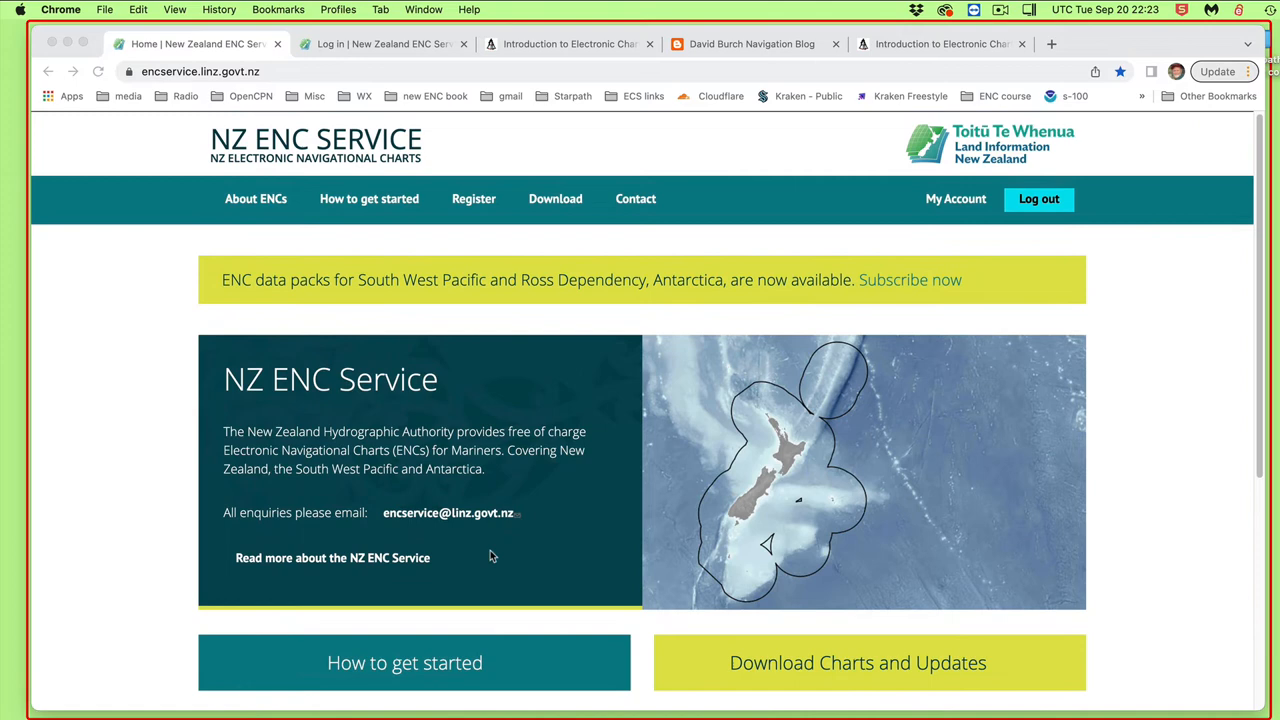
scroll("down", 3)
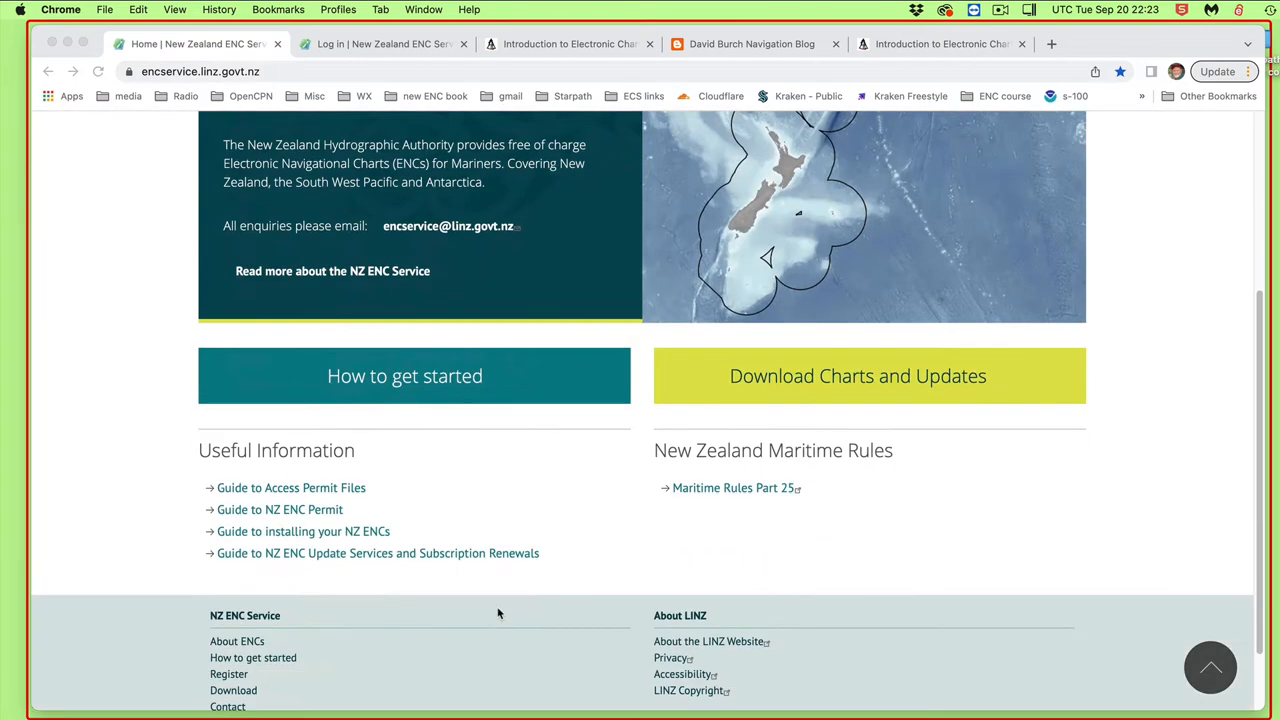
scroll("up", 3)
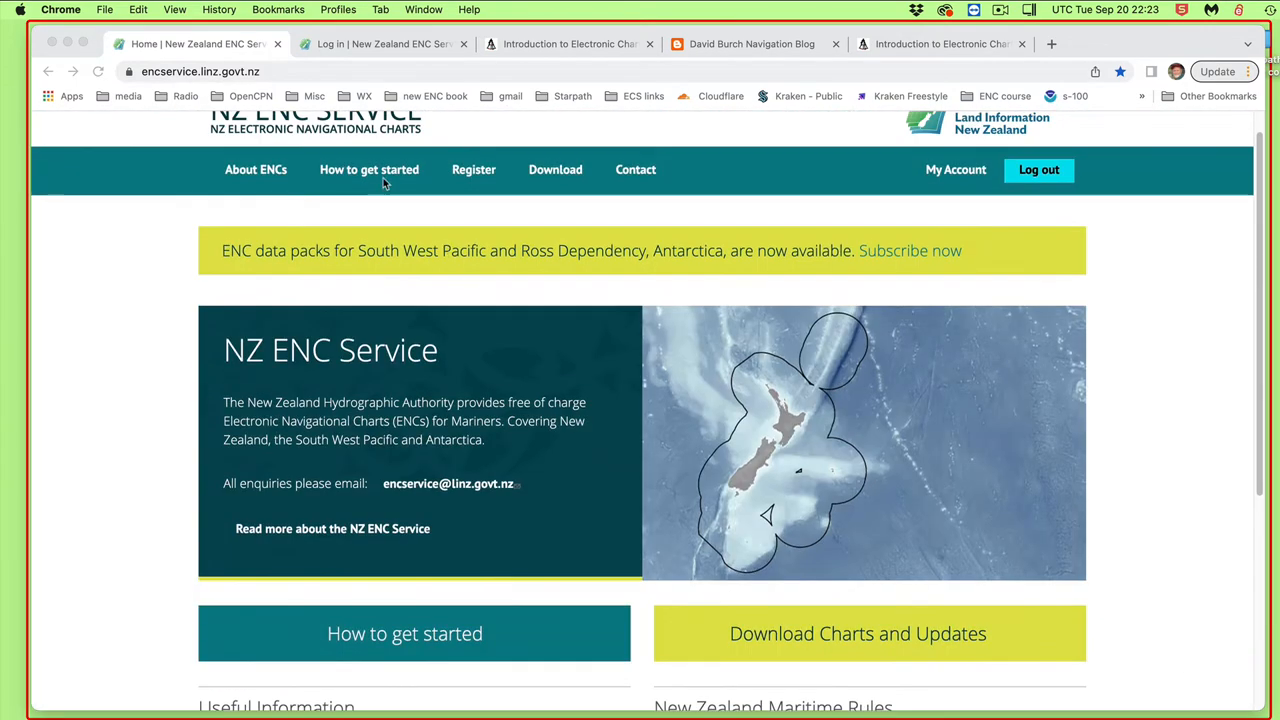
mouse_move(472, 168)
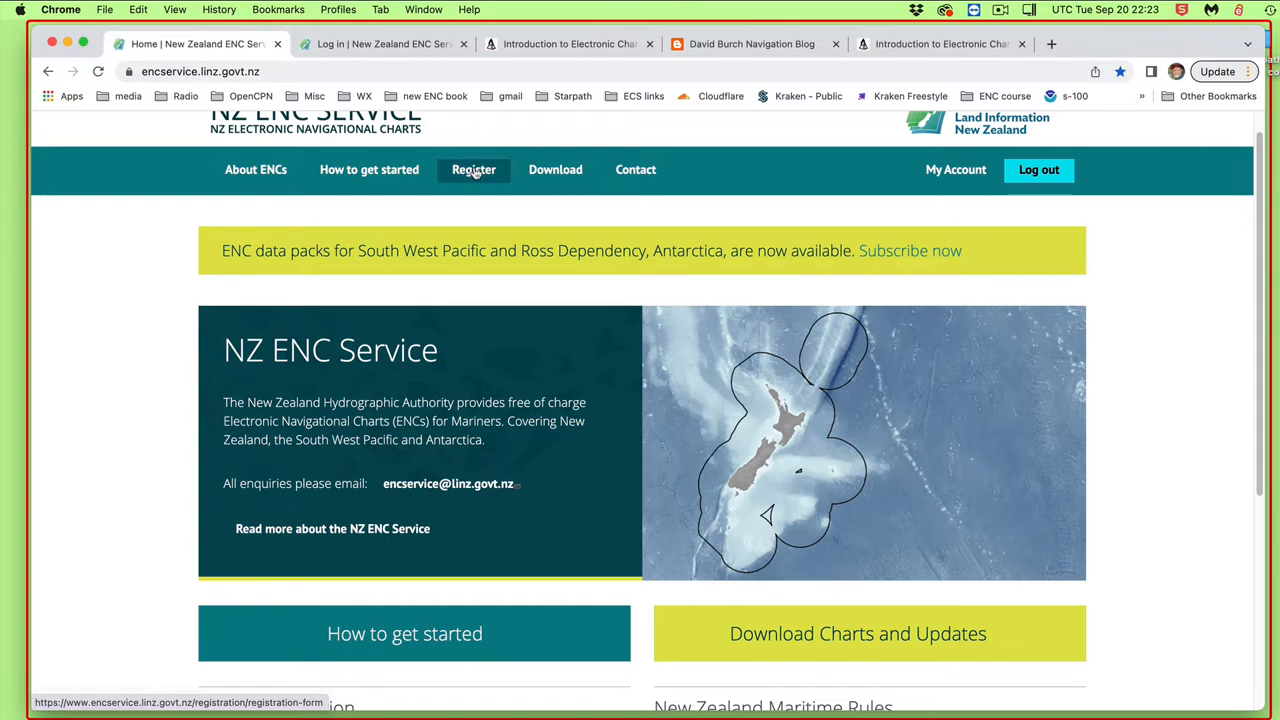
Bring up the Registration form and scroll its customer and system details down to the S63 User Permit field.
left_click(472, 168)
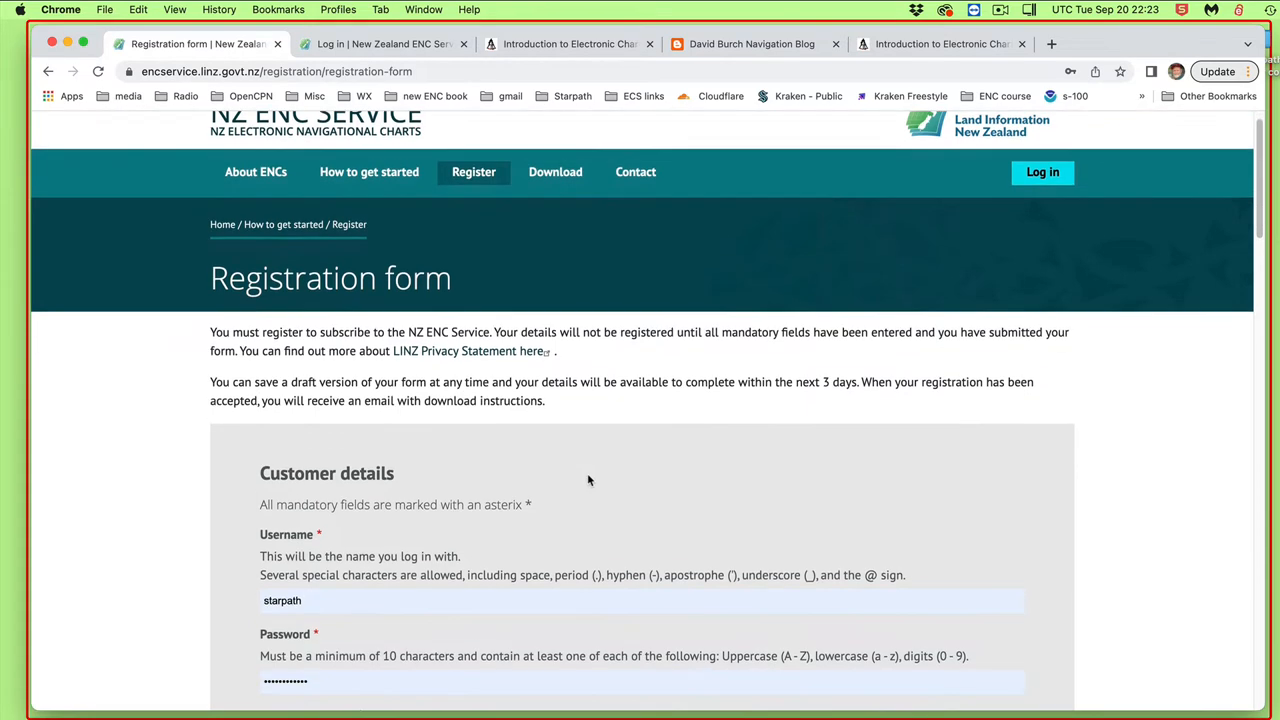
scroll("up", 3)
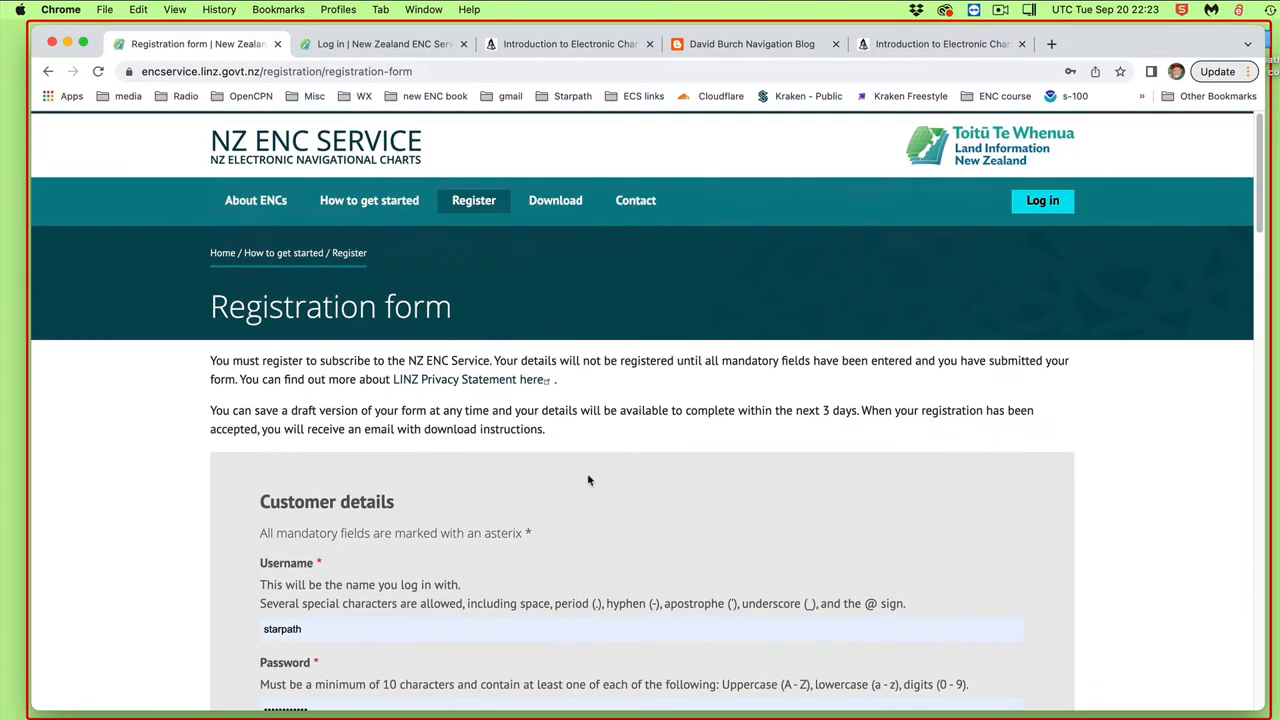
mouse_move(474, 200)
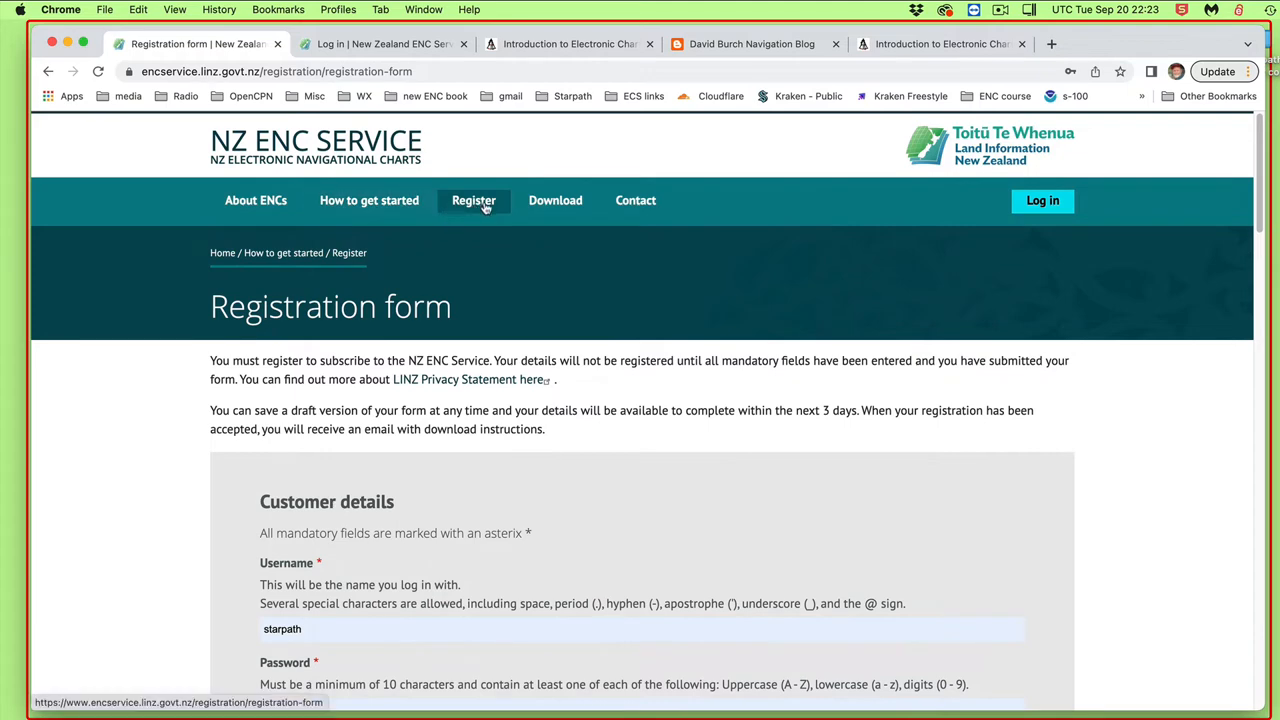
scroll("down", 3)
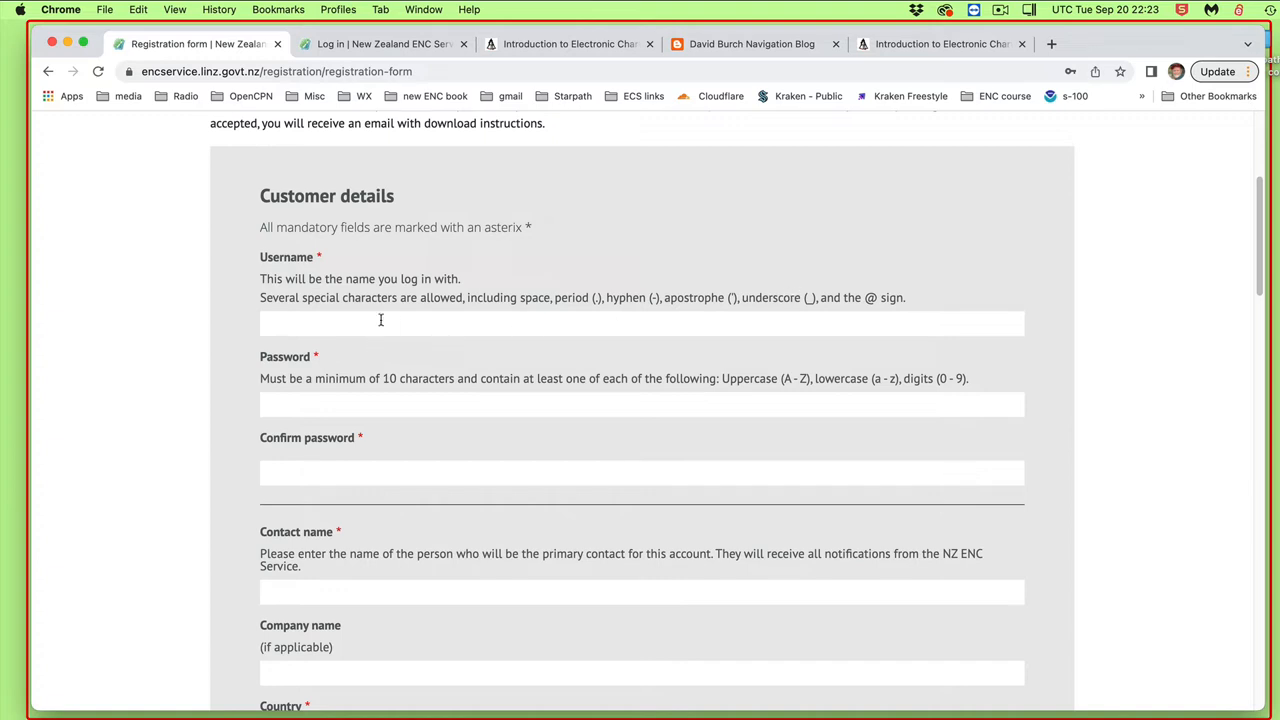
scroll("down", 3)
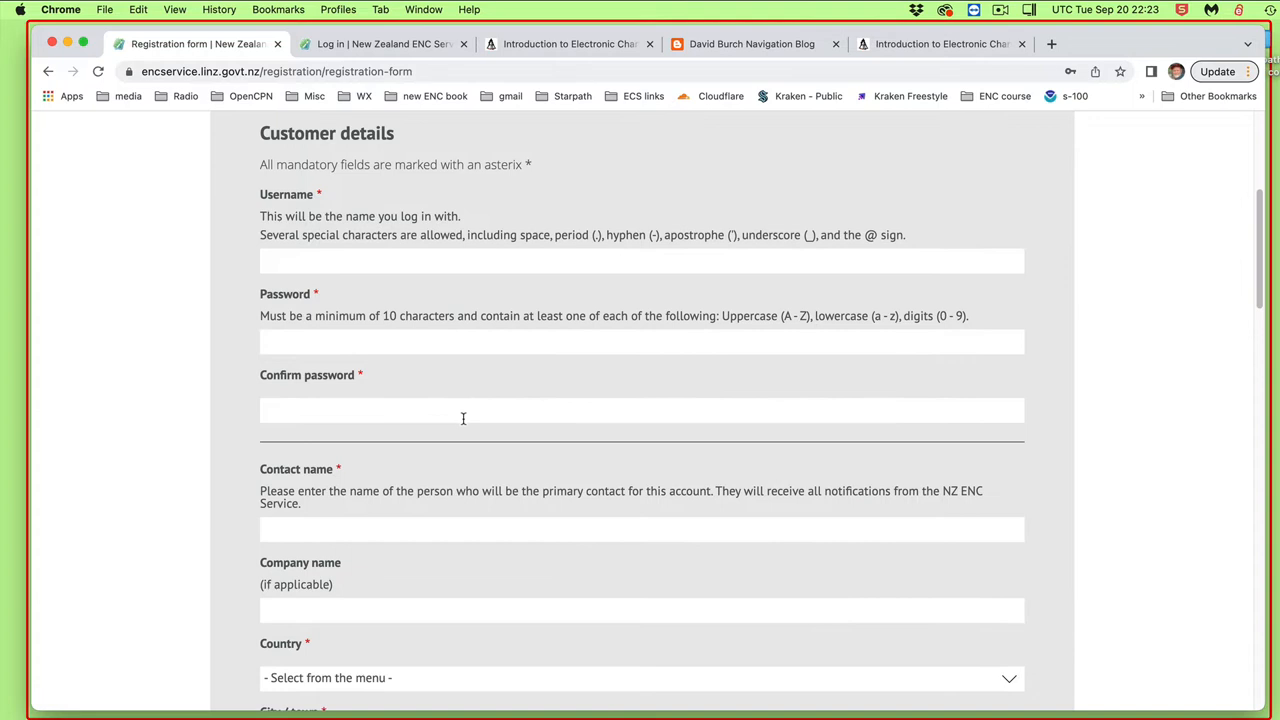
scroll("down", 3)
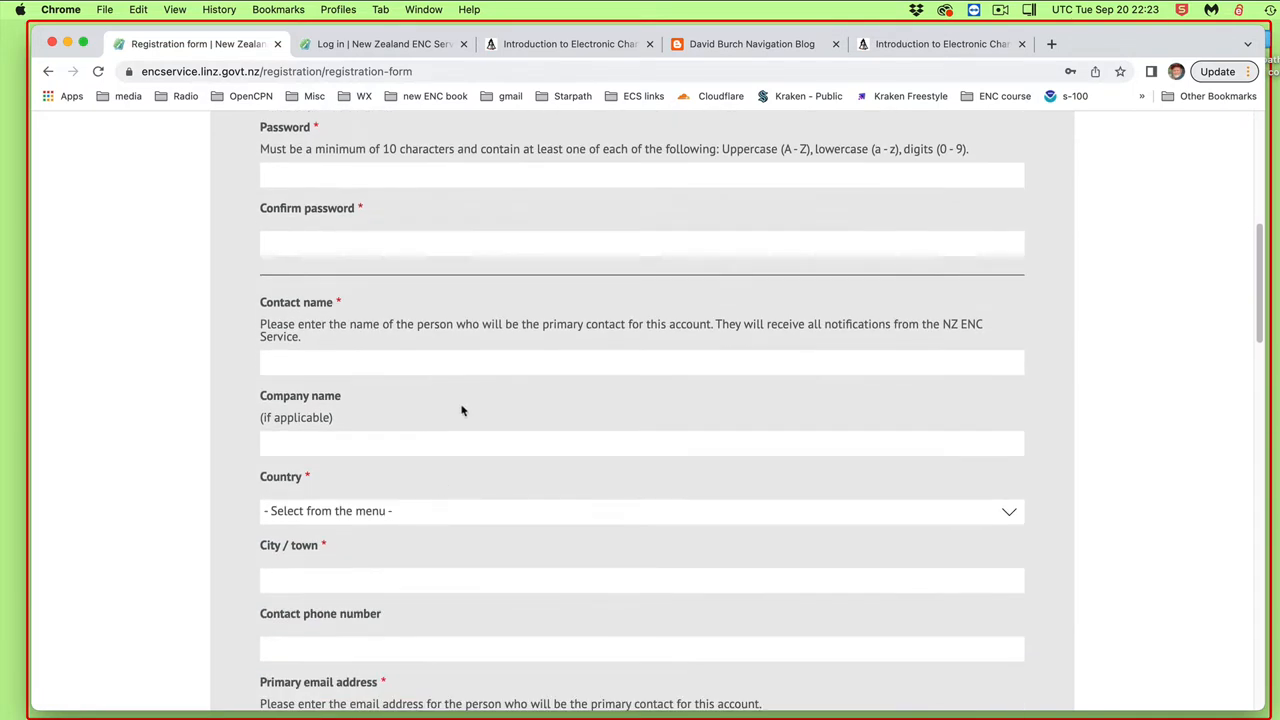
scroll("down", 3)
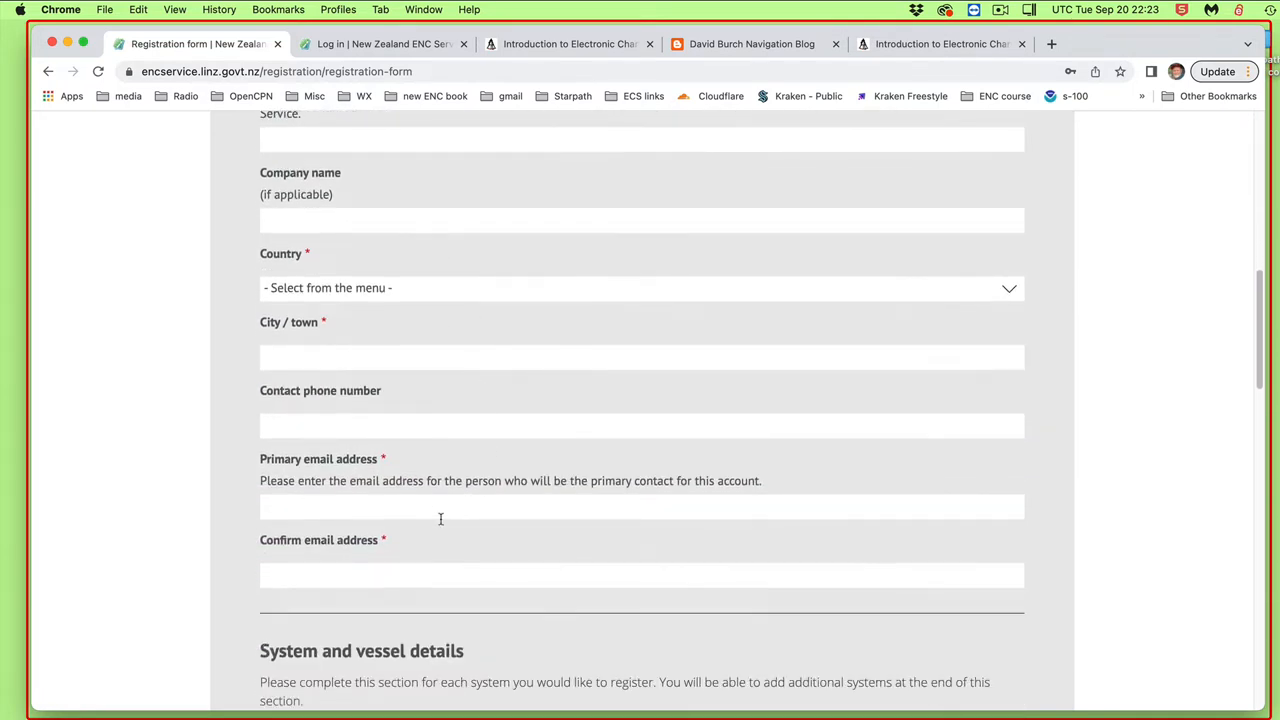
scroll("down", 3)
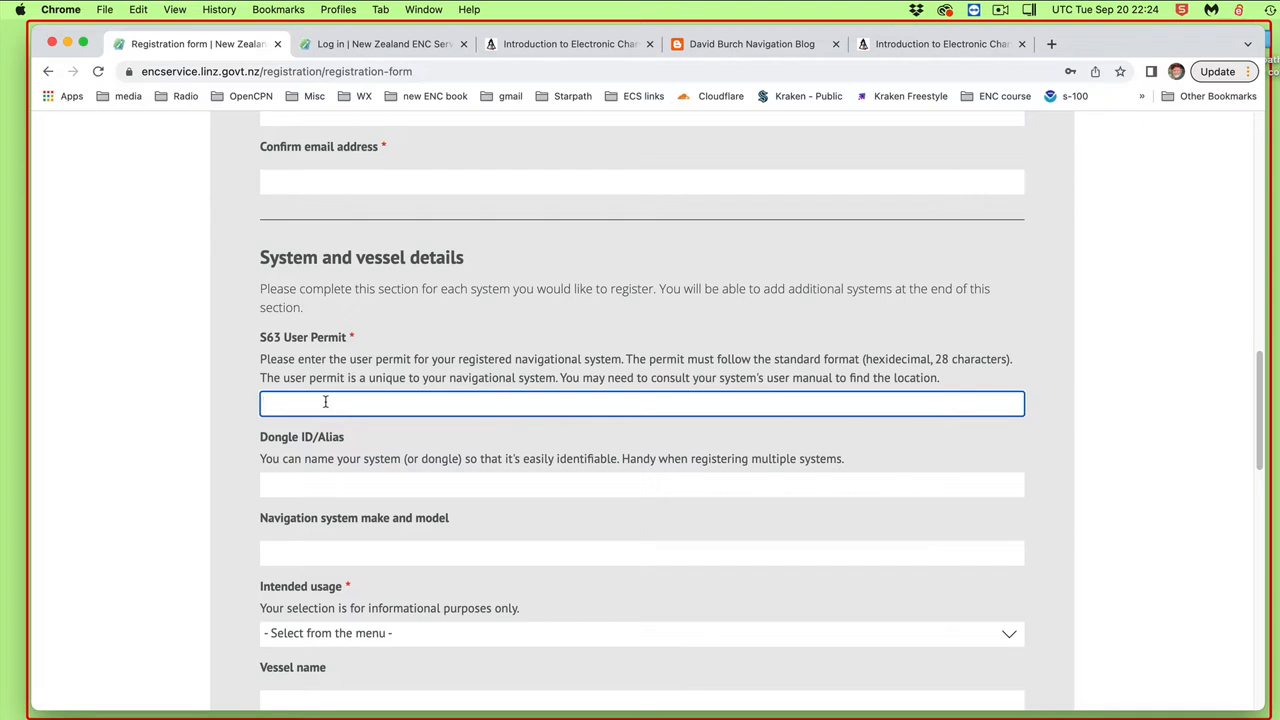
mouse_move(356, 400)
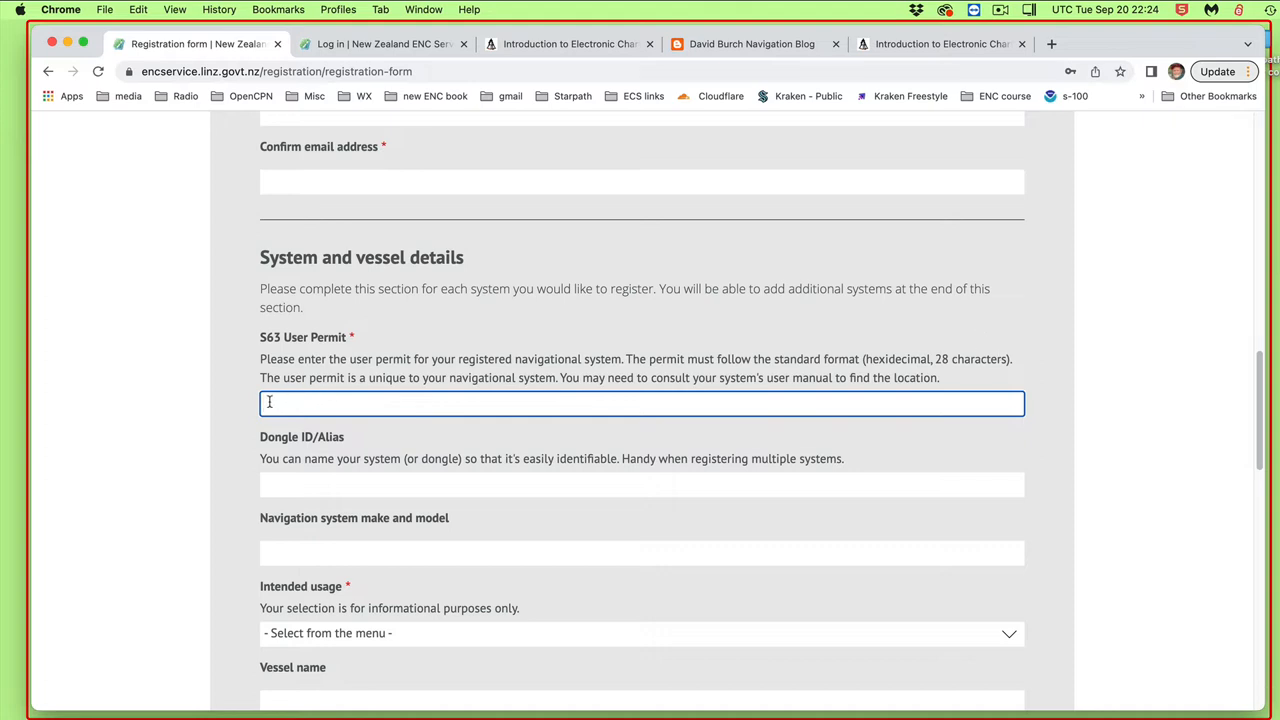
mouse_move(512, 410)
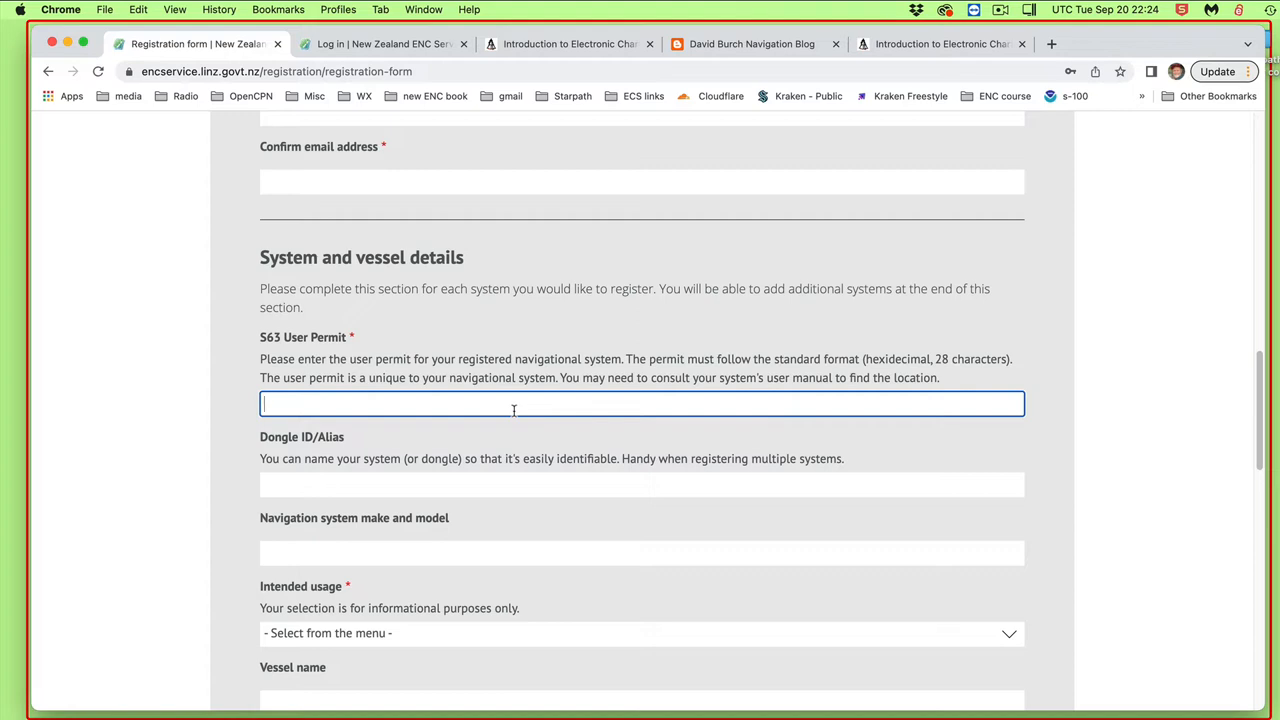
scroll("down", 3)
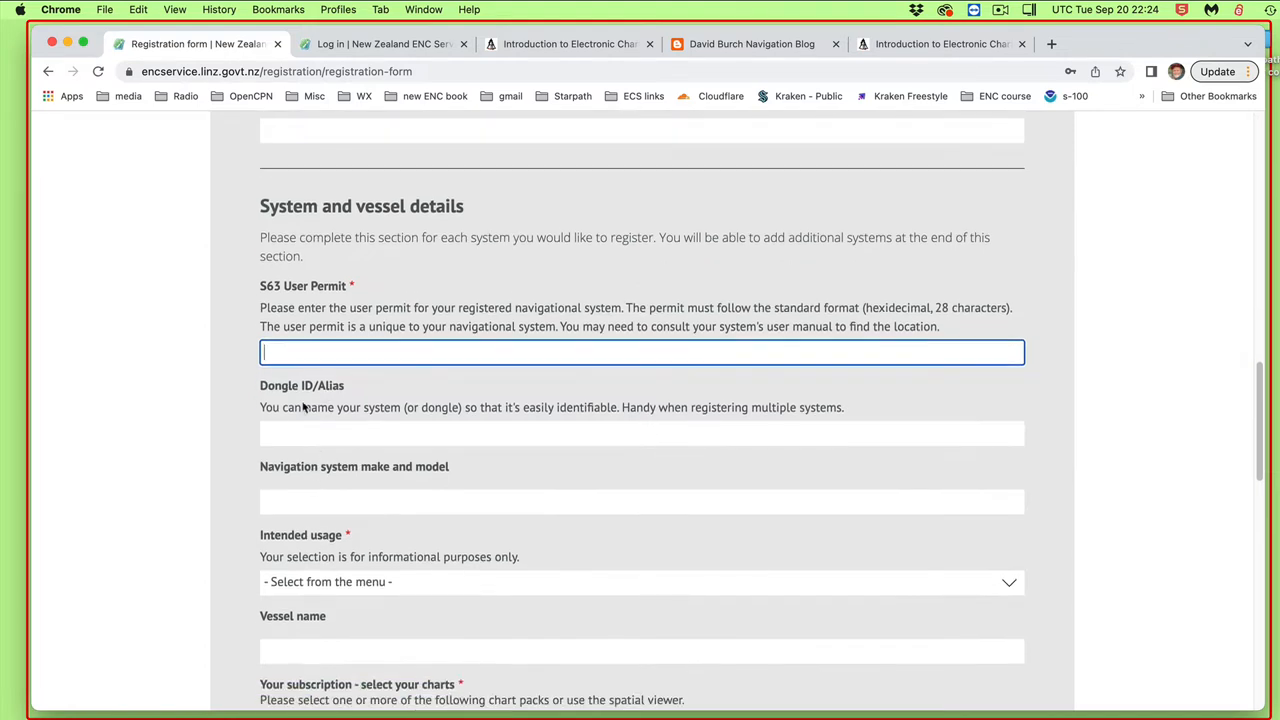
scroll("down", 3)
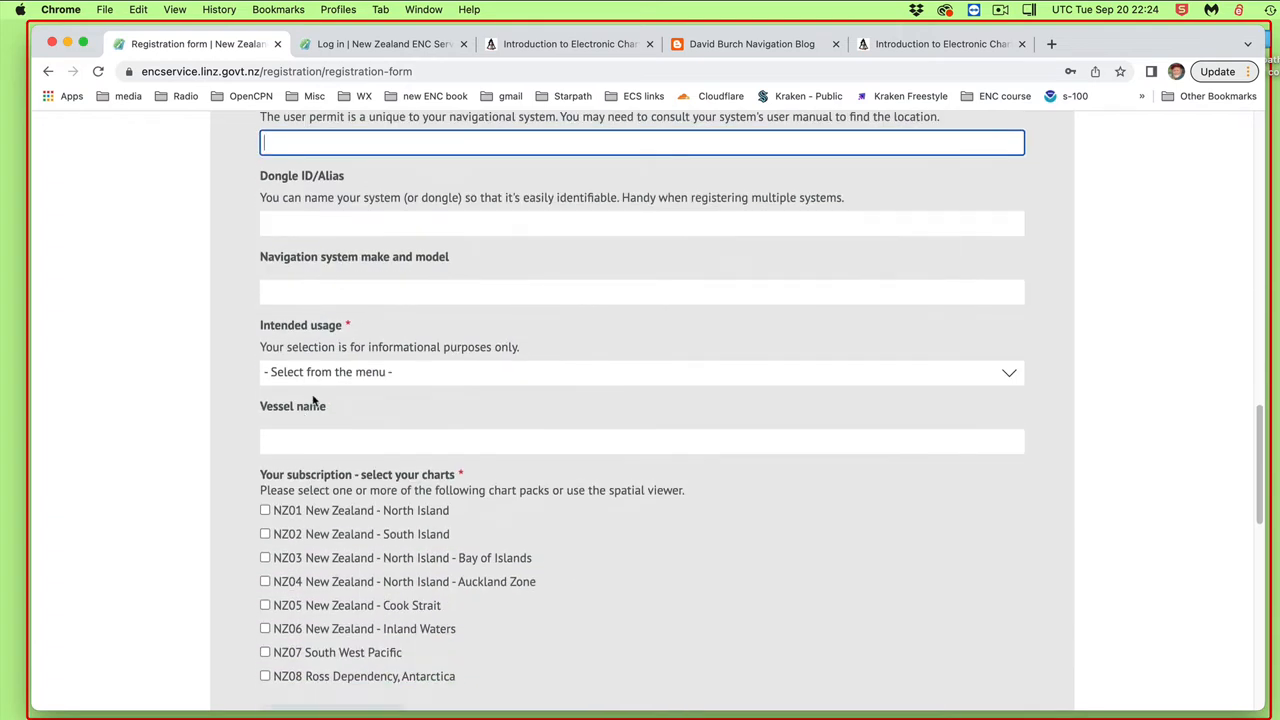
scroll("up", 3)
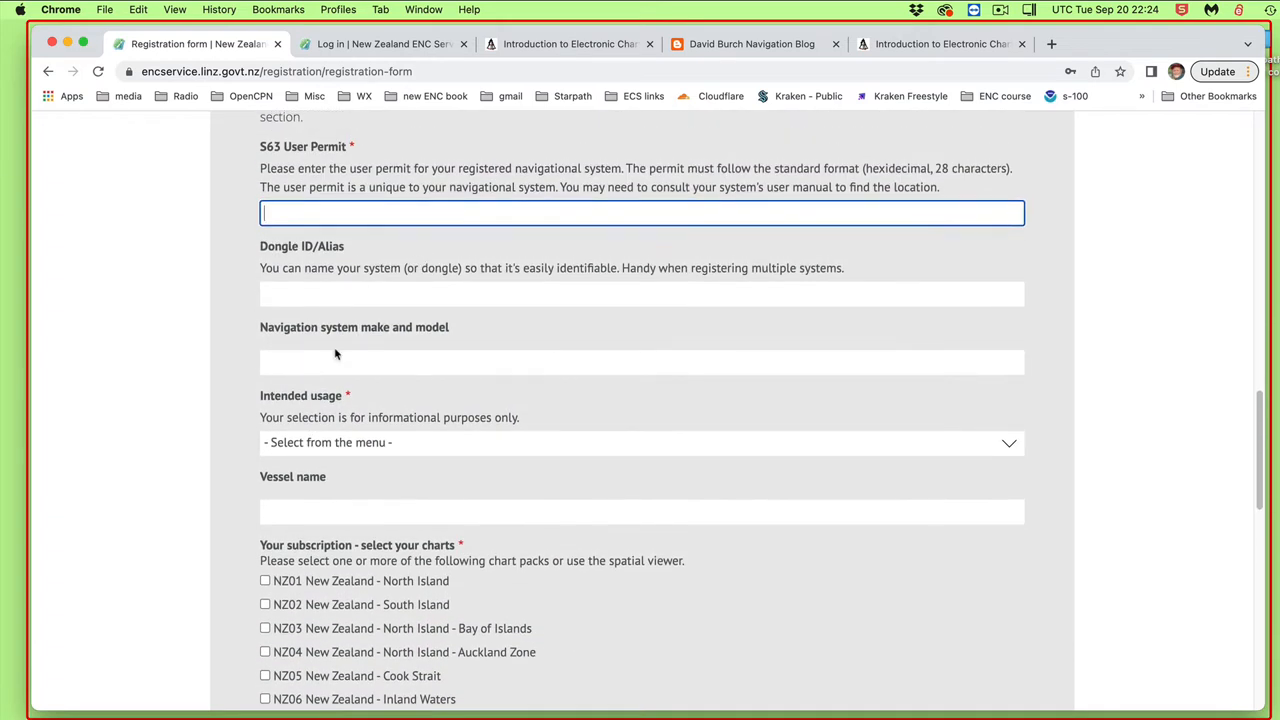
scroll("down", 3)
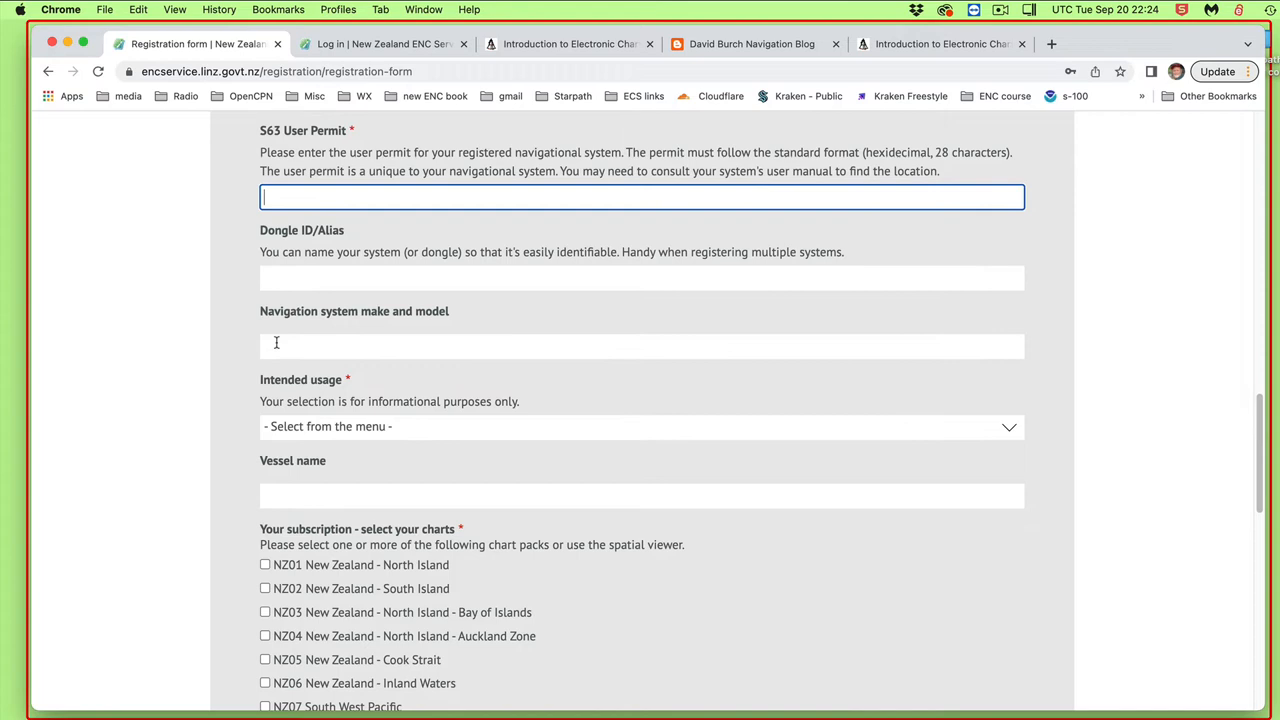
left_click(640, 346)
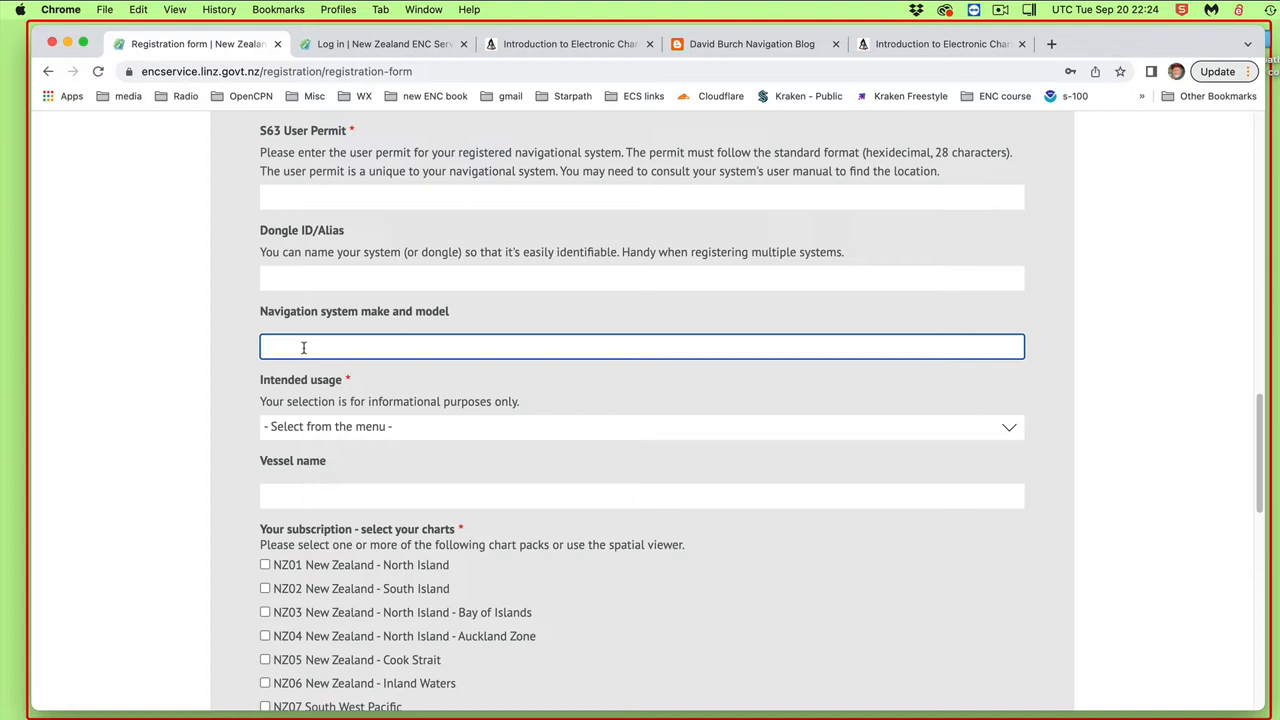
mouse_move(358, 428)
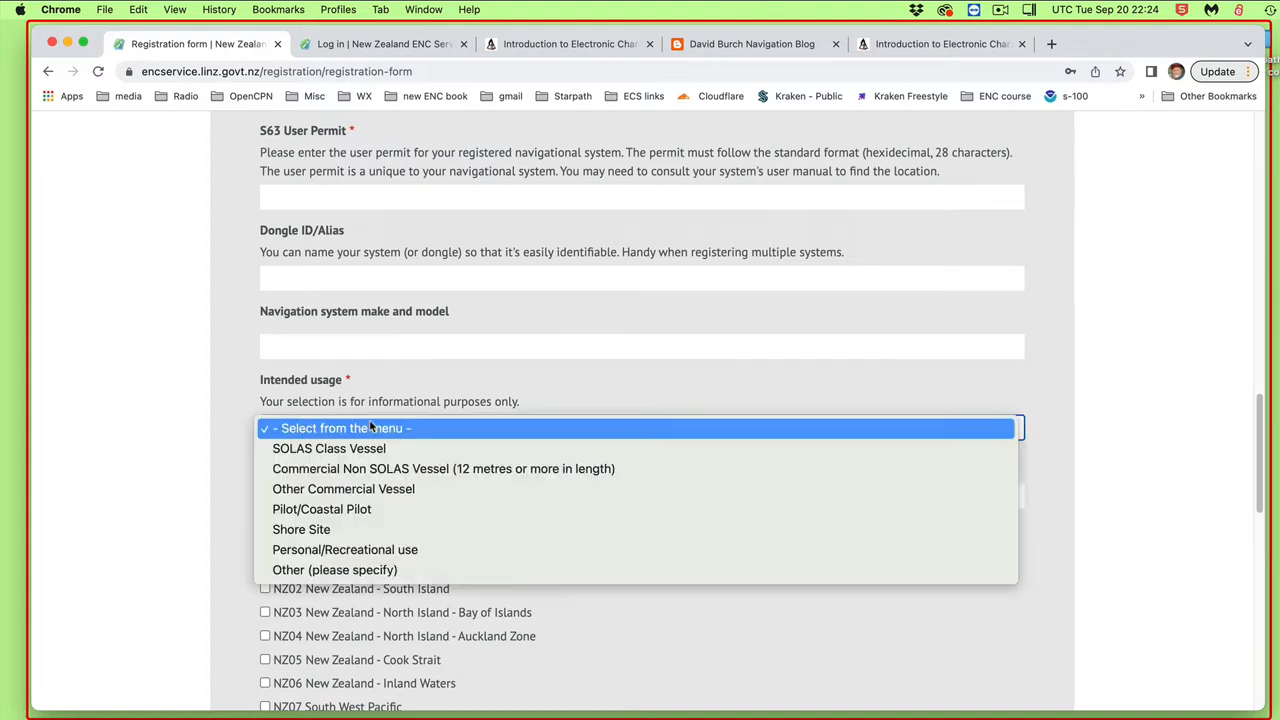
mouse_move(334, 568)
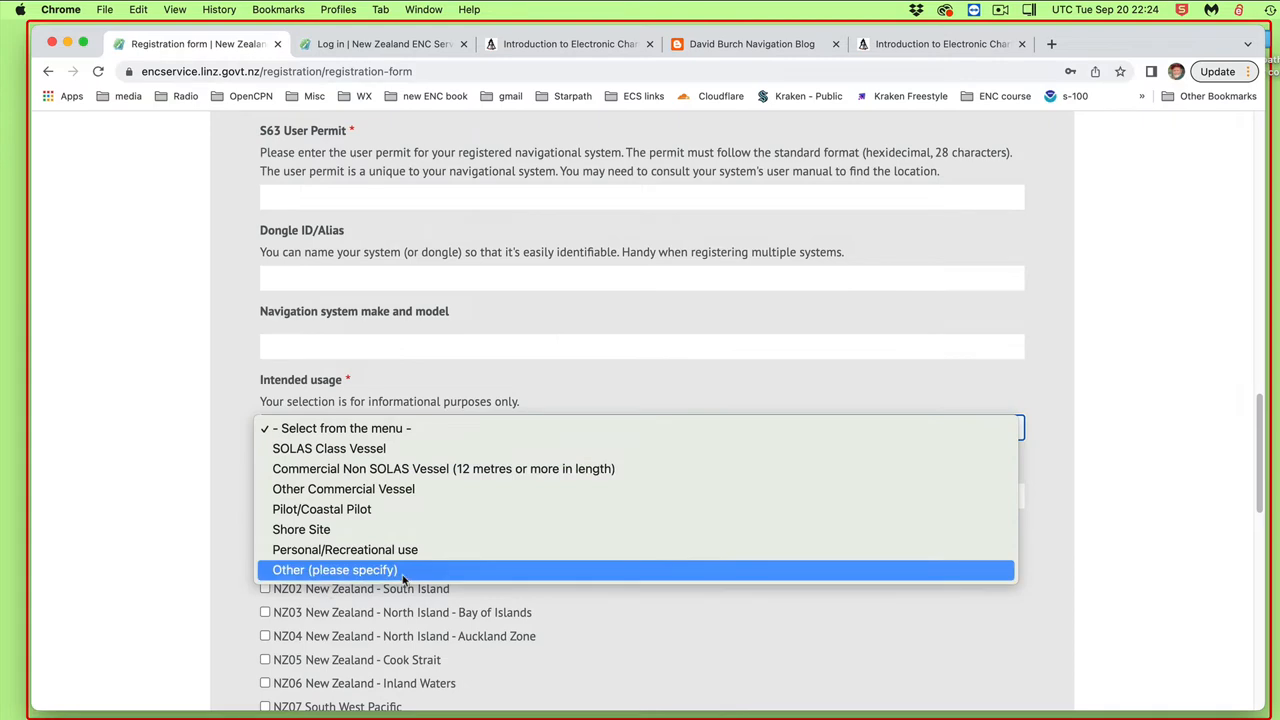
mouse_move(544, 380)
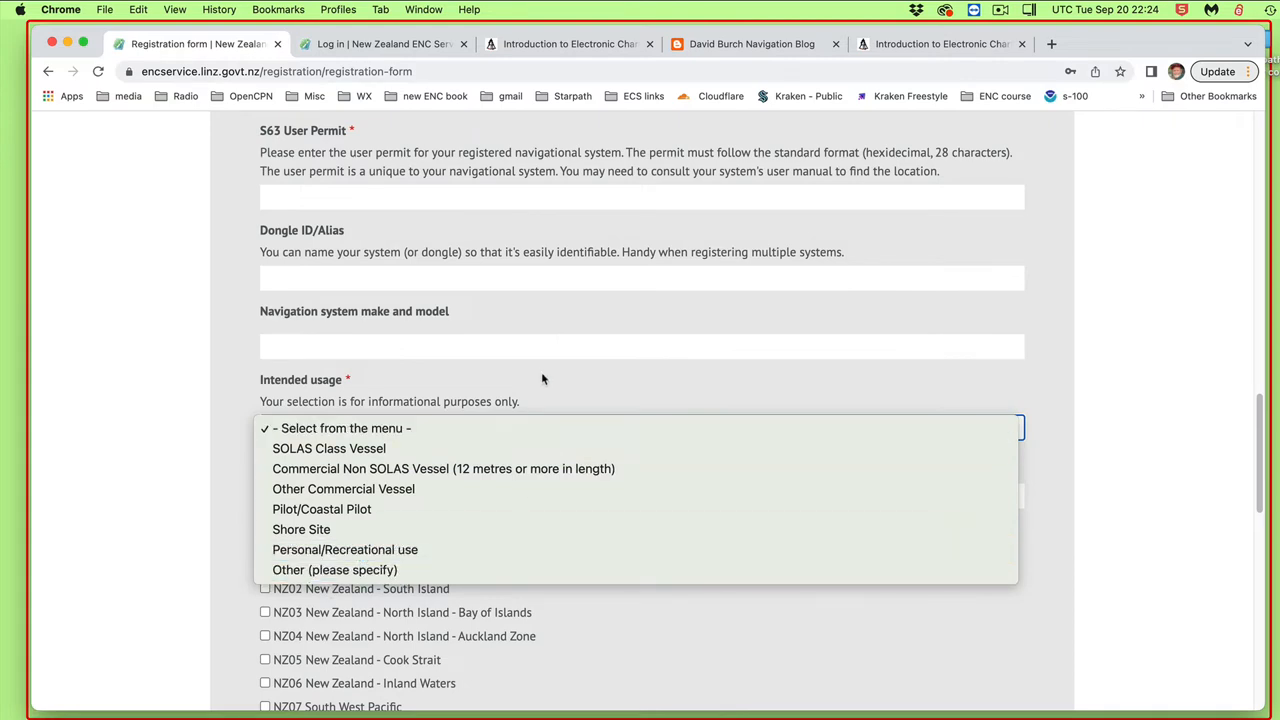
left_click(342, 428)
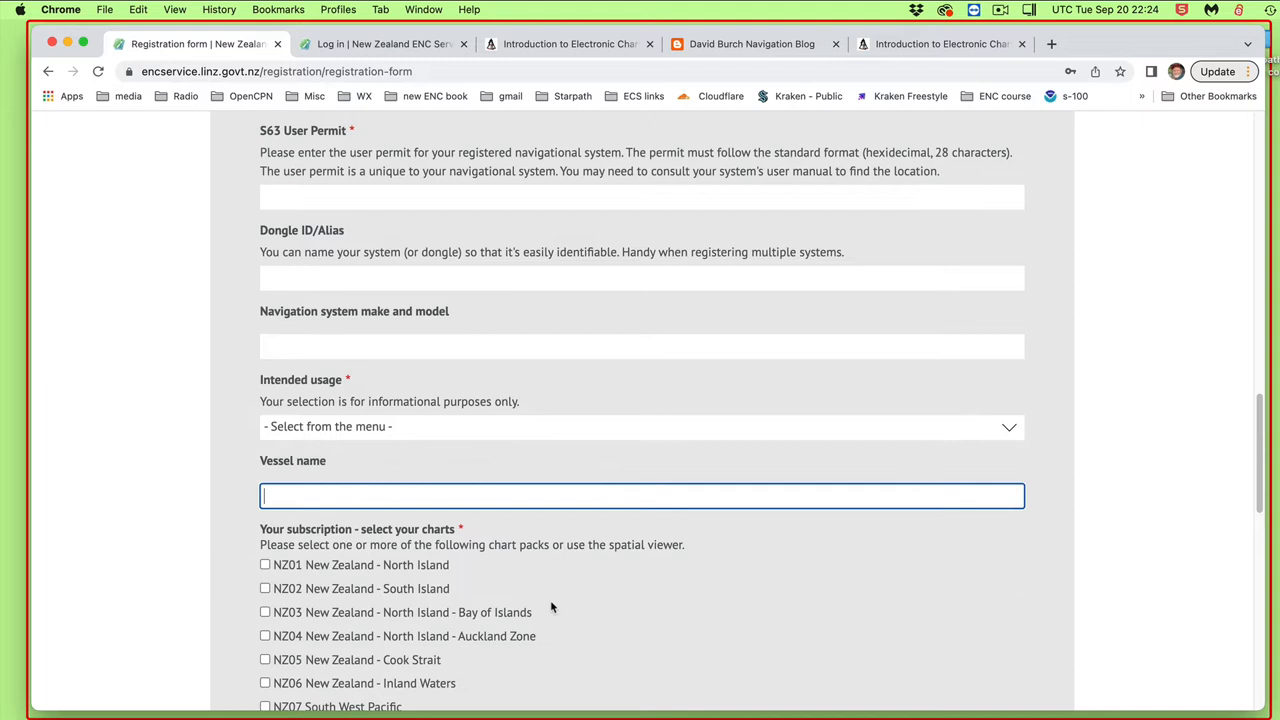
scroll("down", 3)
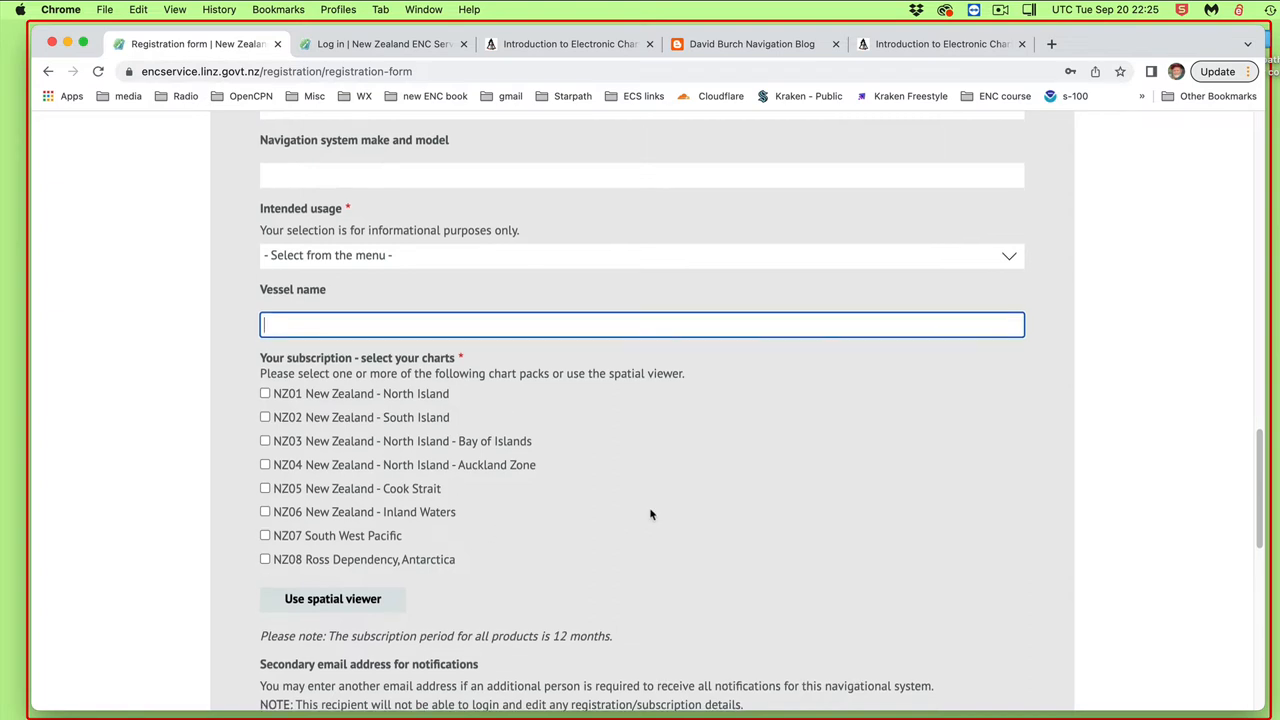
Launch the Spatial Viewer for selecting chart packs and pick the North Island pack on the map.
scroll("down", 3)
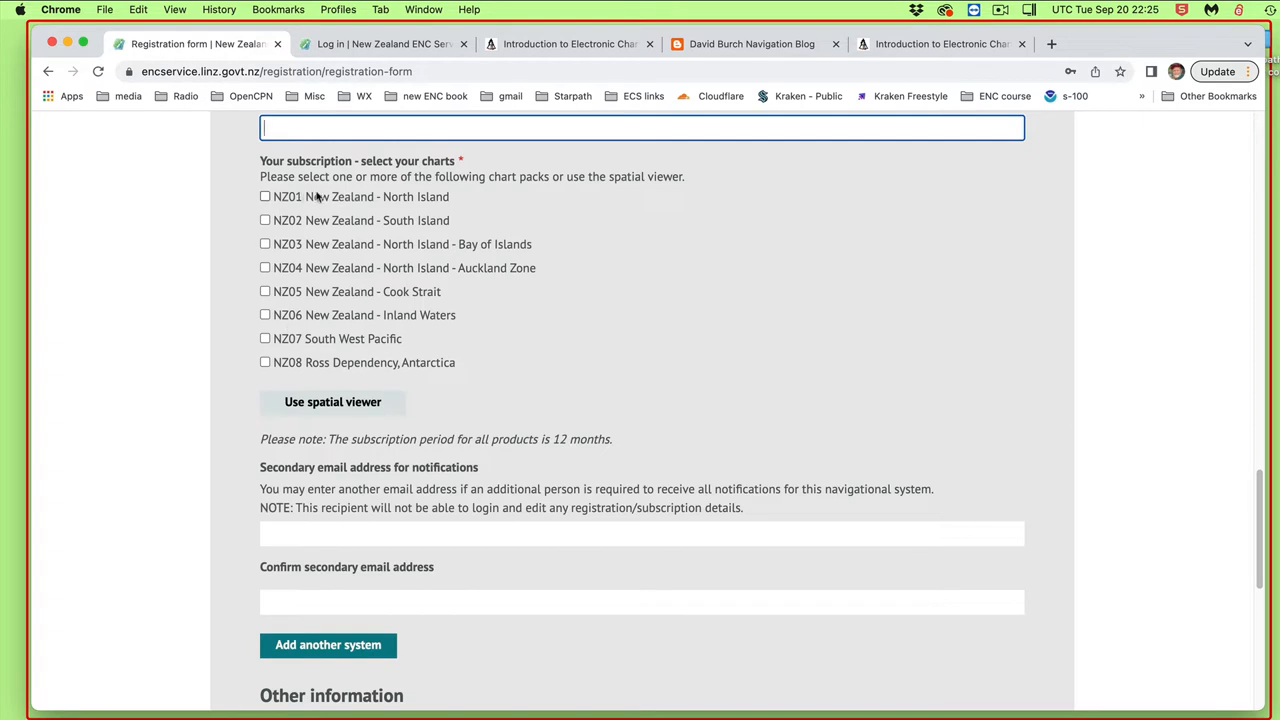
left_click(332, 400)
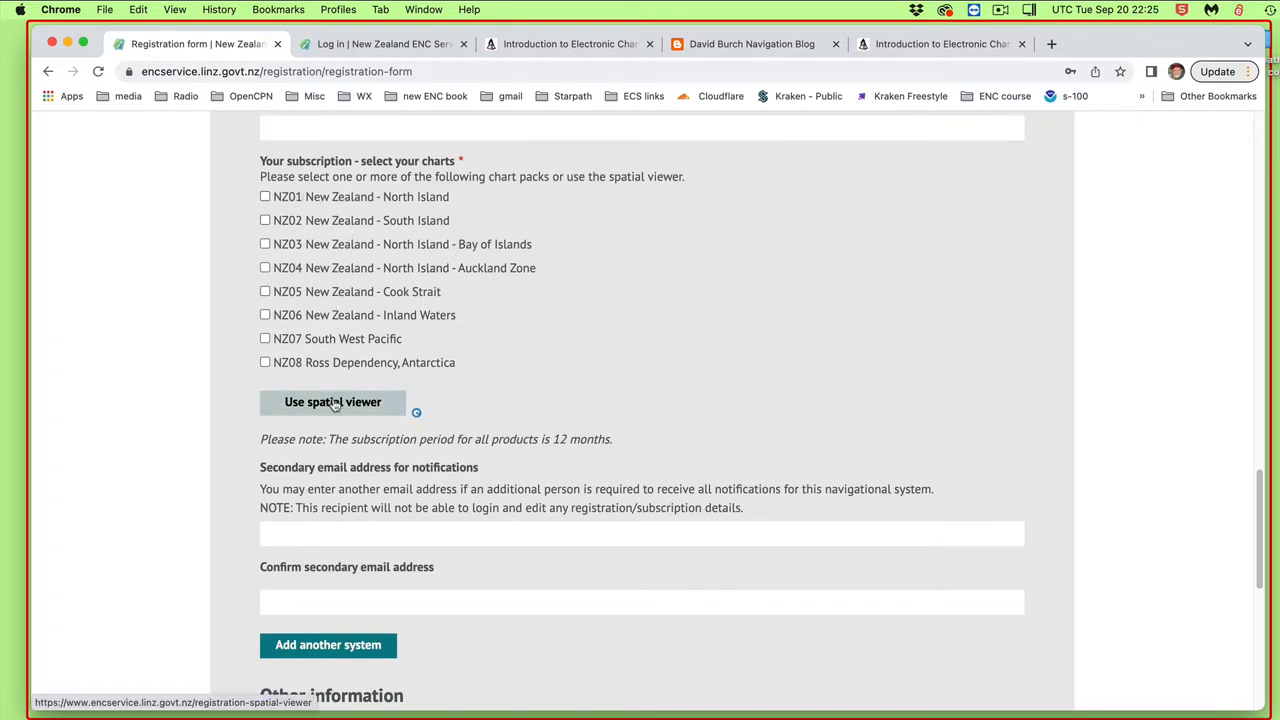
left_click(332, 400)
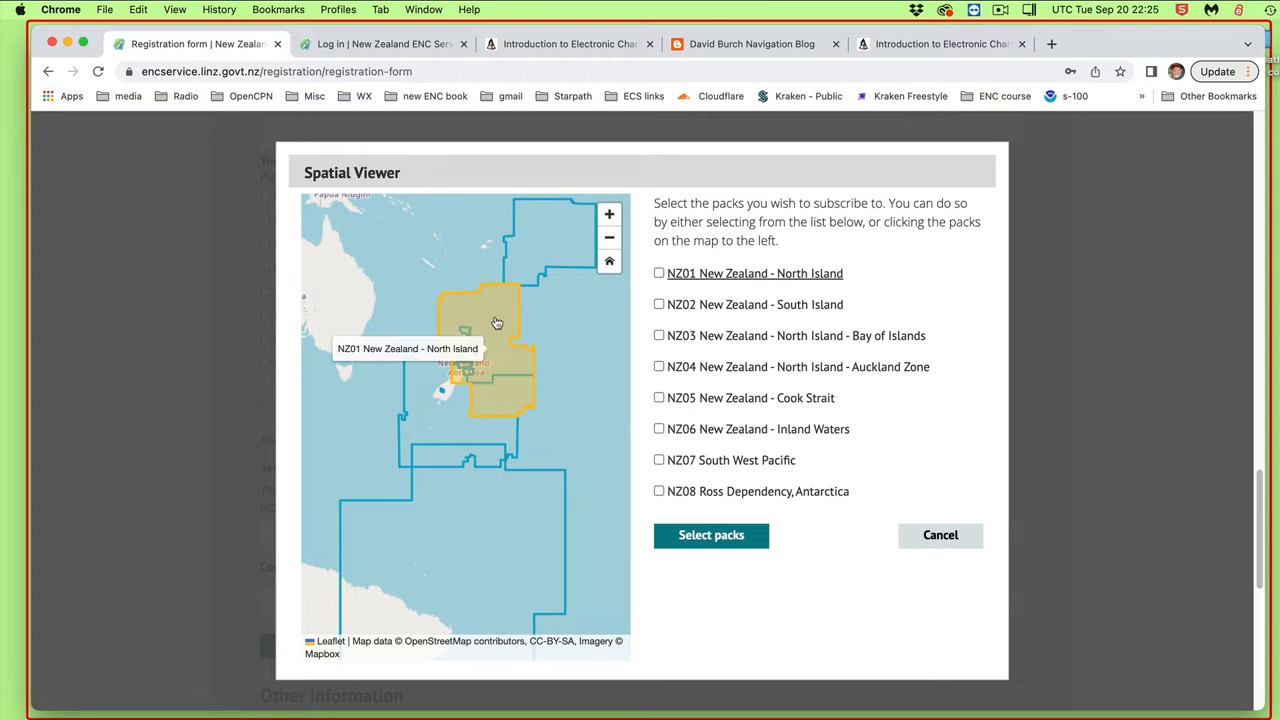
mouse_move(458, 412)
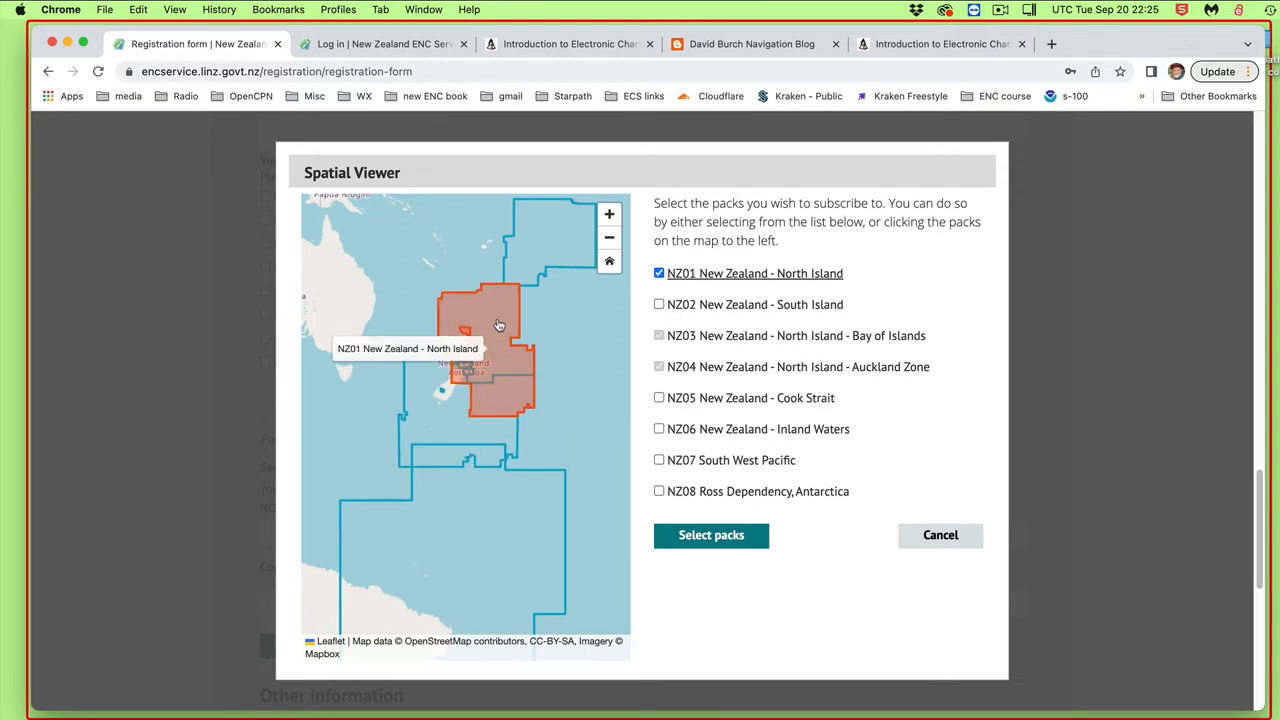
mouse_move(398, 336)
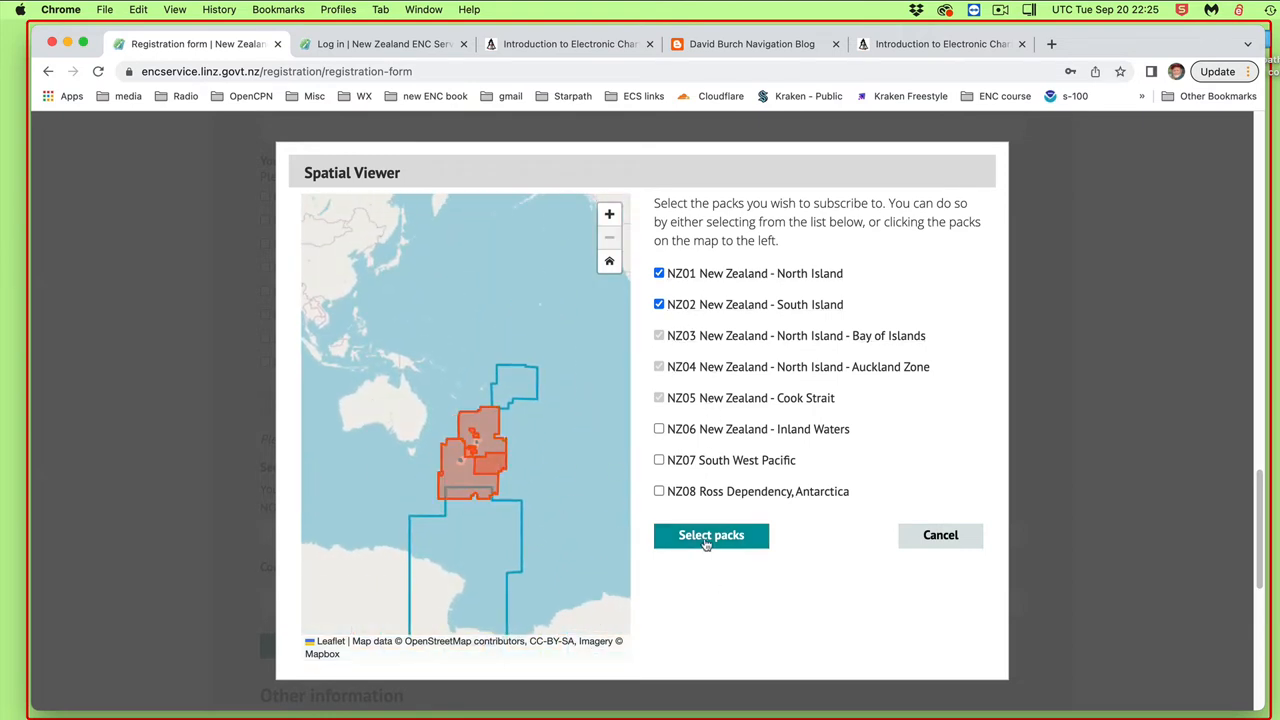
Apply the checked NZ01 and NZ02 chart packs back to the registration form.
left_click(712, 536)
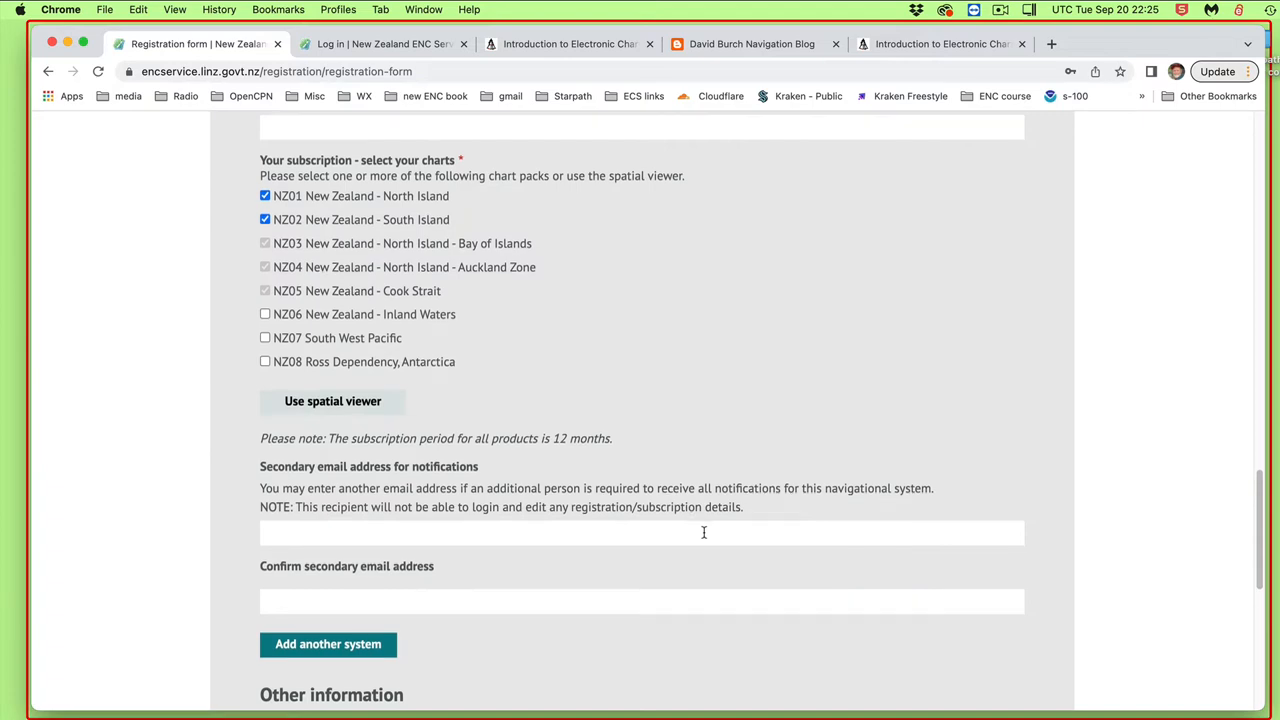
scroll("down", 3)
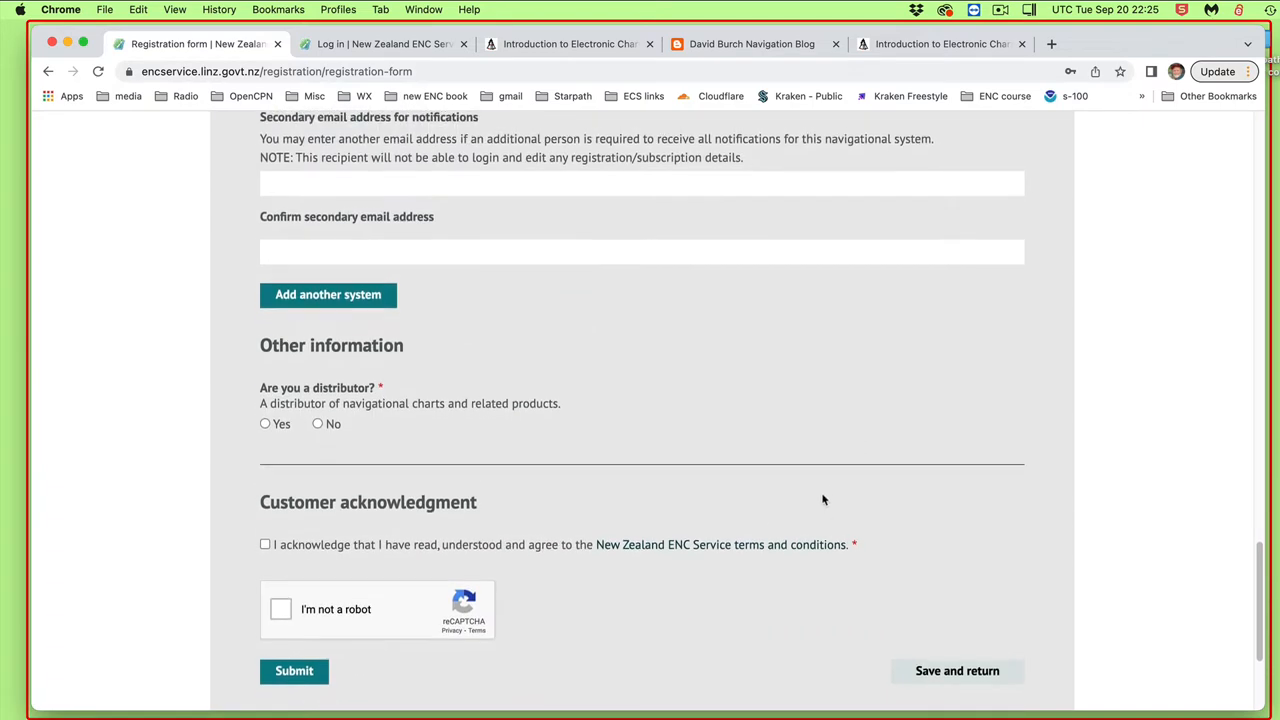
scroll("down", 3)
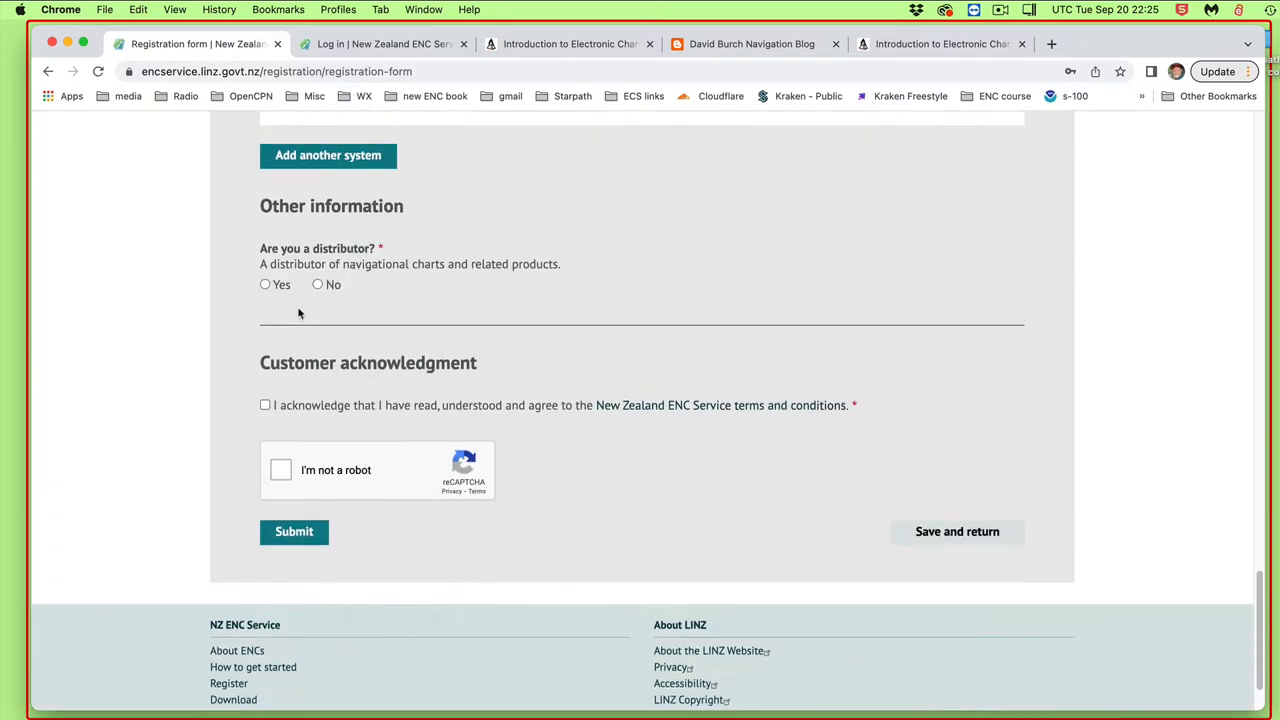
scroll("up", 3)
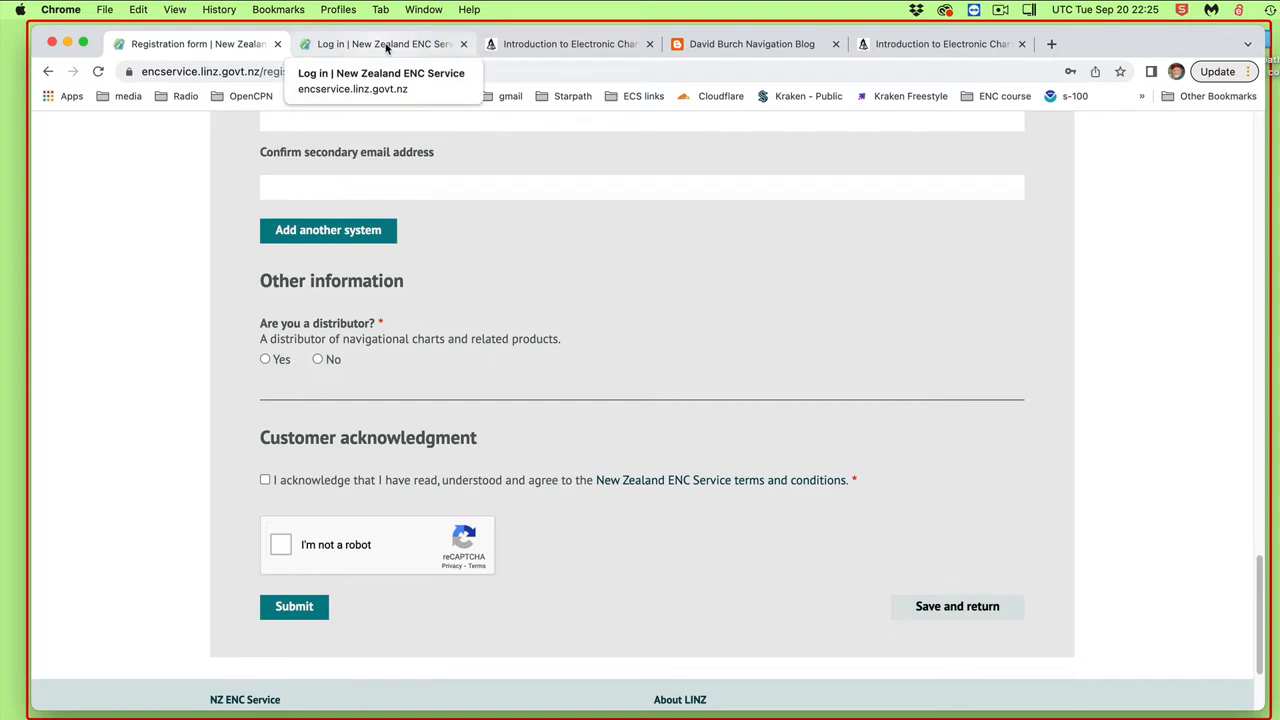
Sign back into NZ ENC Service as starpath with the saved credentials after the inactivity logout.
left_click(382, 44)
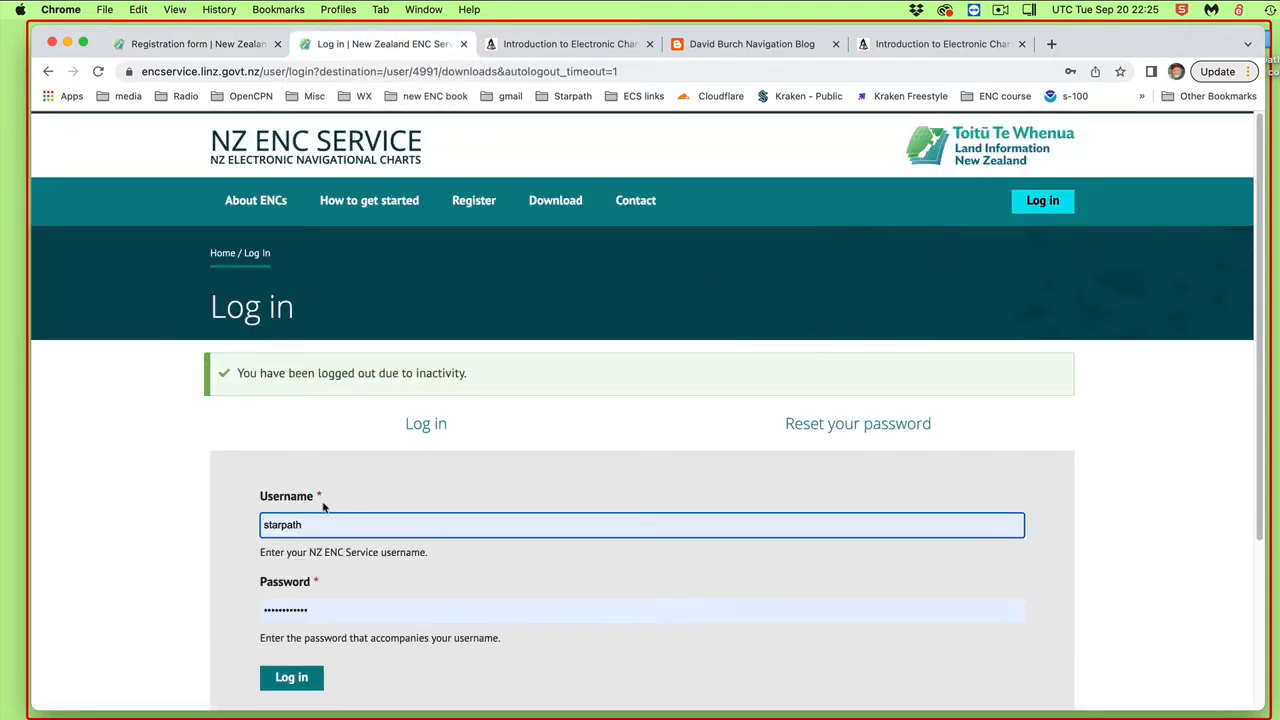
mouse_move(620, 438)
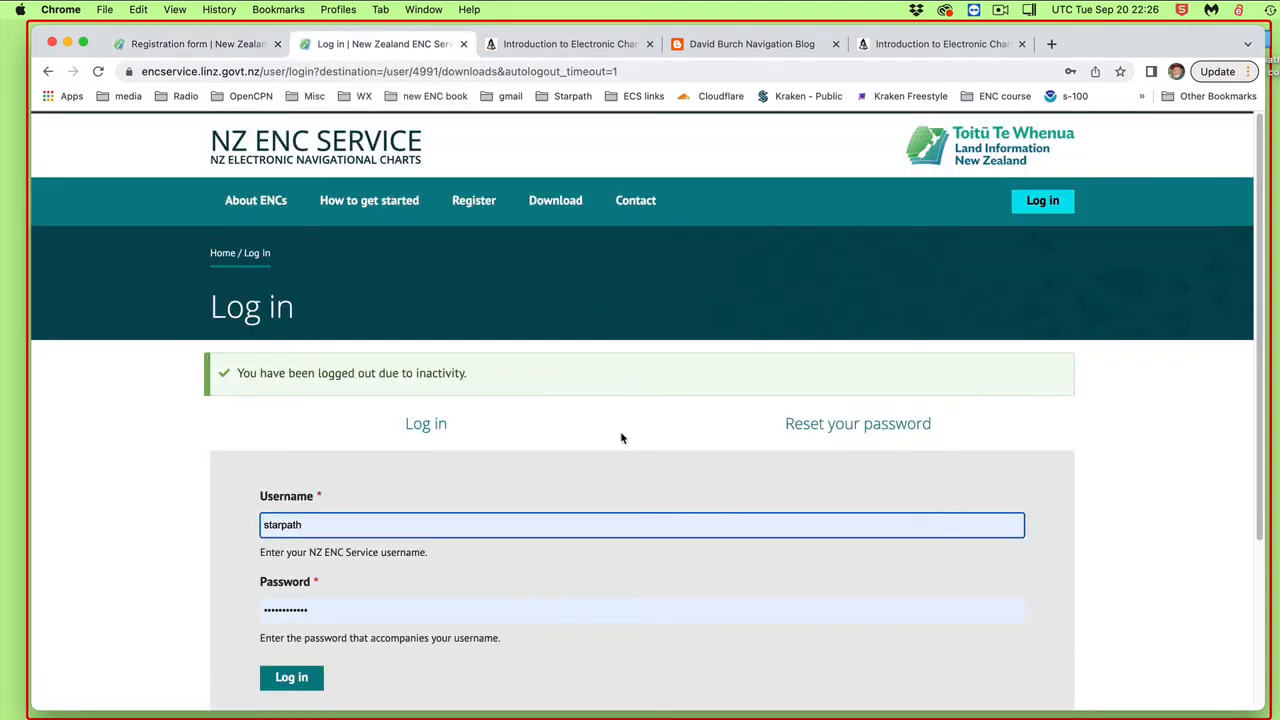
scroll("down", 3)
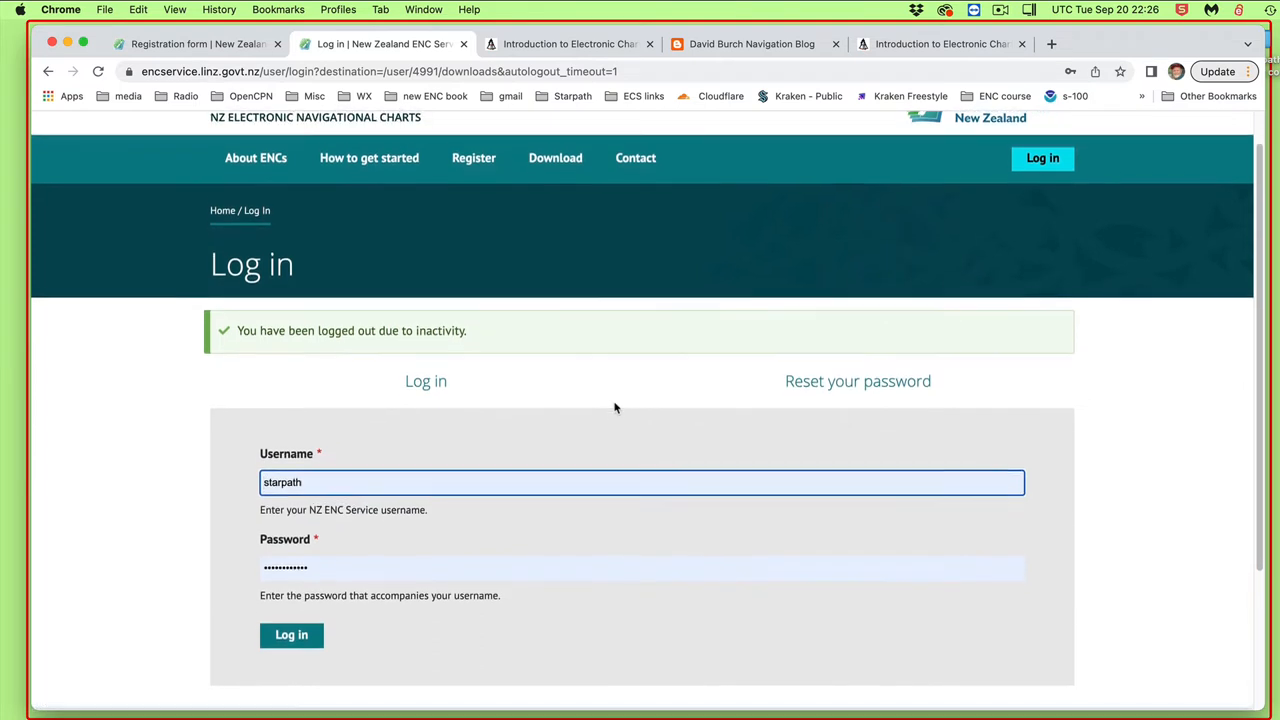
scroll("down", 3)
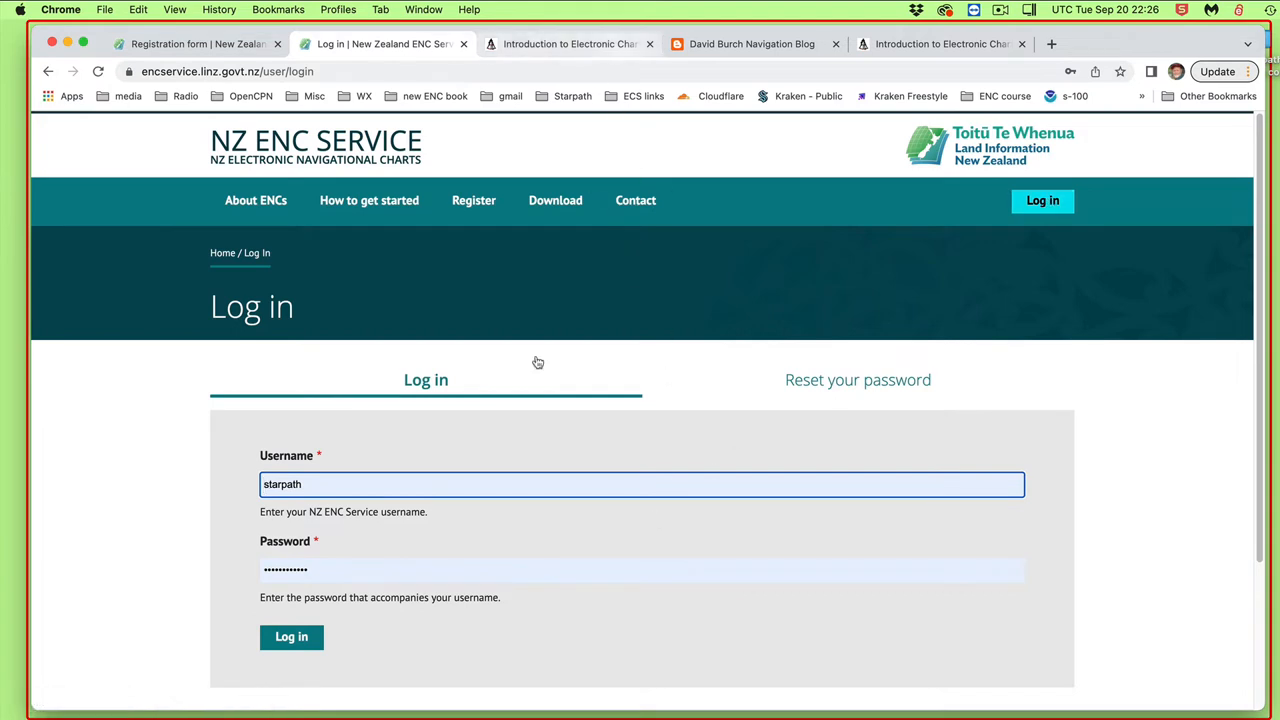
mouse_move(472, 200)
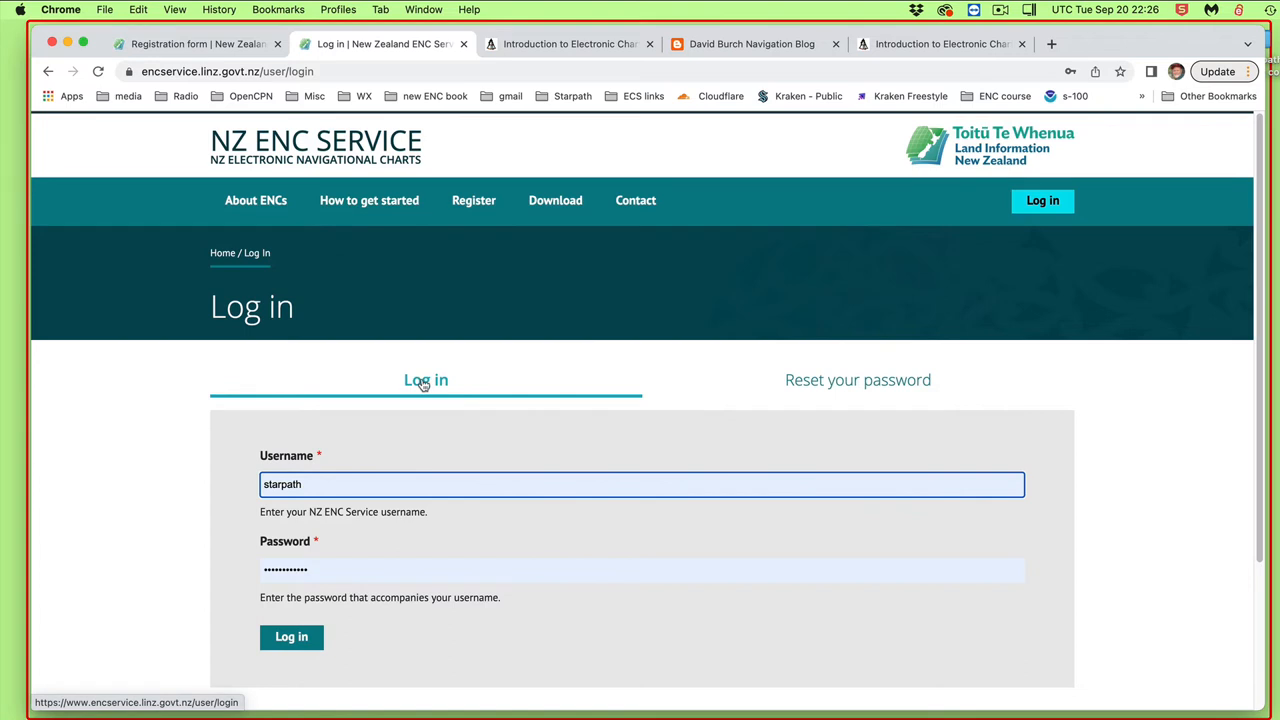
left_click(292, 636)
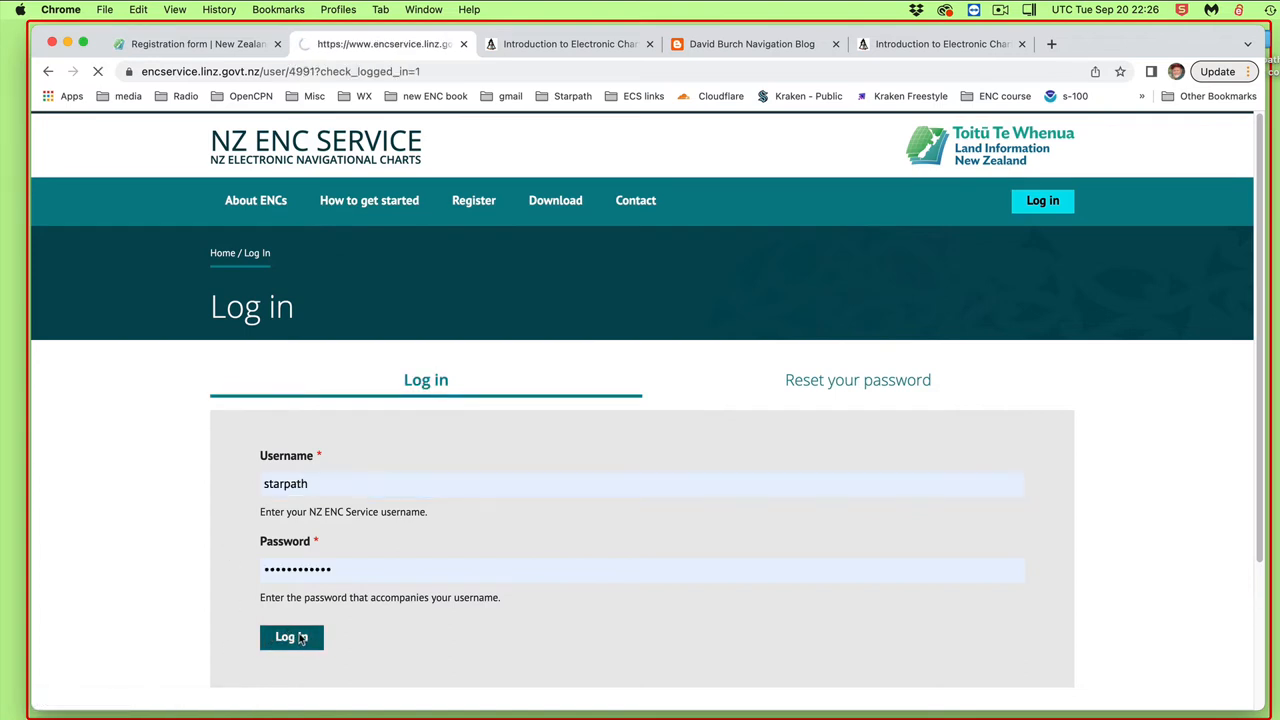
left_click(292, 636)
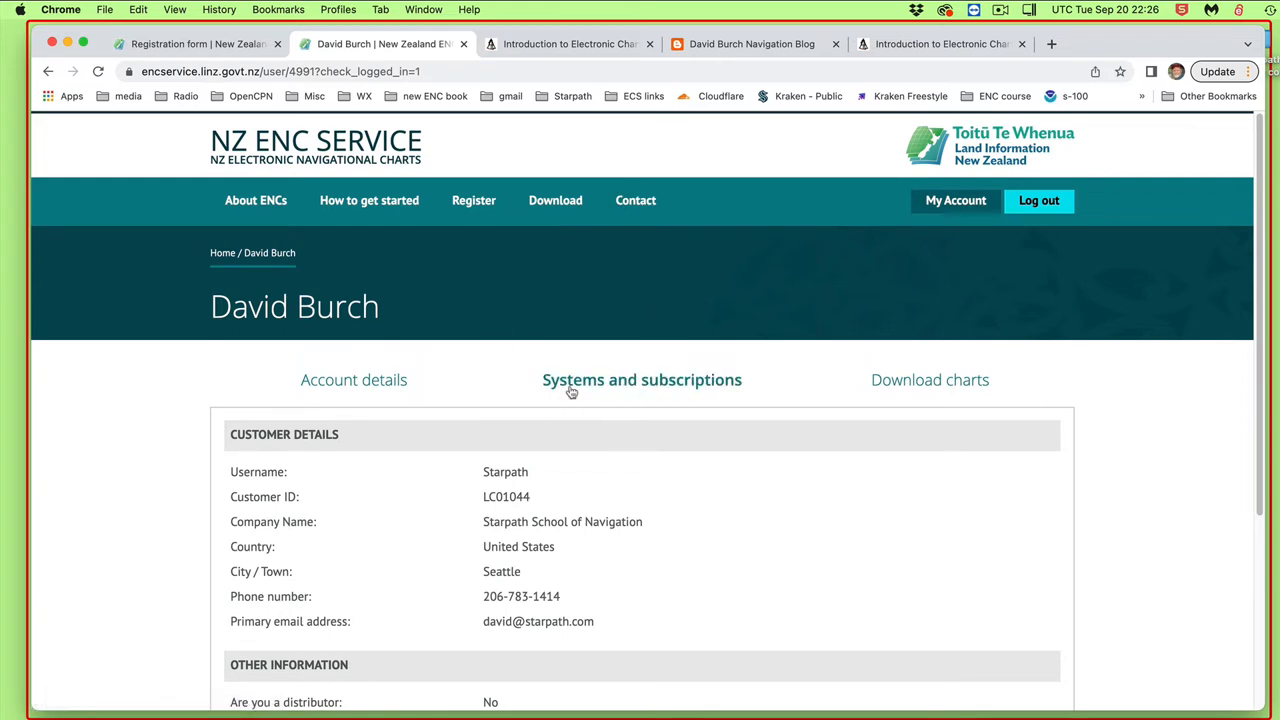
Show Systems and subscriptions and expand the MacParis system's details.
left_click(640, 380)
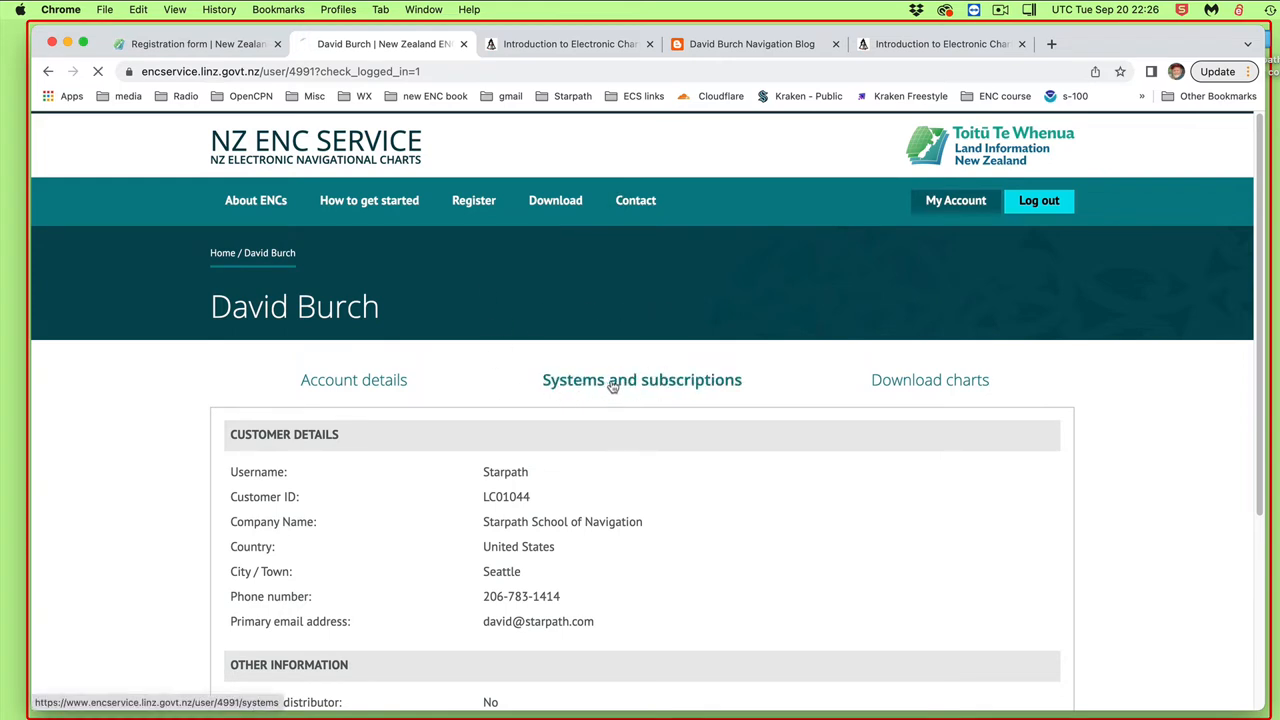
left_click(640, 380)
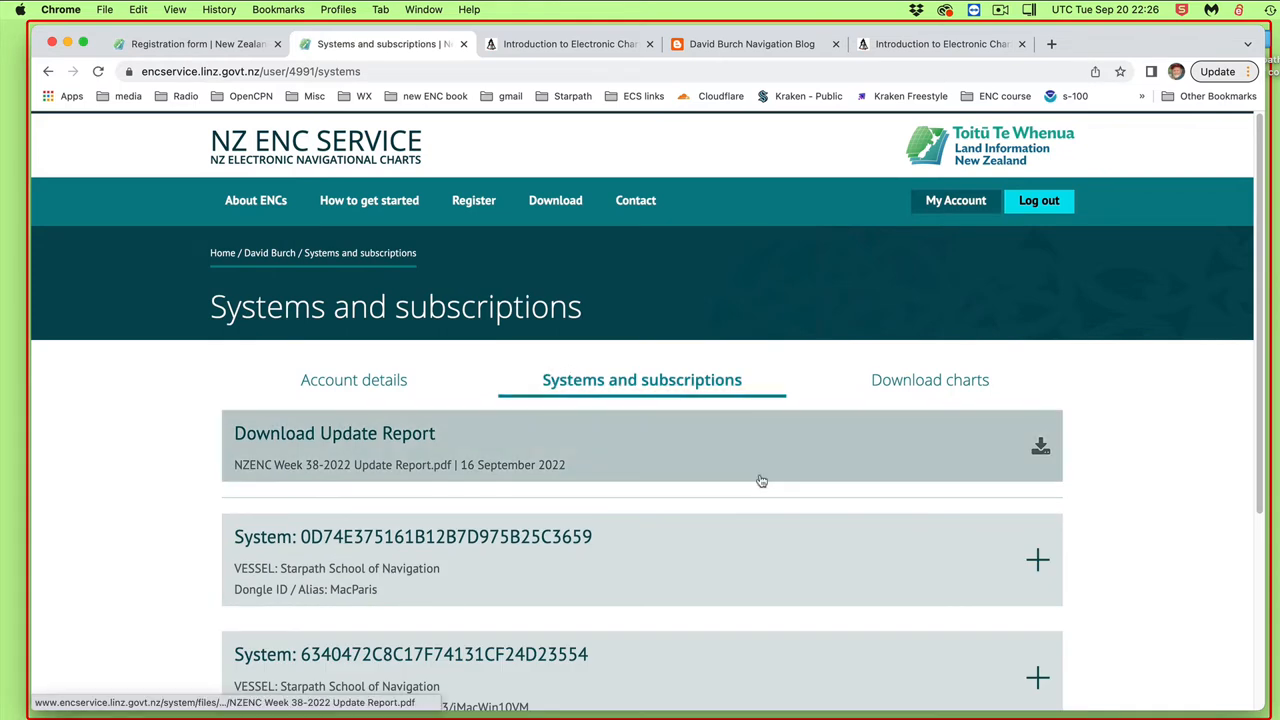
scroll("down", 3)
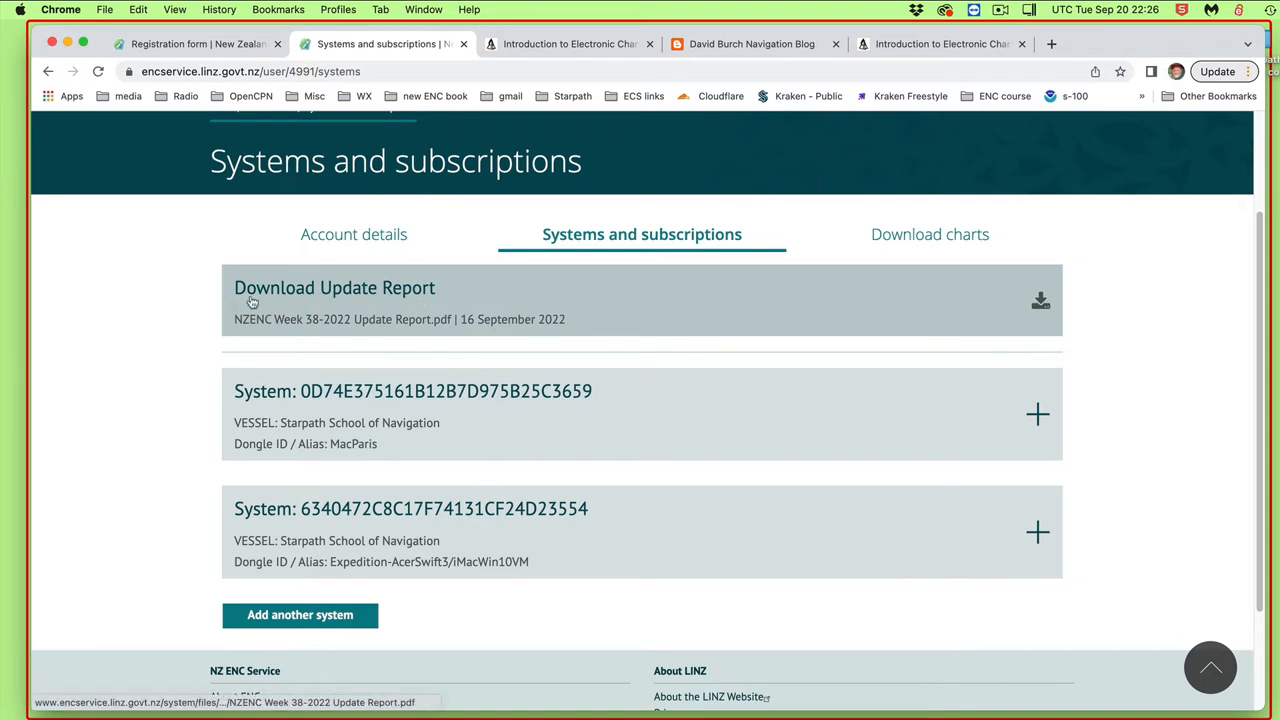
mouse_move(860, 408)
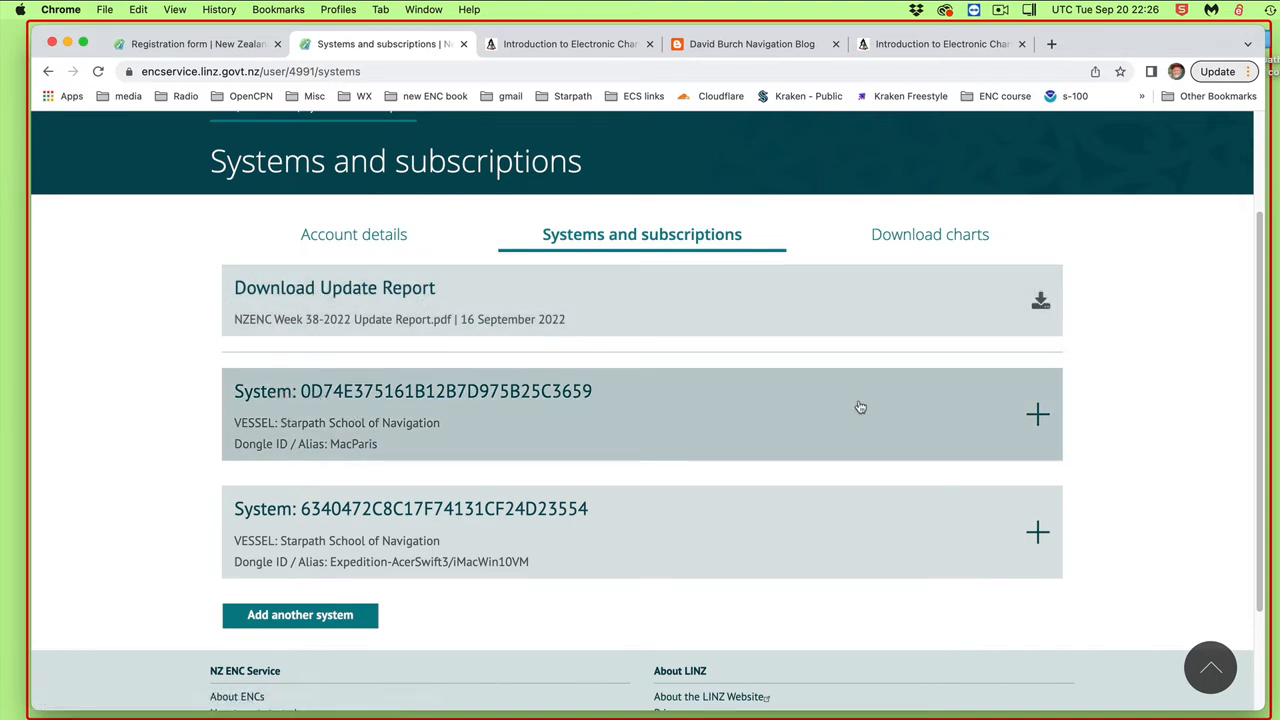
mouse_move(1024, 414)
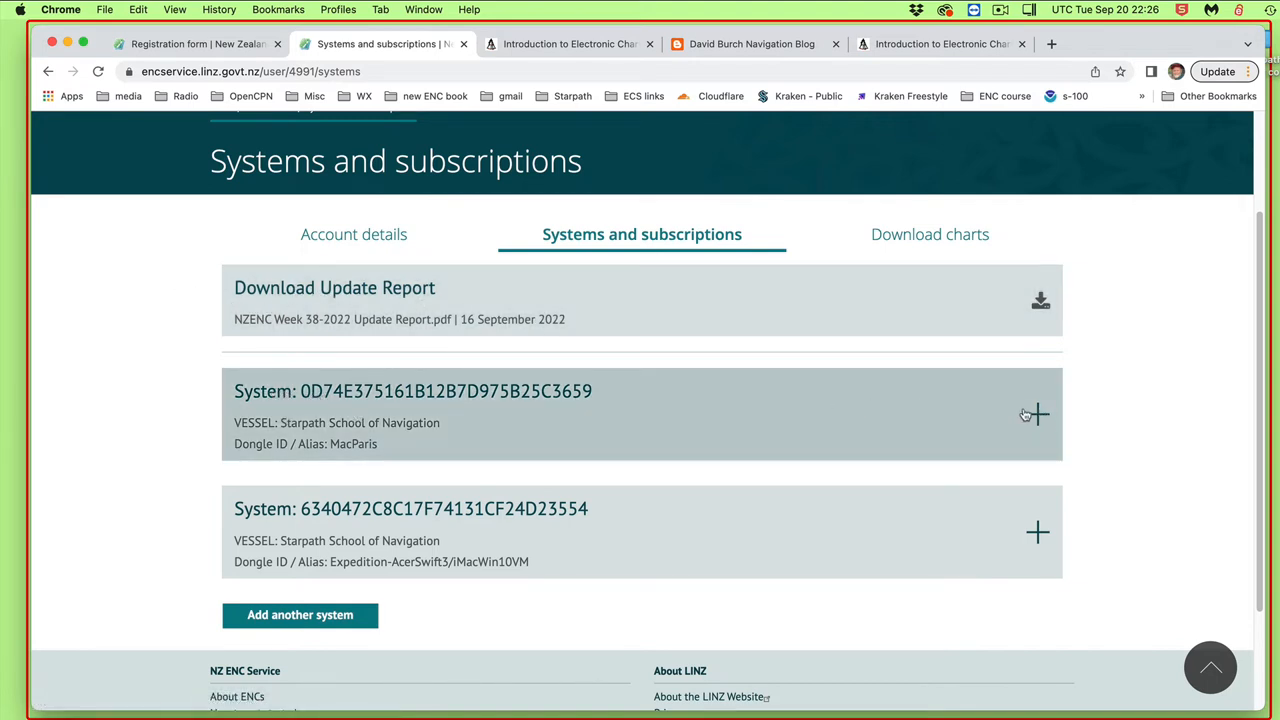
left_click(1036, 414)
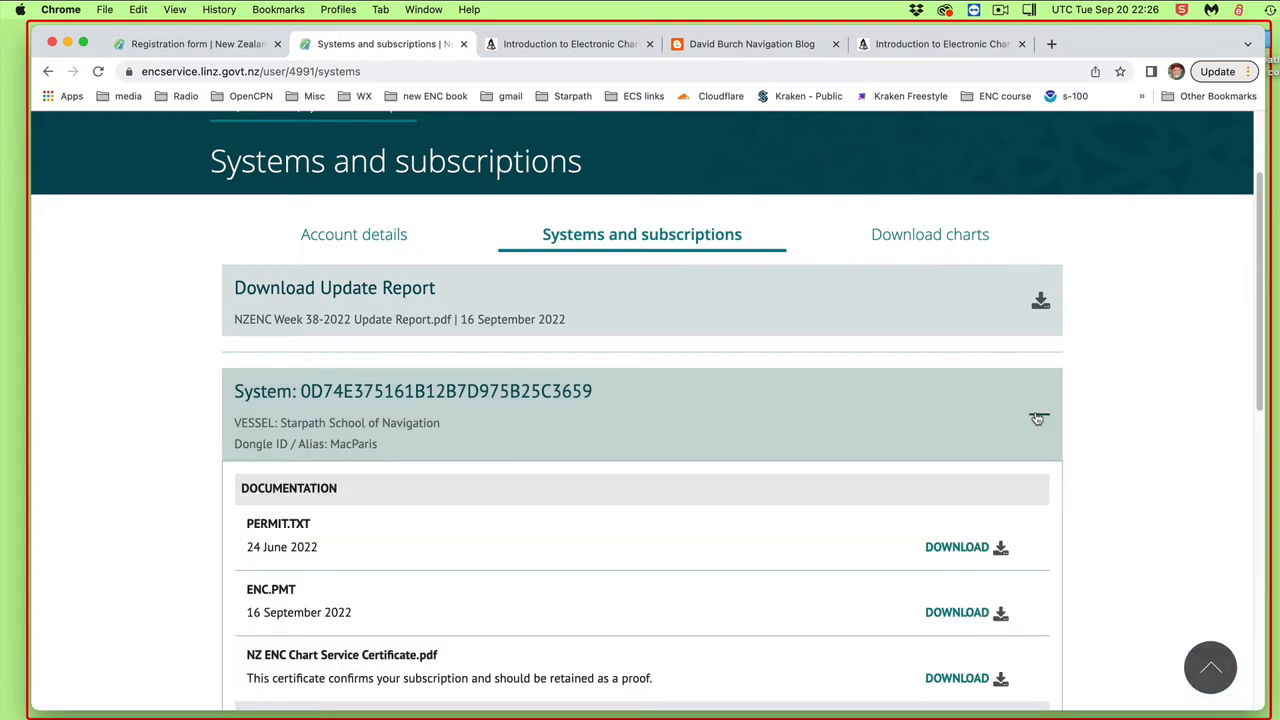
Review the MacParis permit documents and subscribed chart packs NZ01–NZ08 expiring 23 June 2023.
scroll("down", 3)
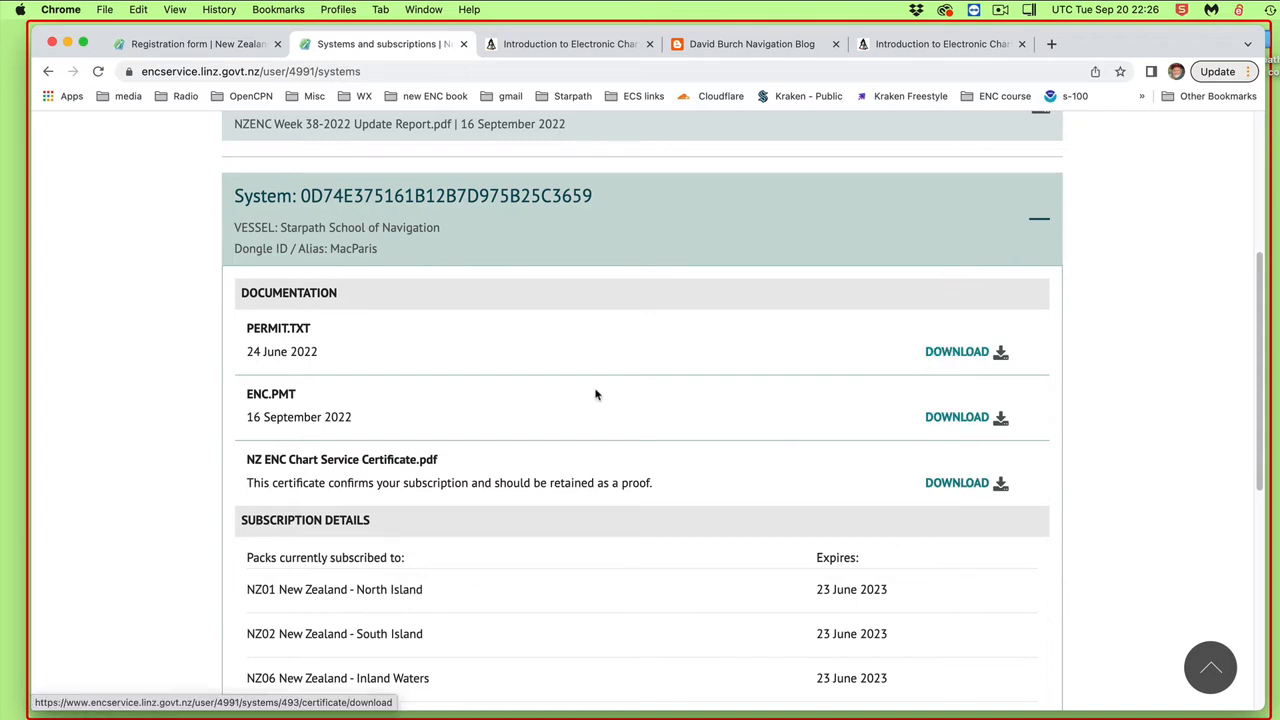
scroll("down", 3)
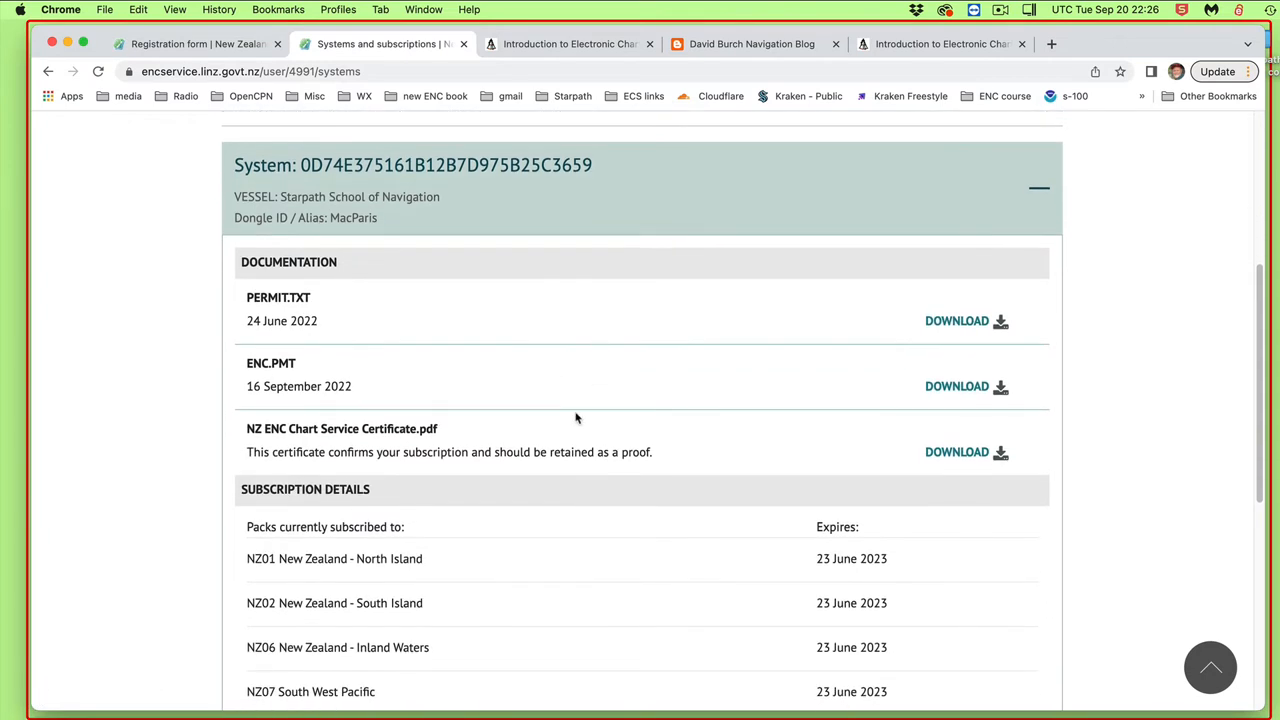
scroll("down", 3)
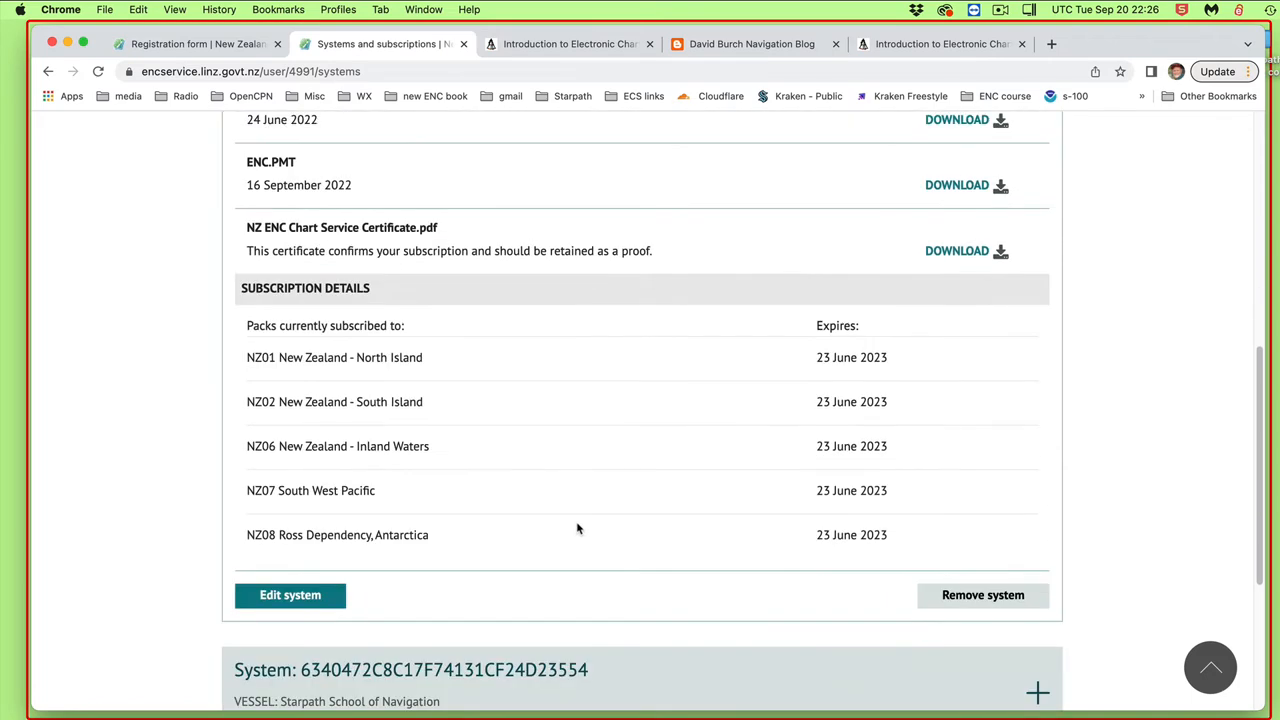
scroll("down", 3)
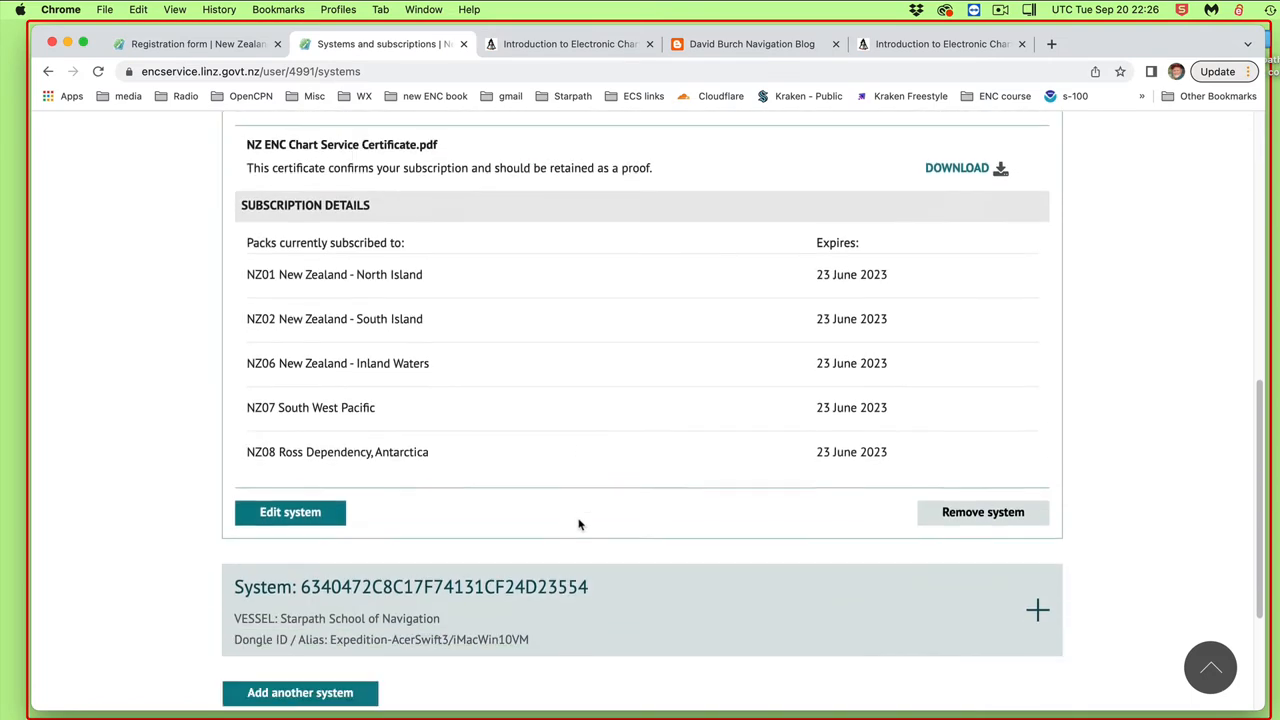
scroll("up", 3)
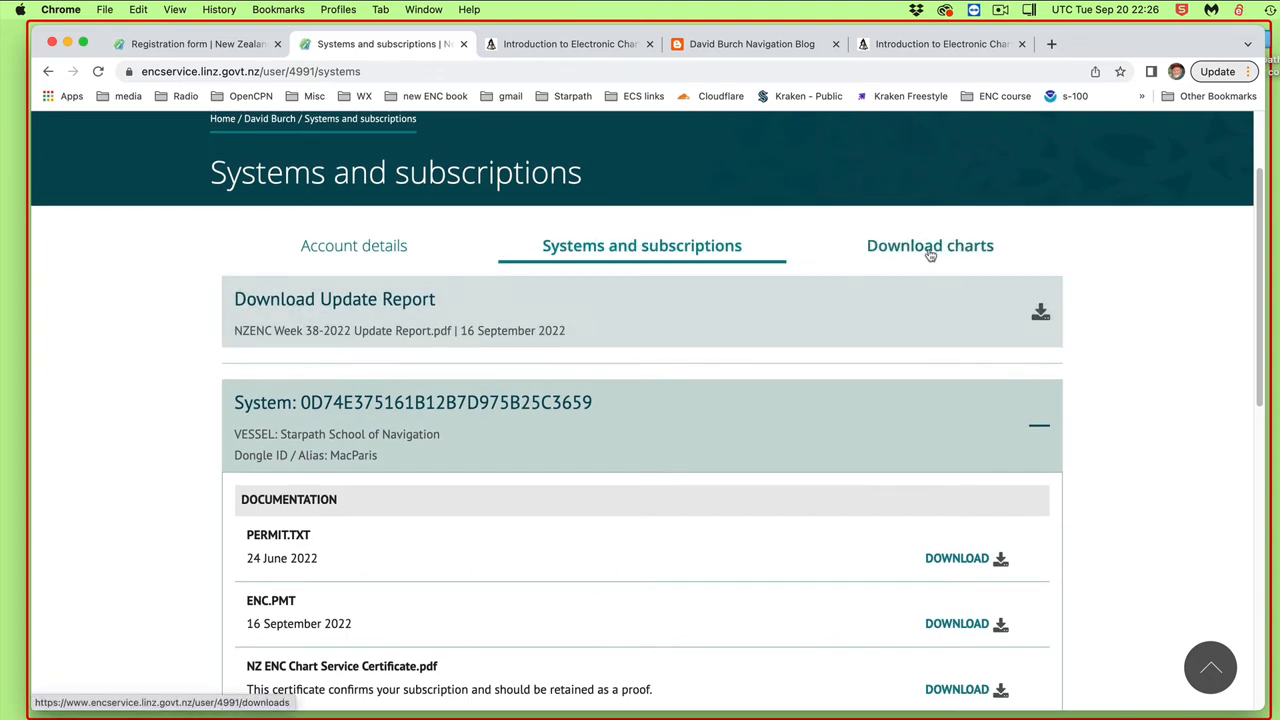
Show the Download charts page with the WK2022-28 base and WK2022-38 cumulative files.
left_click(928, 244)
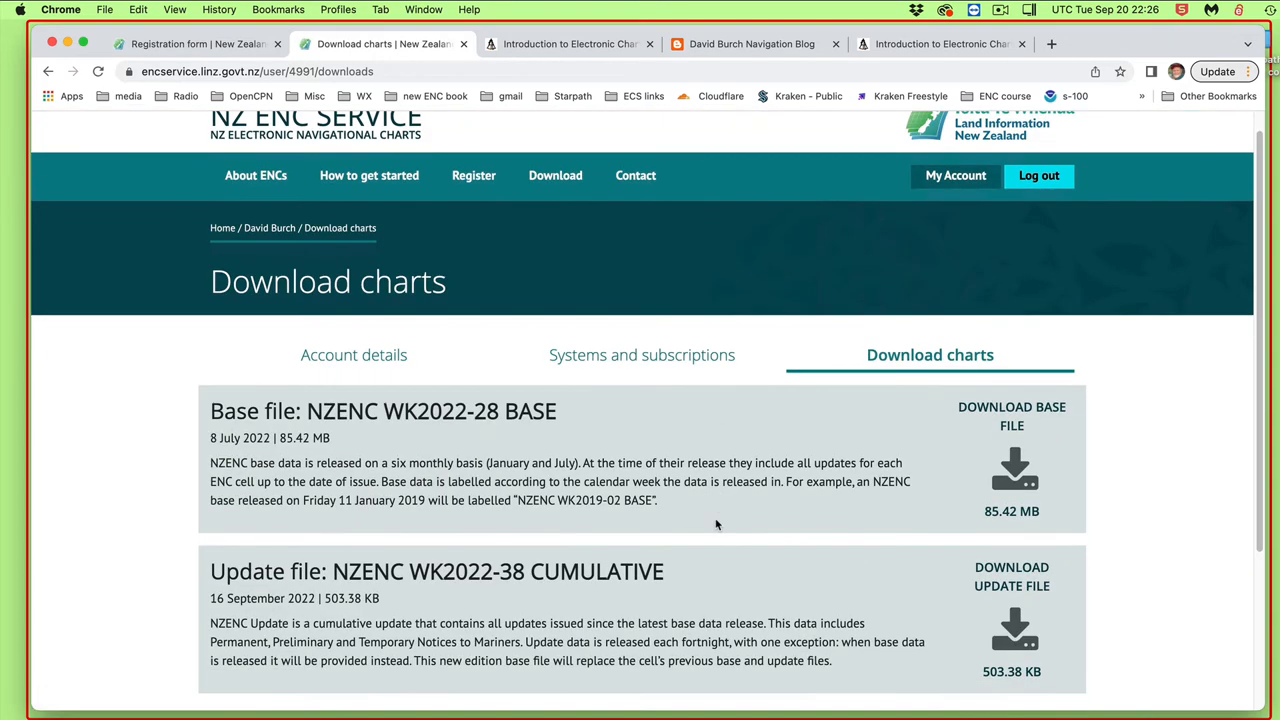
scroll("down", 3)
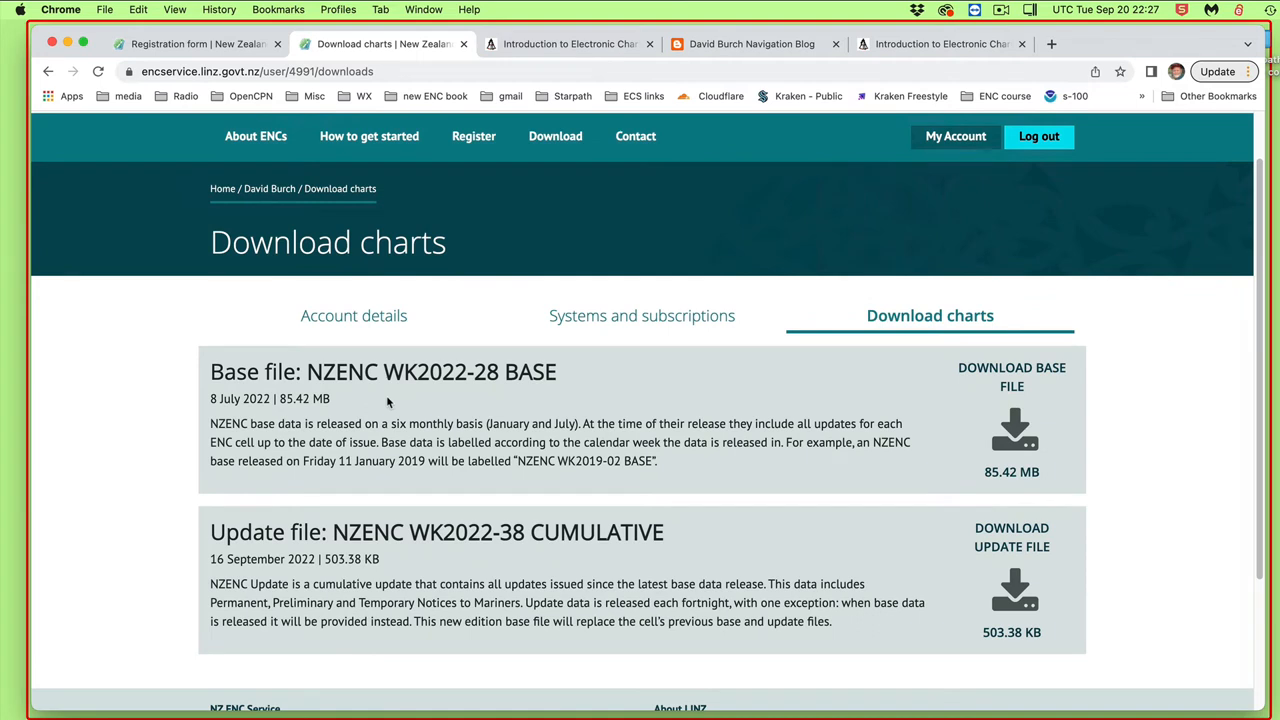
mouse_move(1012, 472)
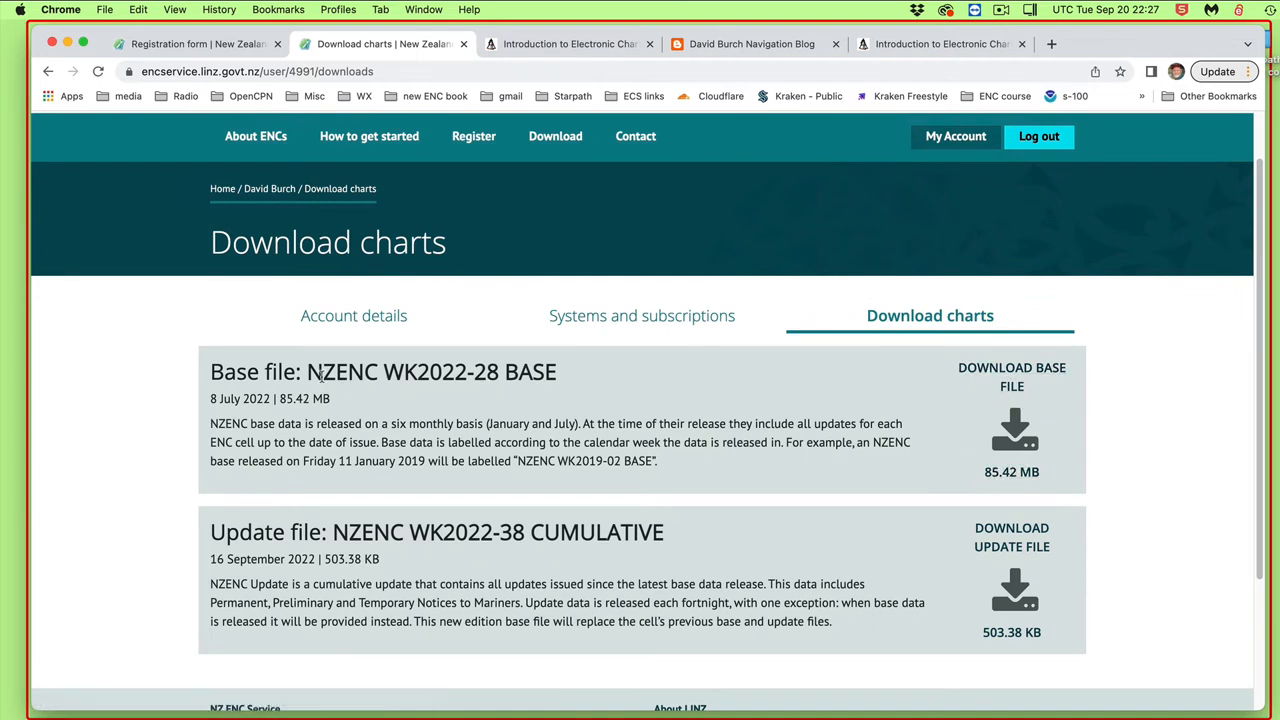
mouse_move(336, 508)
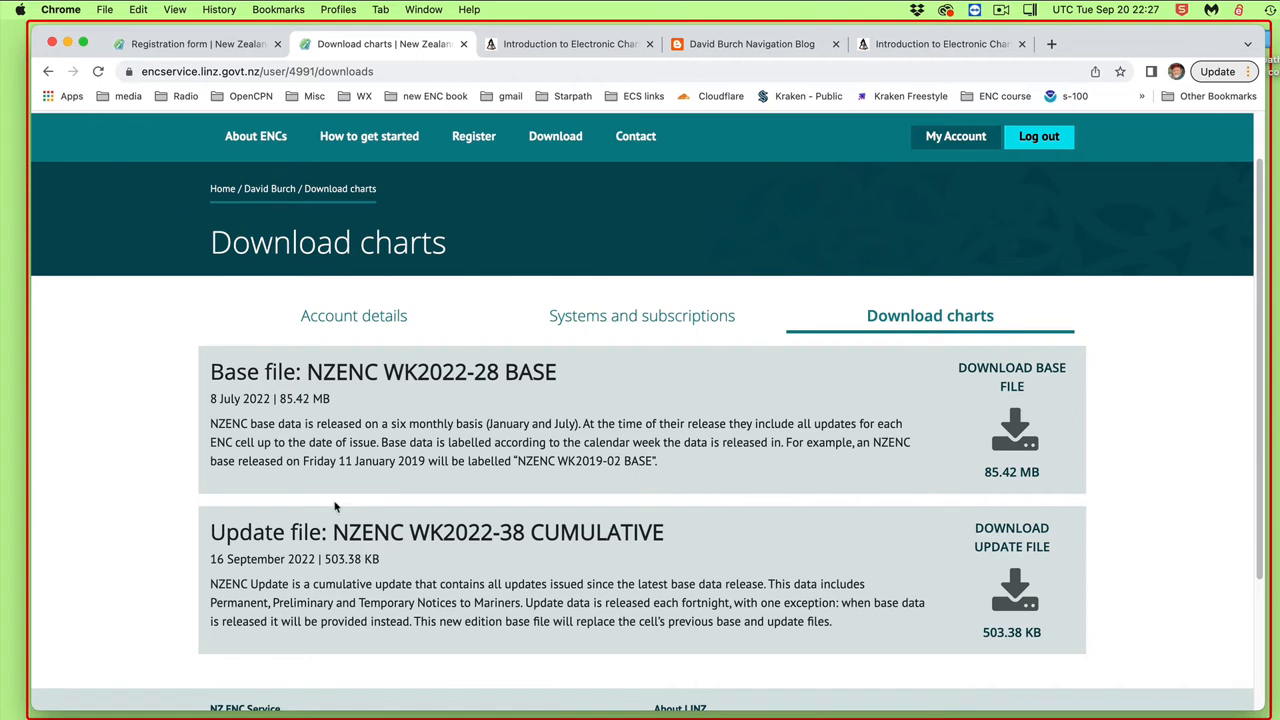
mouse_move(616, 536)
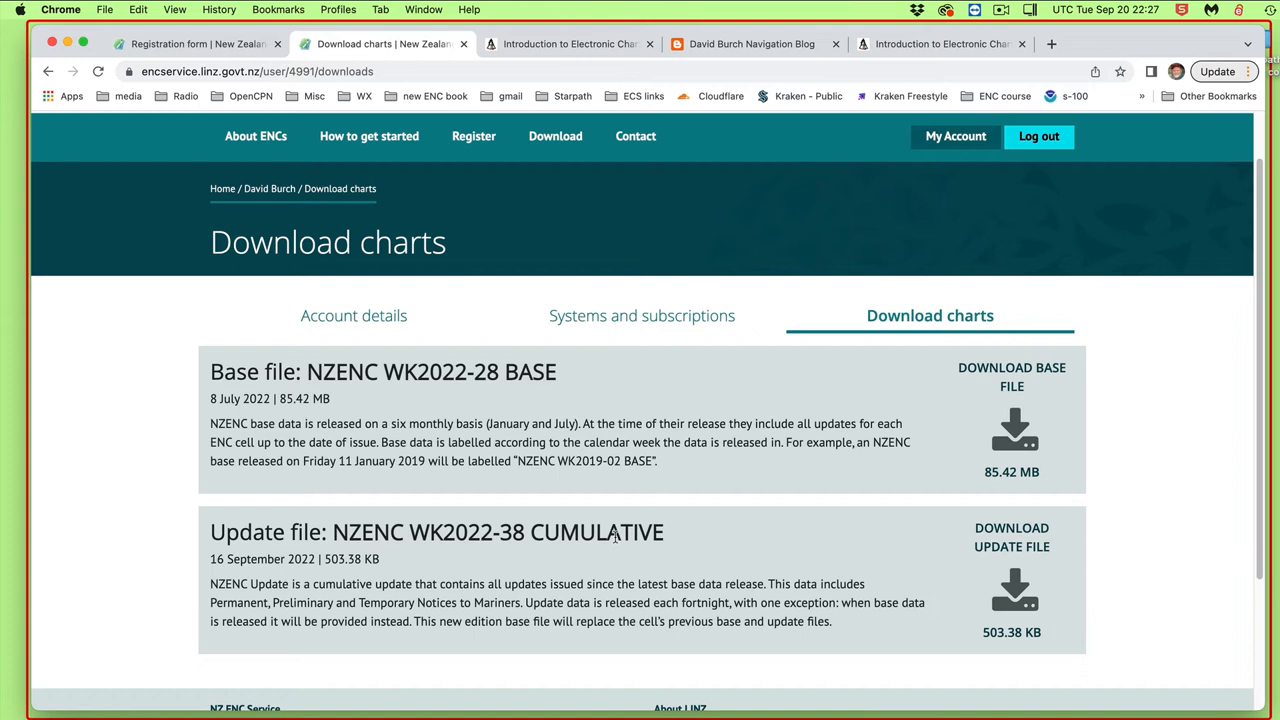
mouse_move(824, 418)
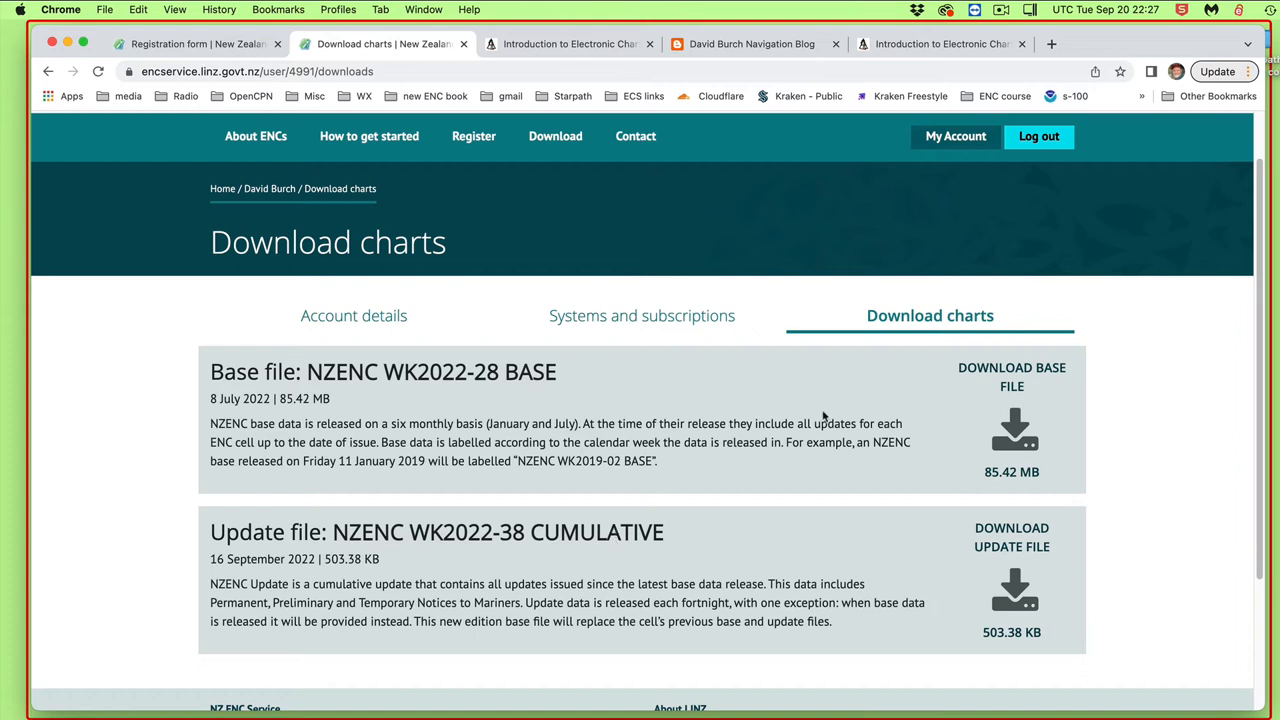
mouse_move(1150, 32)
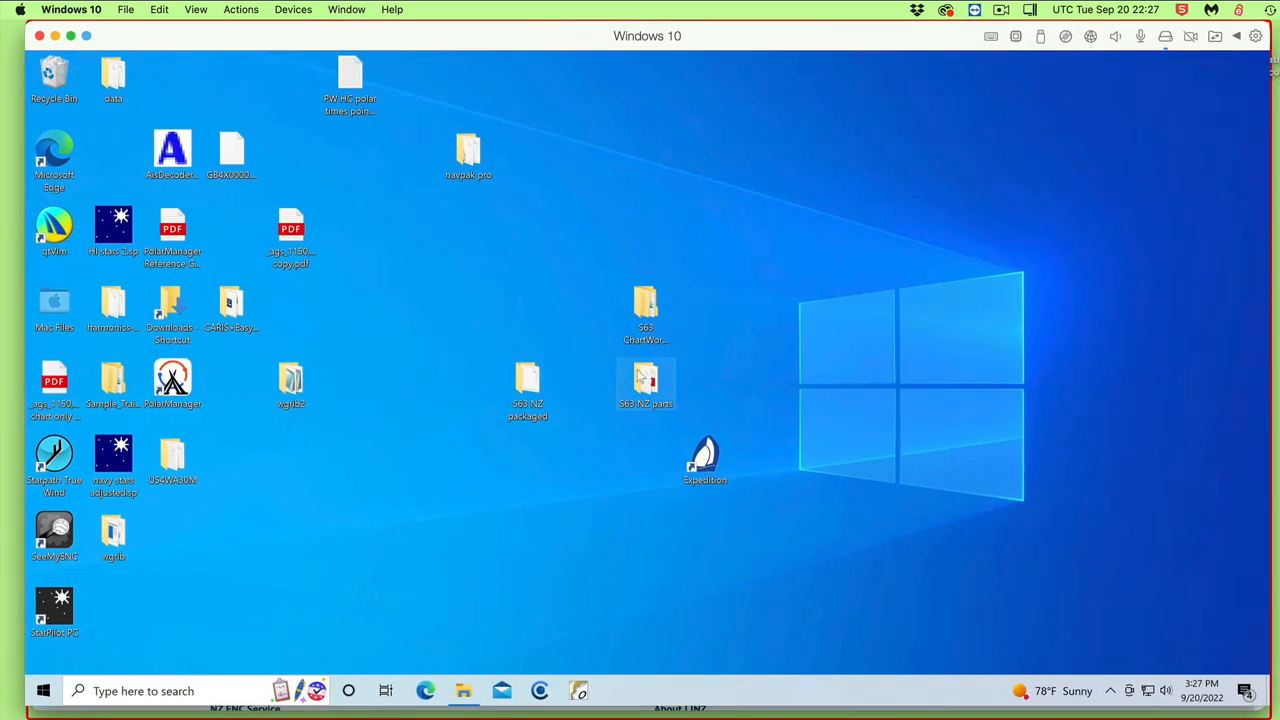
View the S63 NZ parts folder contents and select the PERMIT.TXT permit file.
double_click(644, 384)
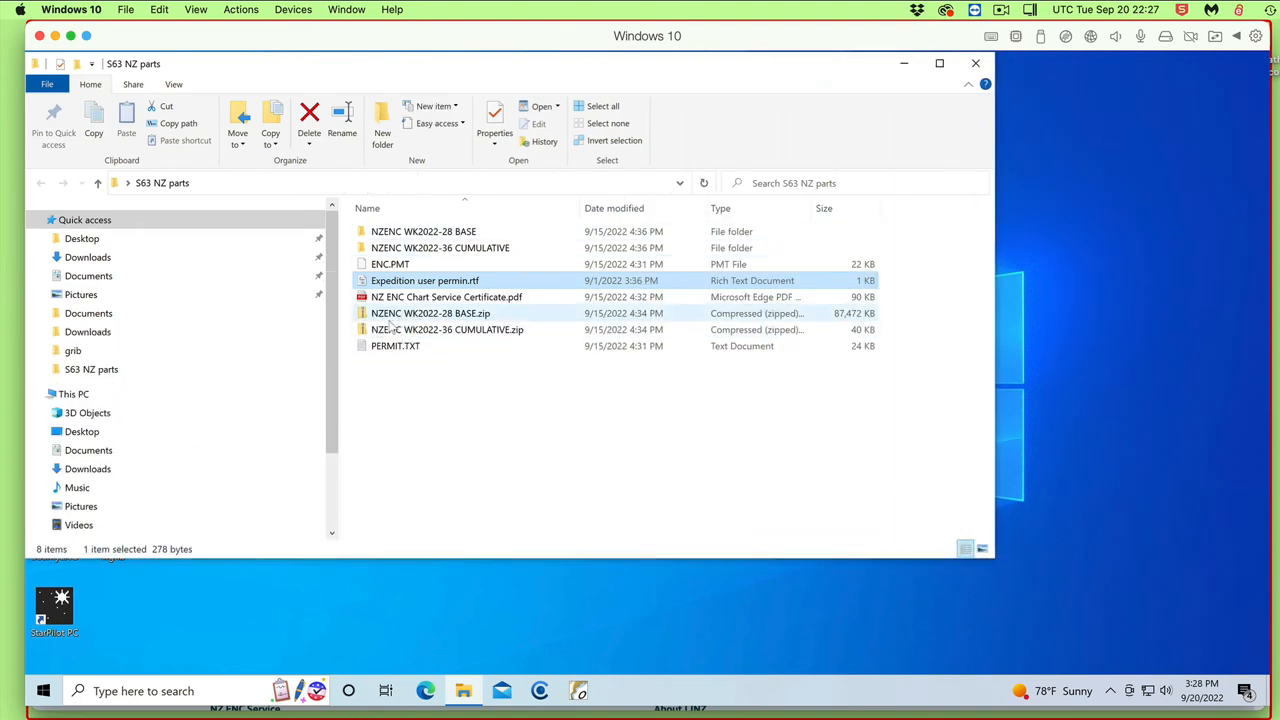
mouse_move(390, 264)
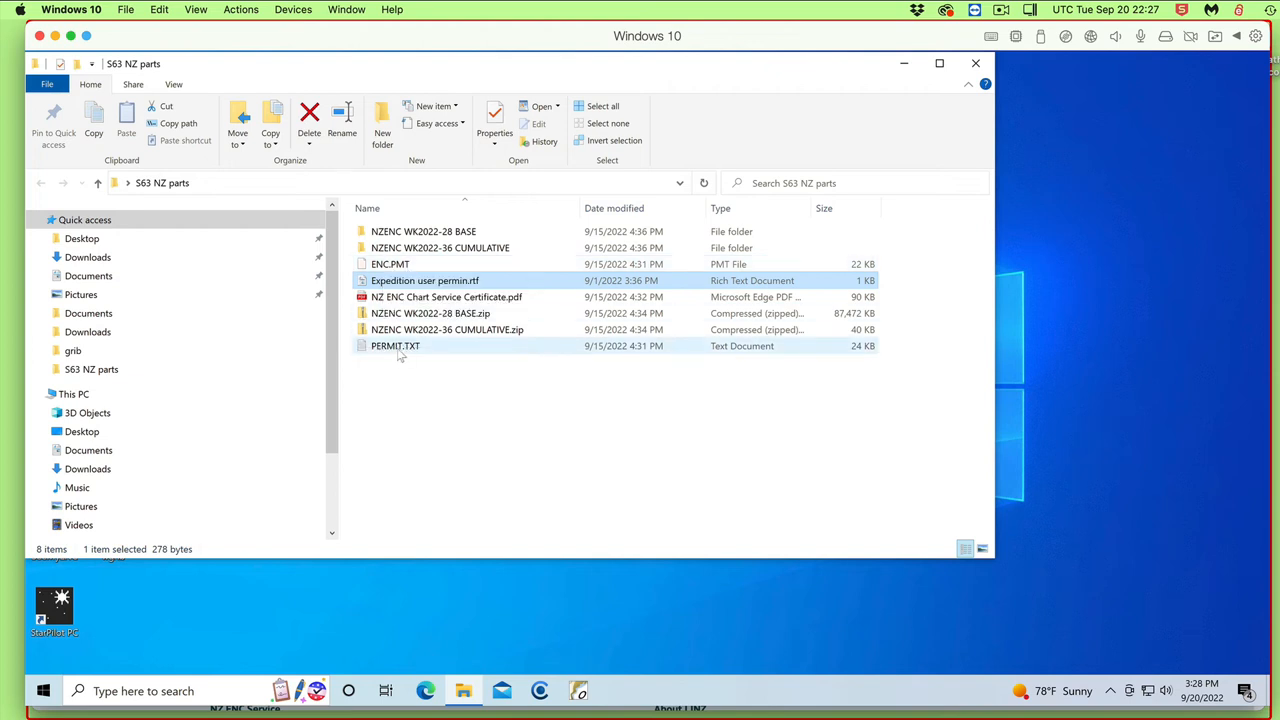
mouse_move(396, 346)
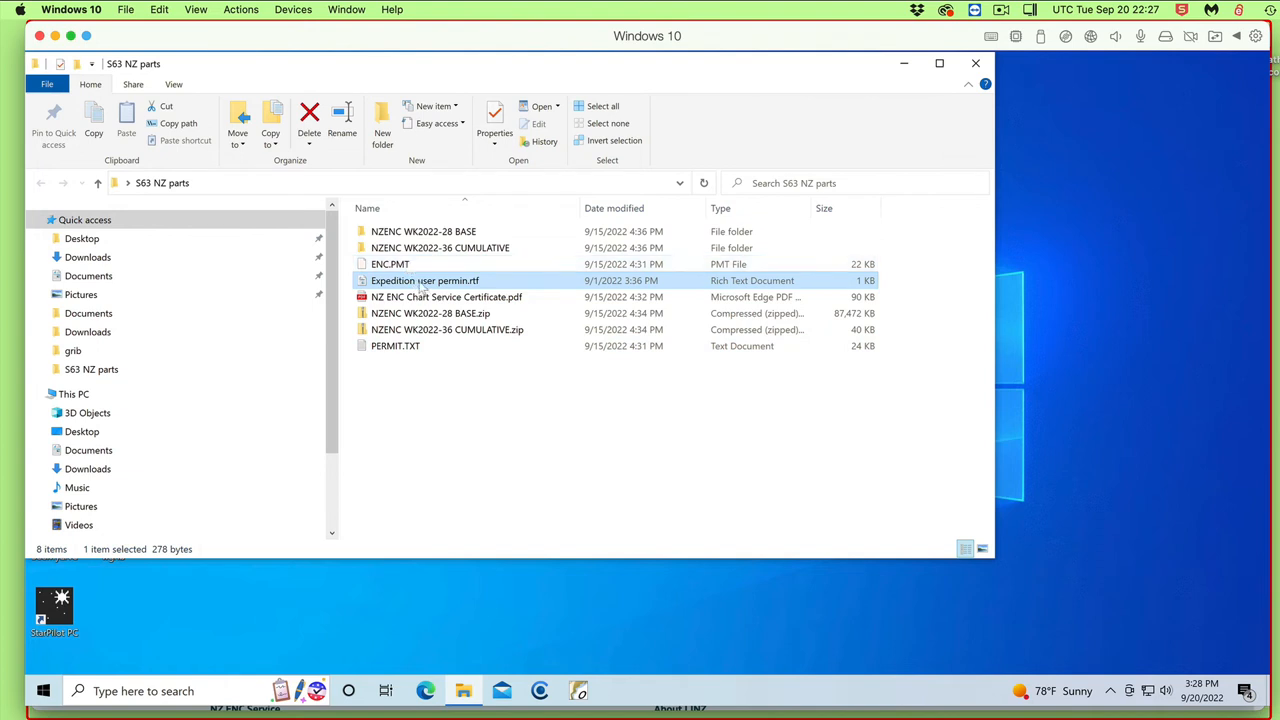
left_click(396, 344)
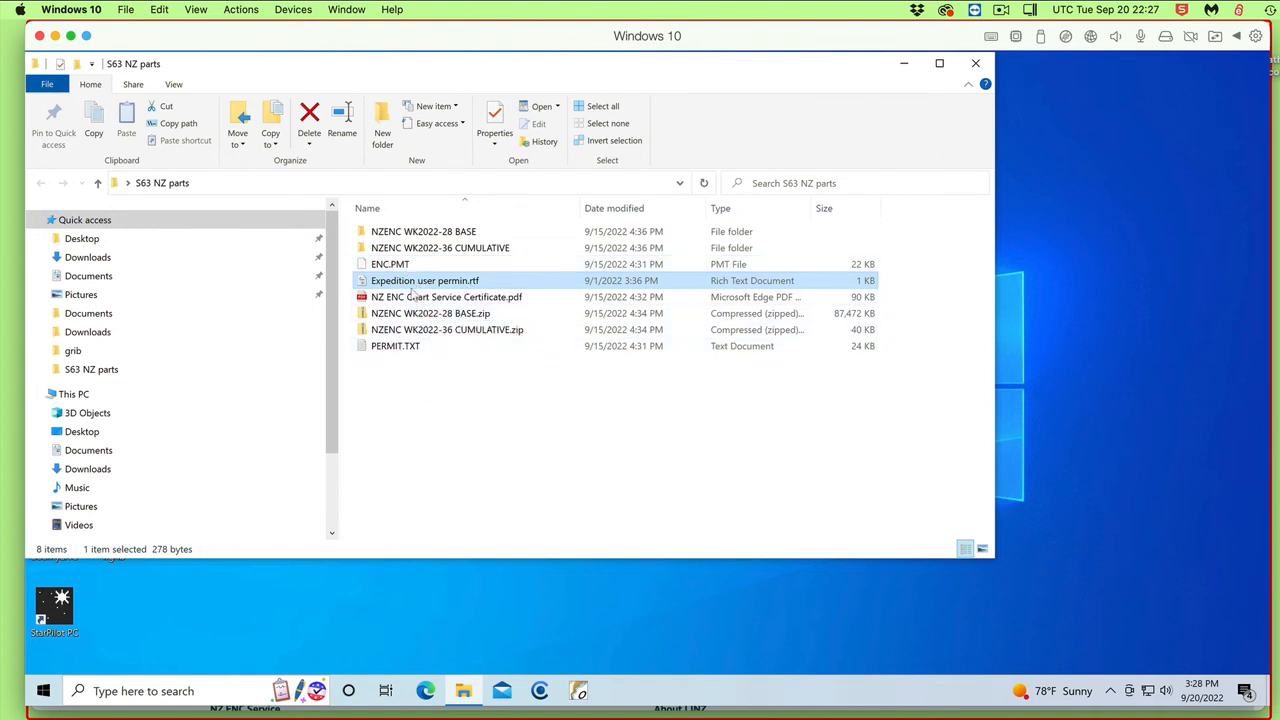
mouse_move(390, 264)
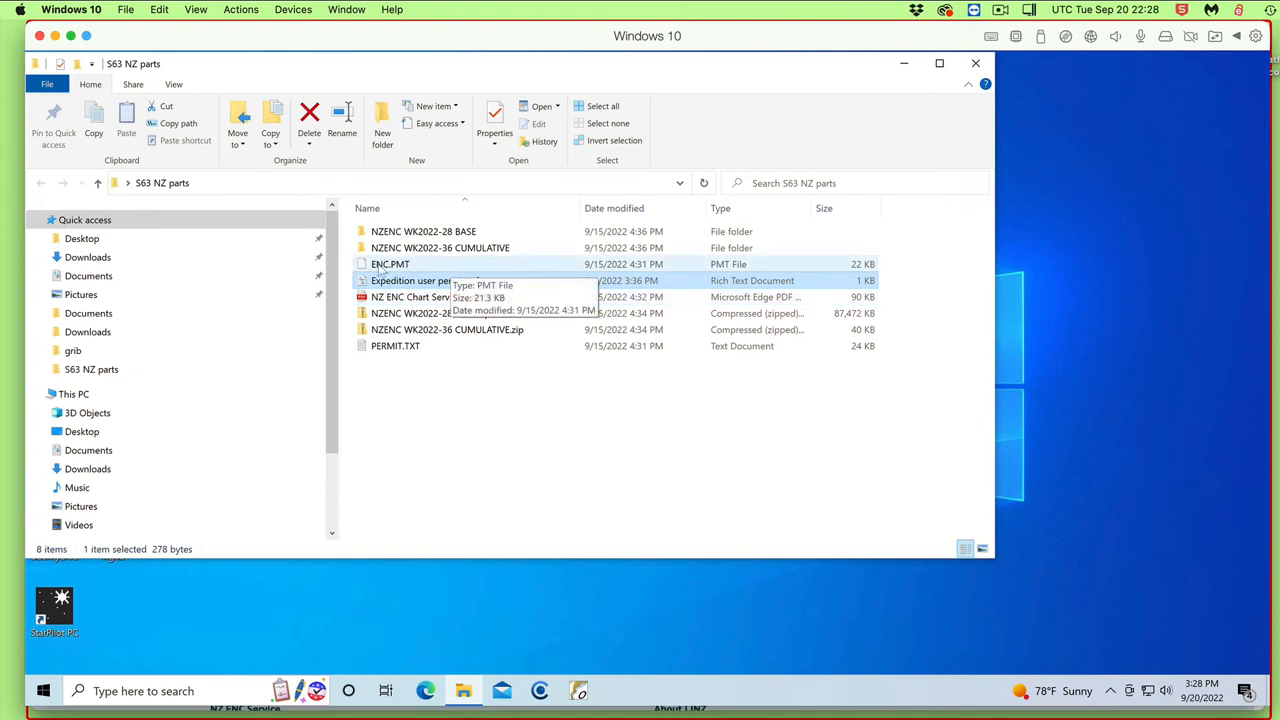
mouse_move(424, 280)
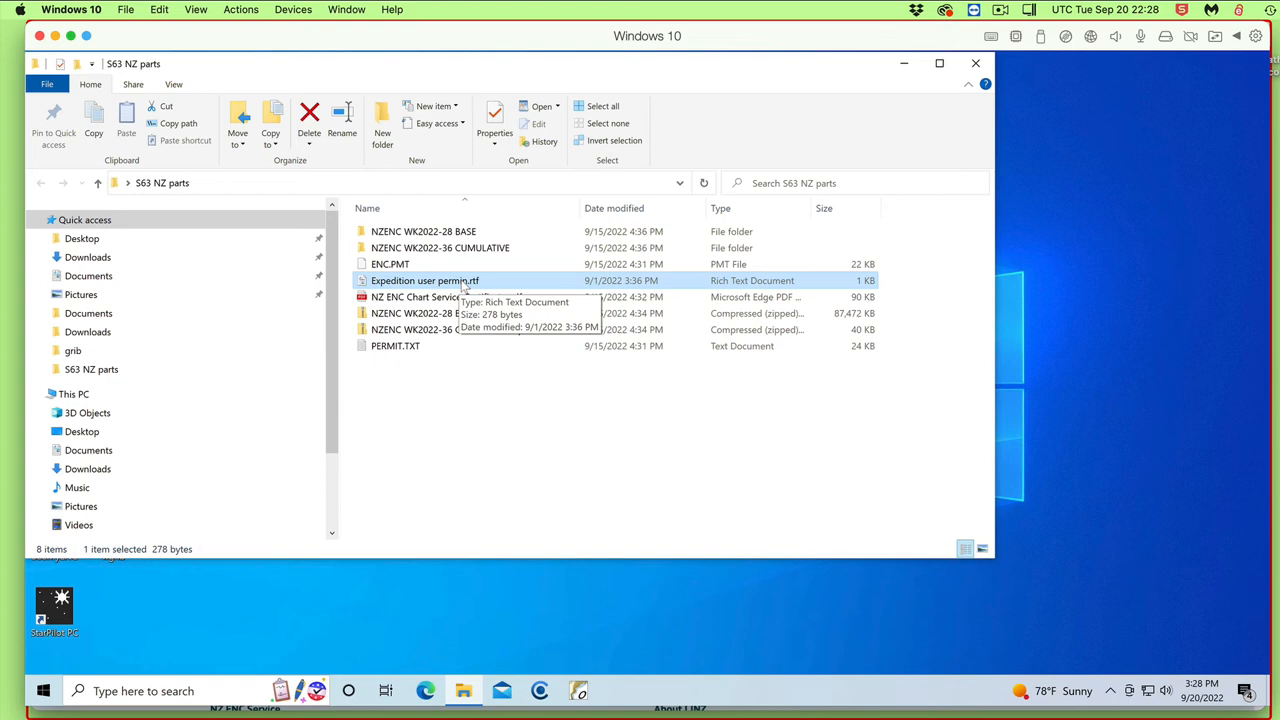
left_click(396, 344)
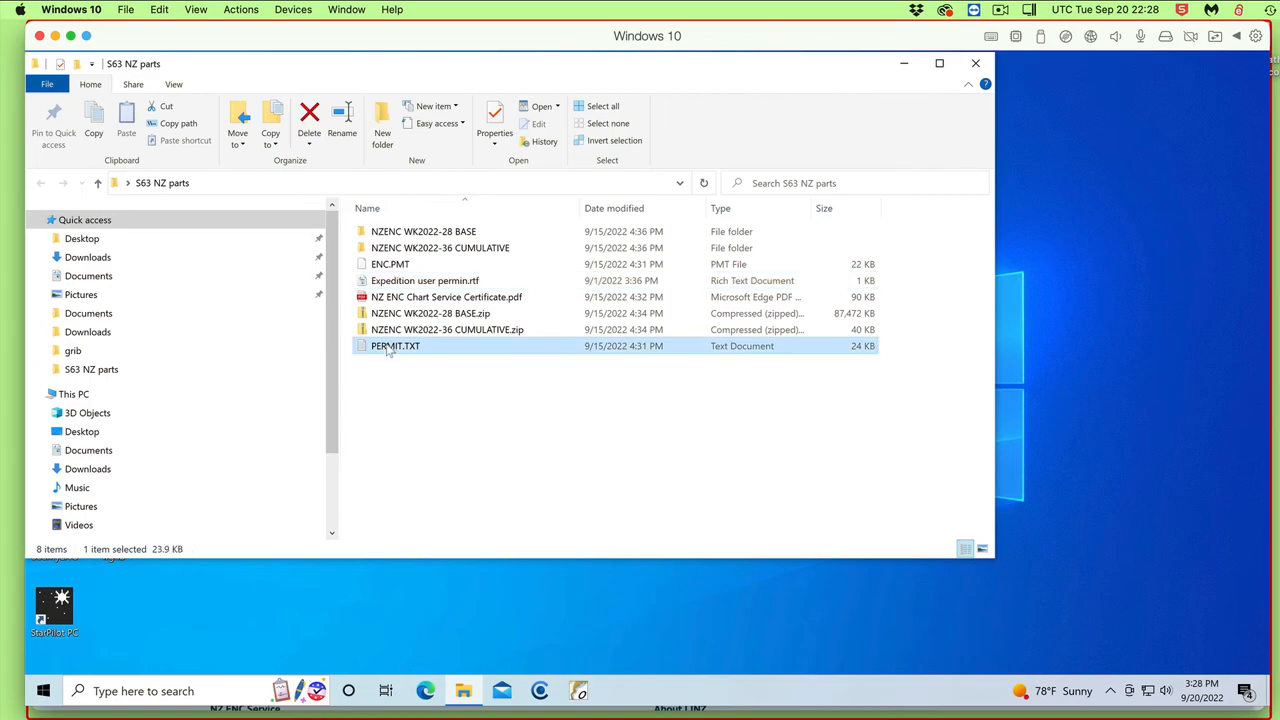
double_click(396, 344)
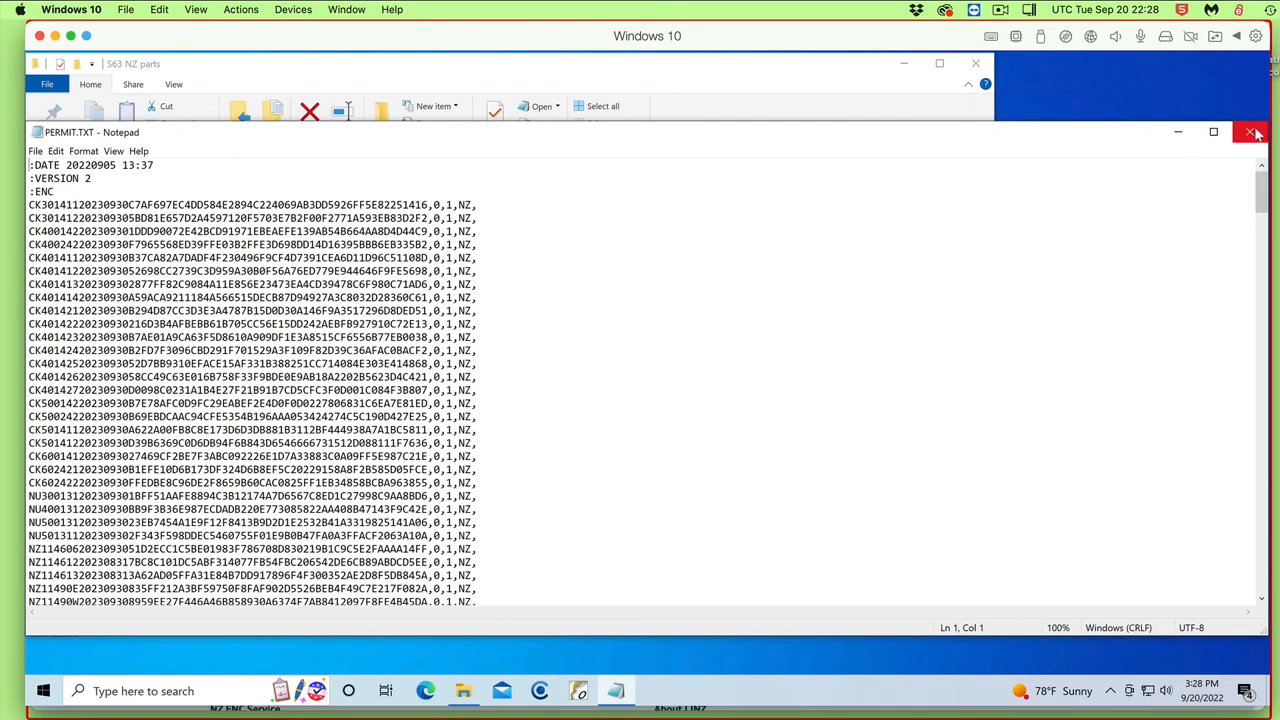
left_click(1252, 132)
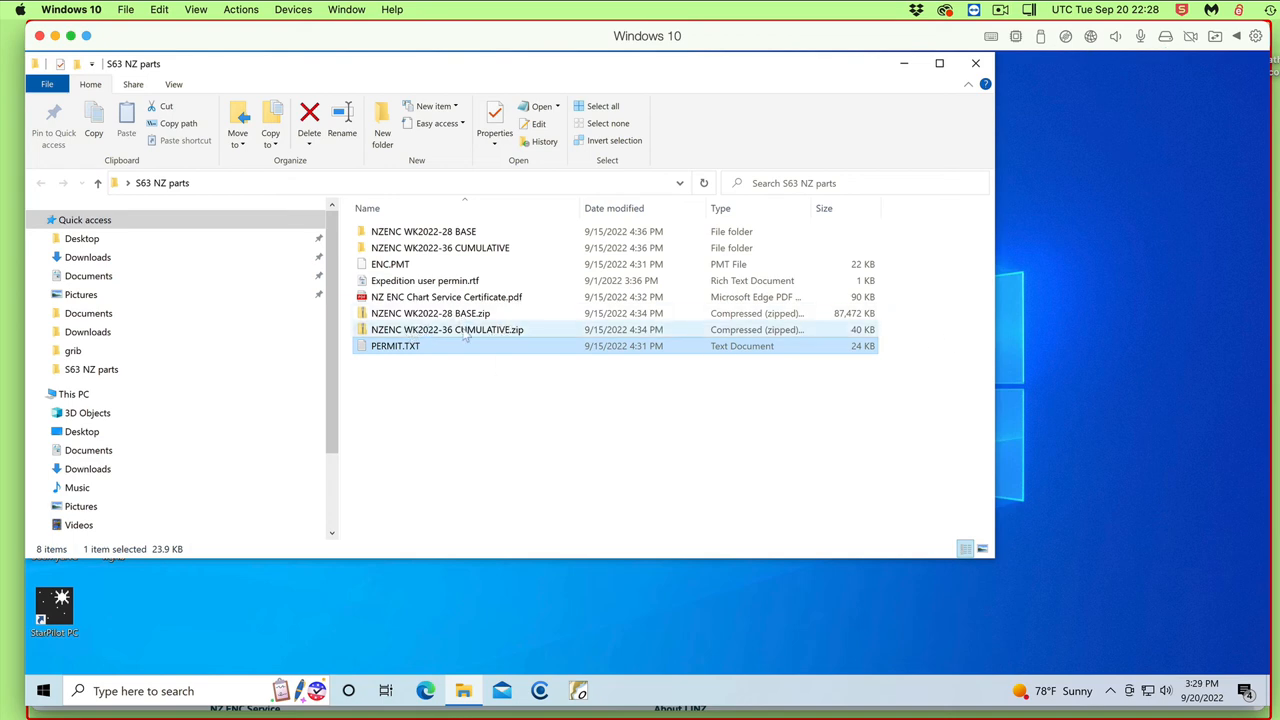
mouse_move(510, 338)
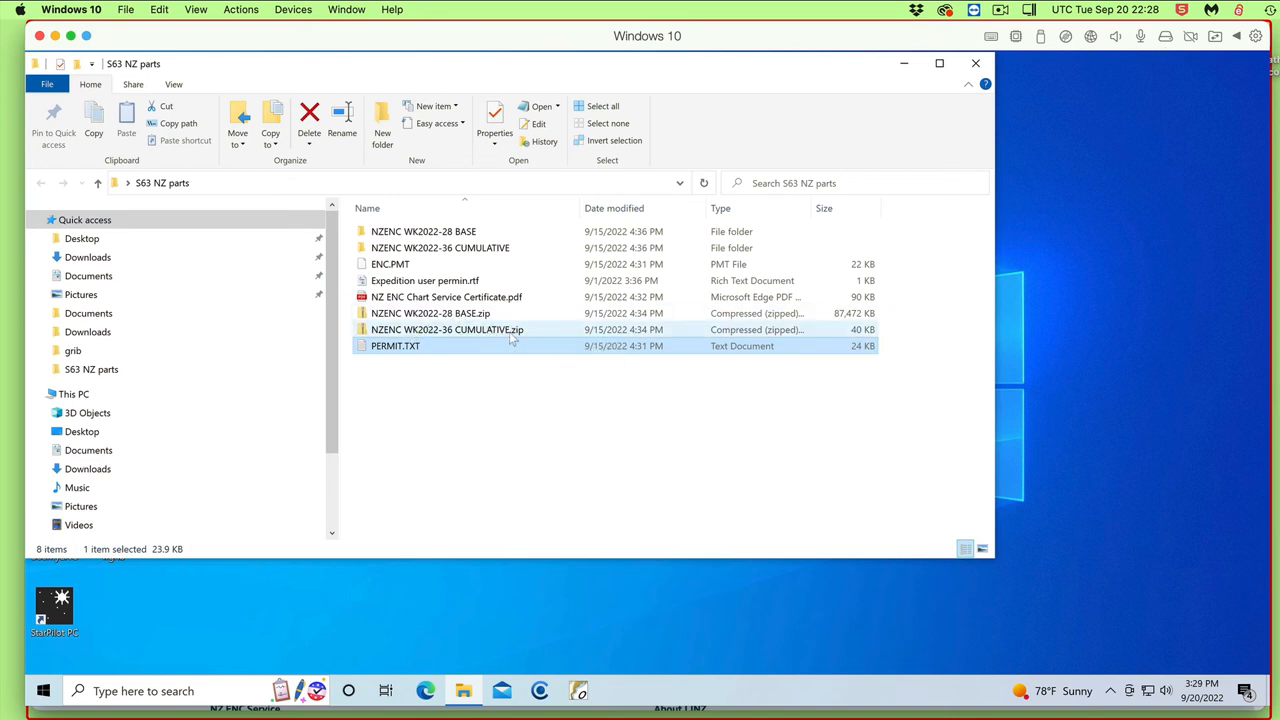
left_click(430, 312)
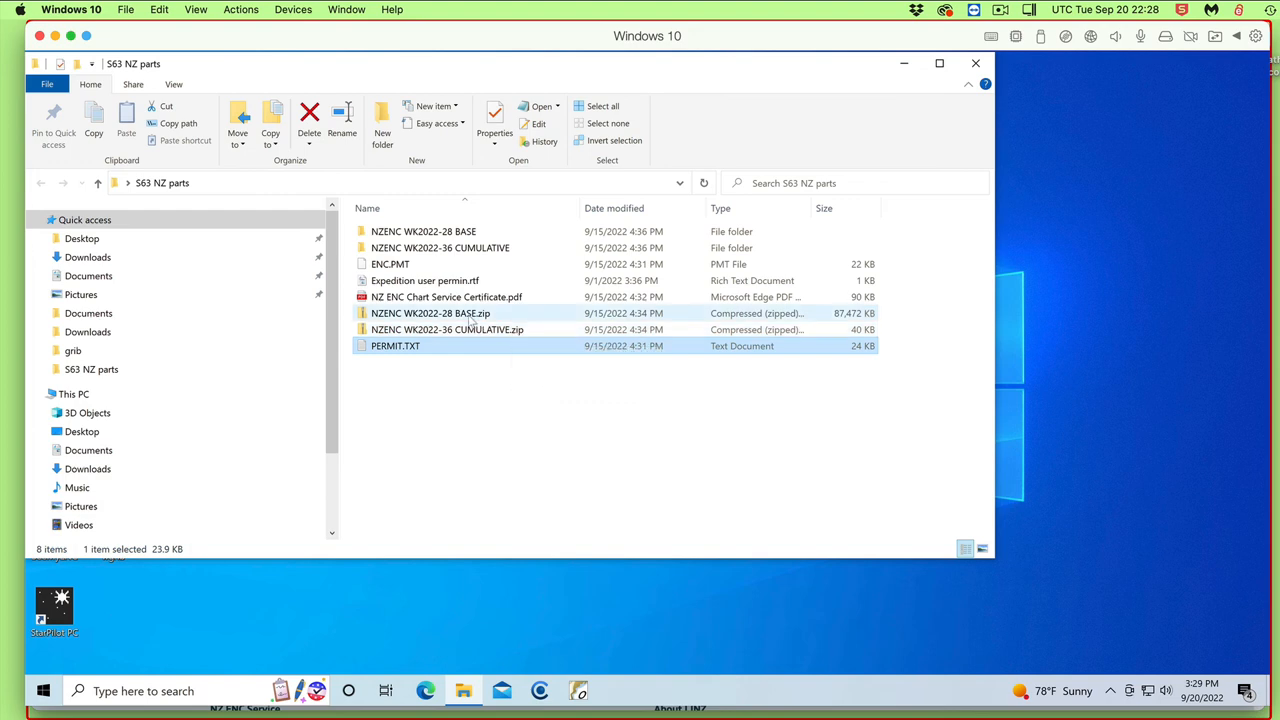
left_click(422, 232)
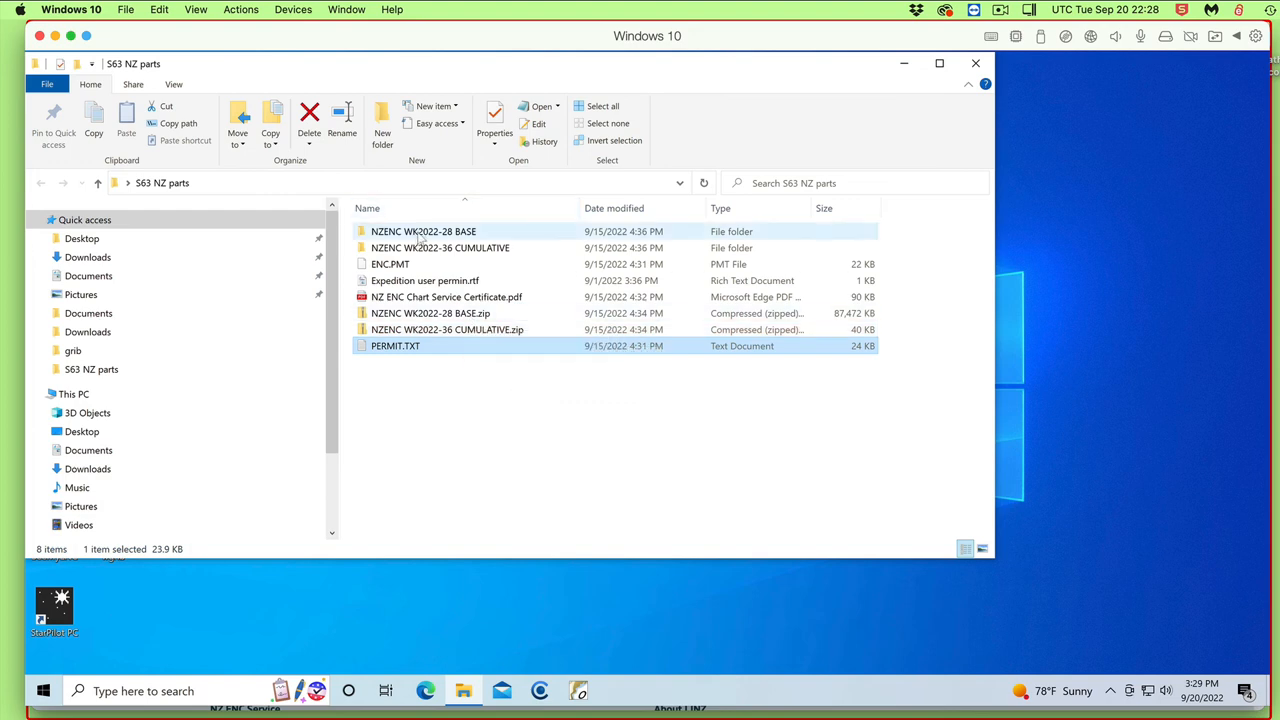
mouse_move(424, 232)
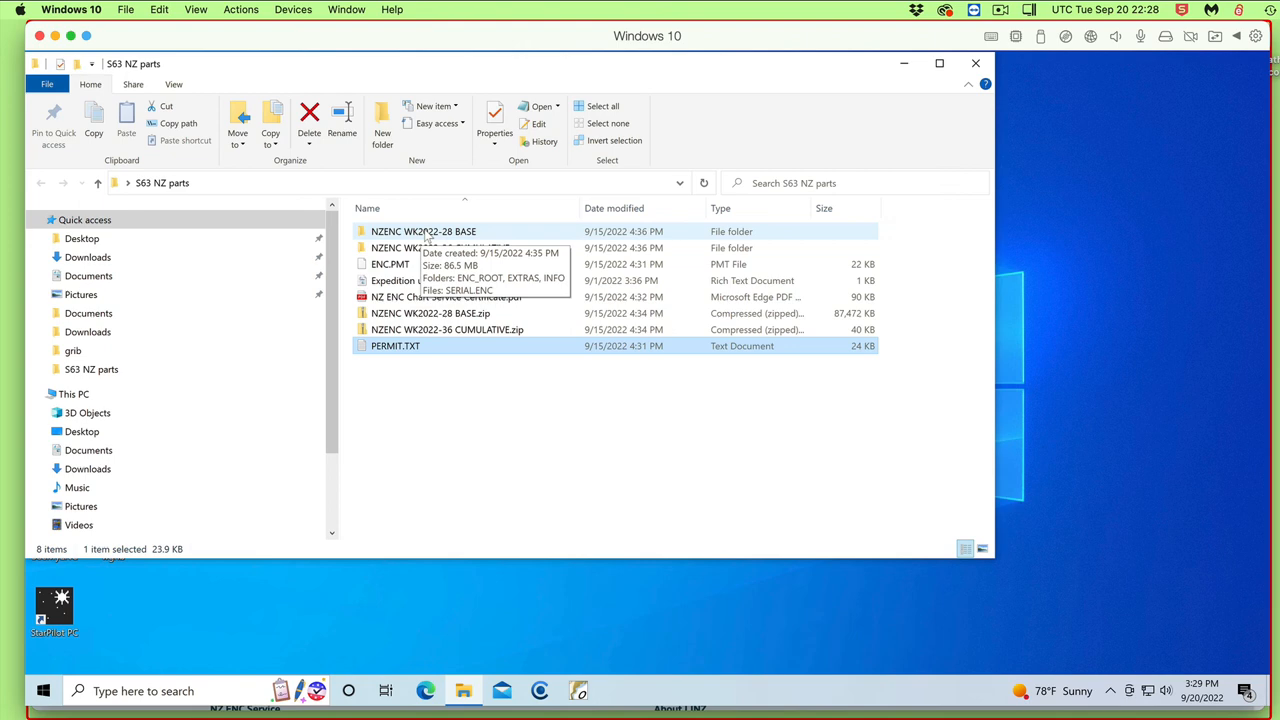
double_click(424, 232)
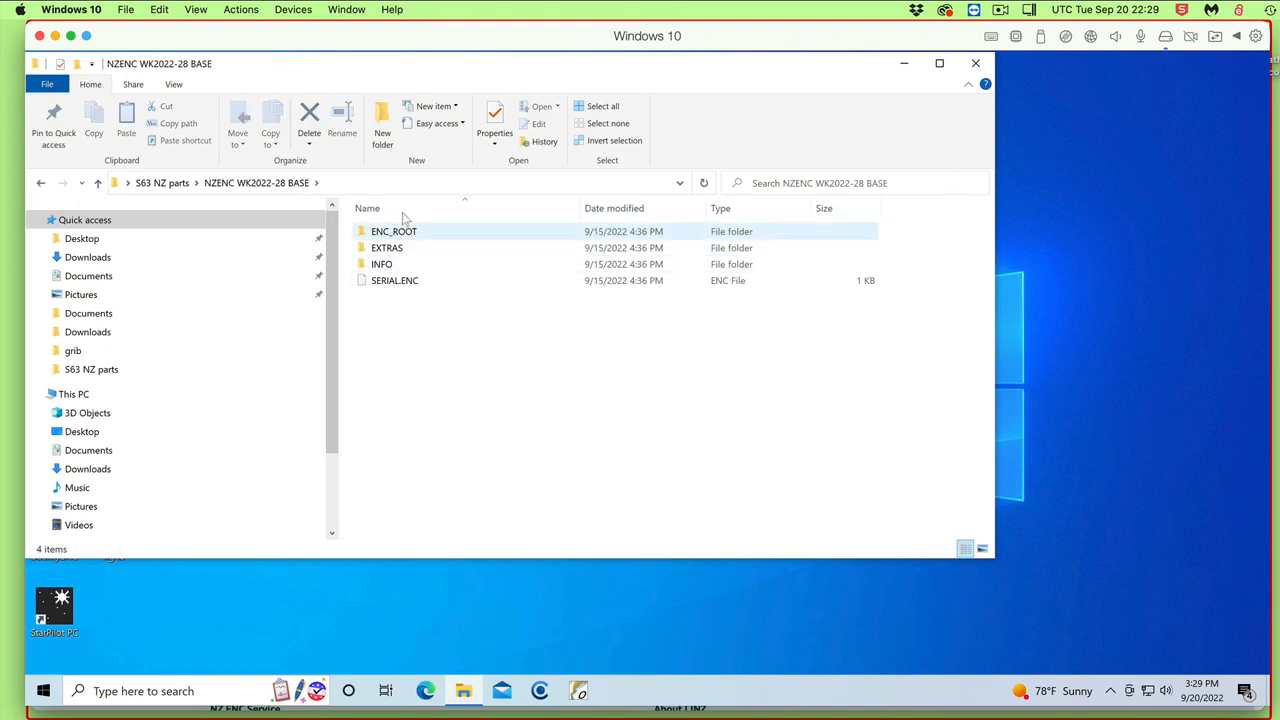
mouse_move(390, 264)
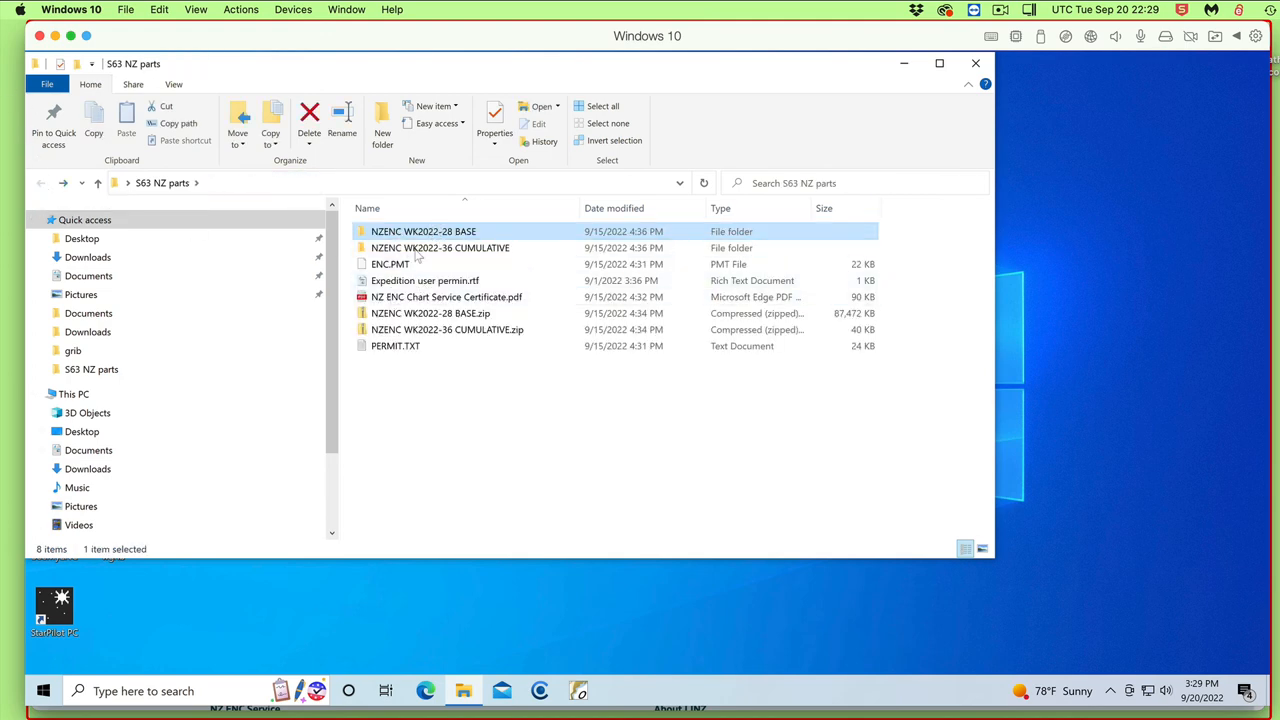
mouse_move(1090, 264)
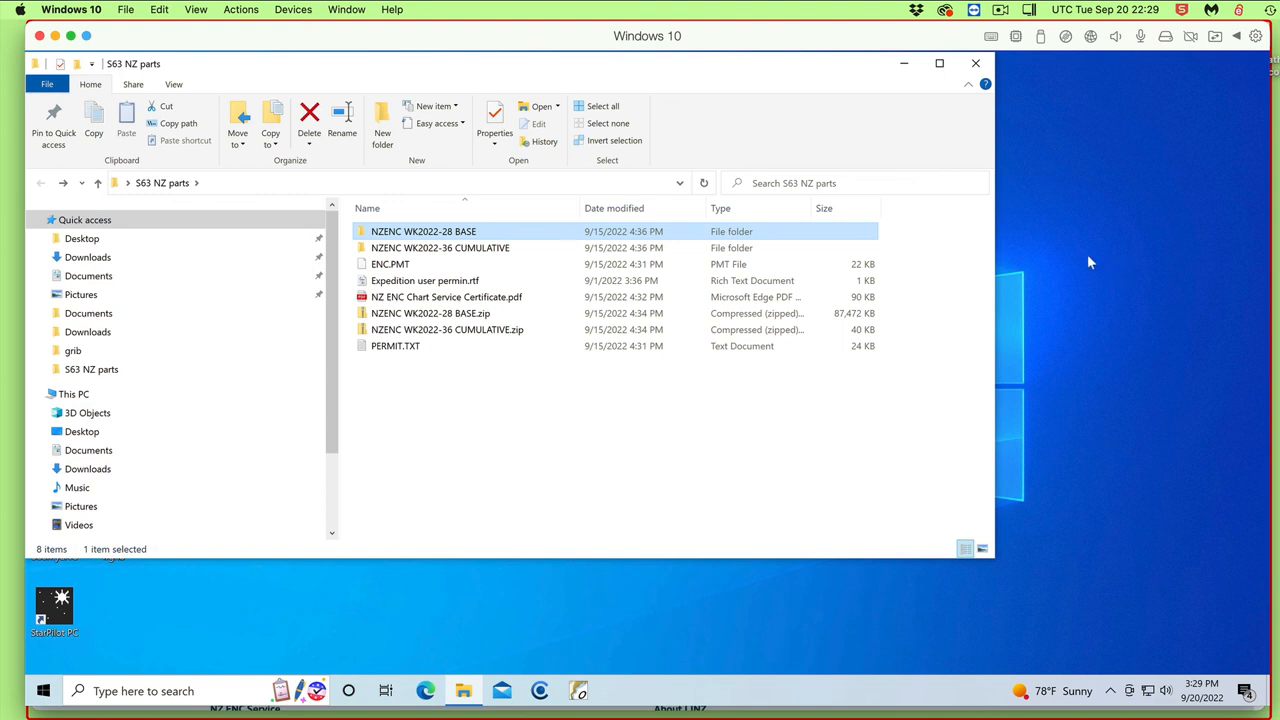
mouse_move(798, 236)
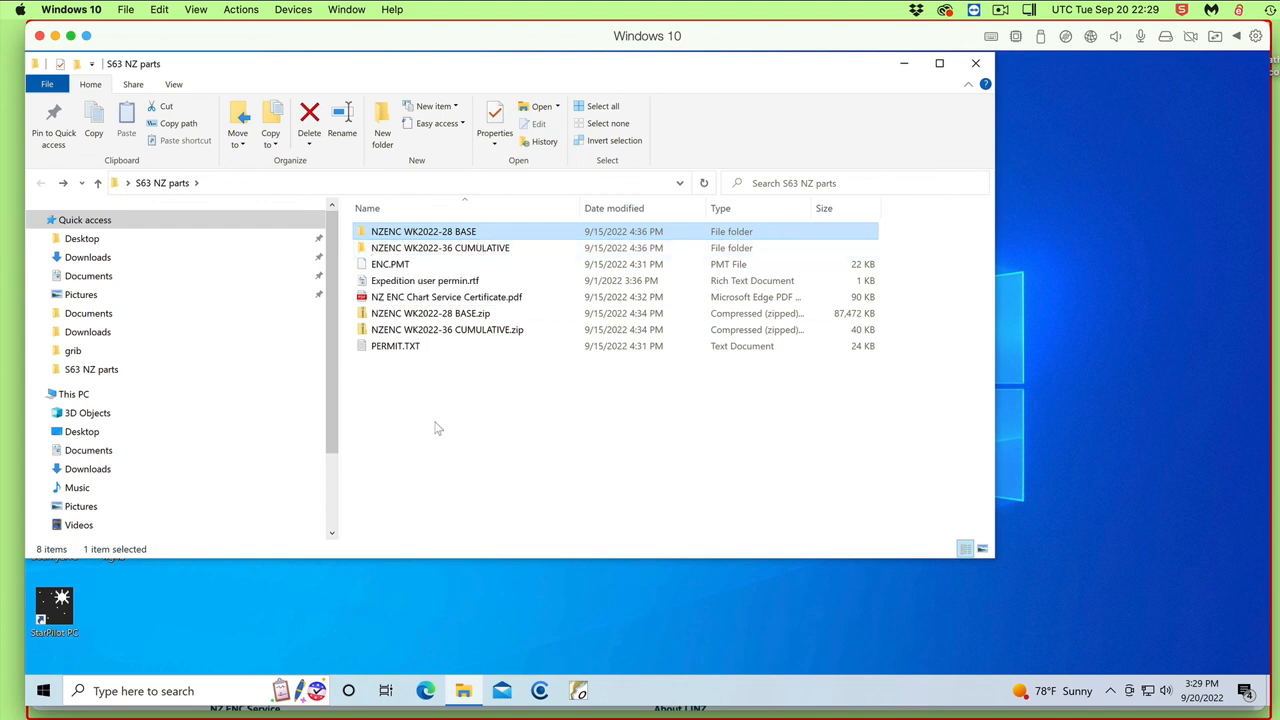
mouse_move(390, 264)
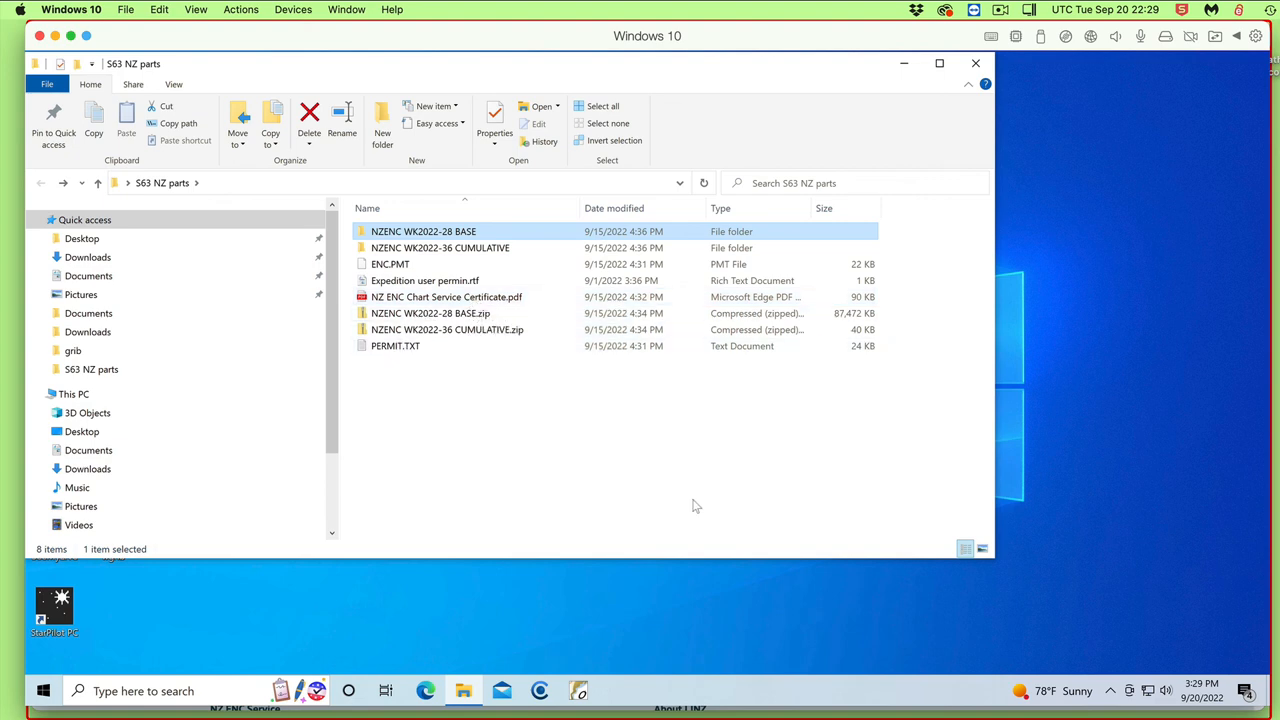
mouse_move(692, 512)
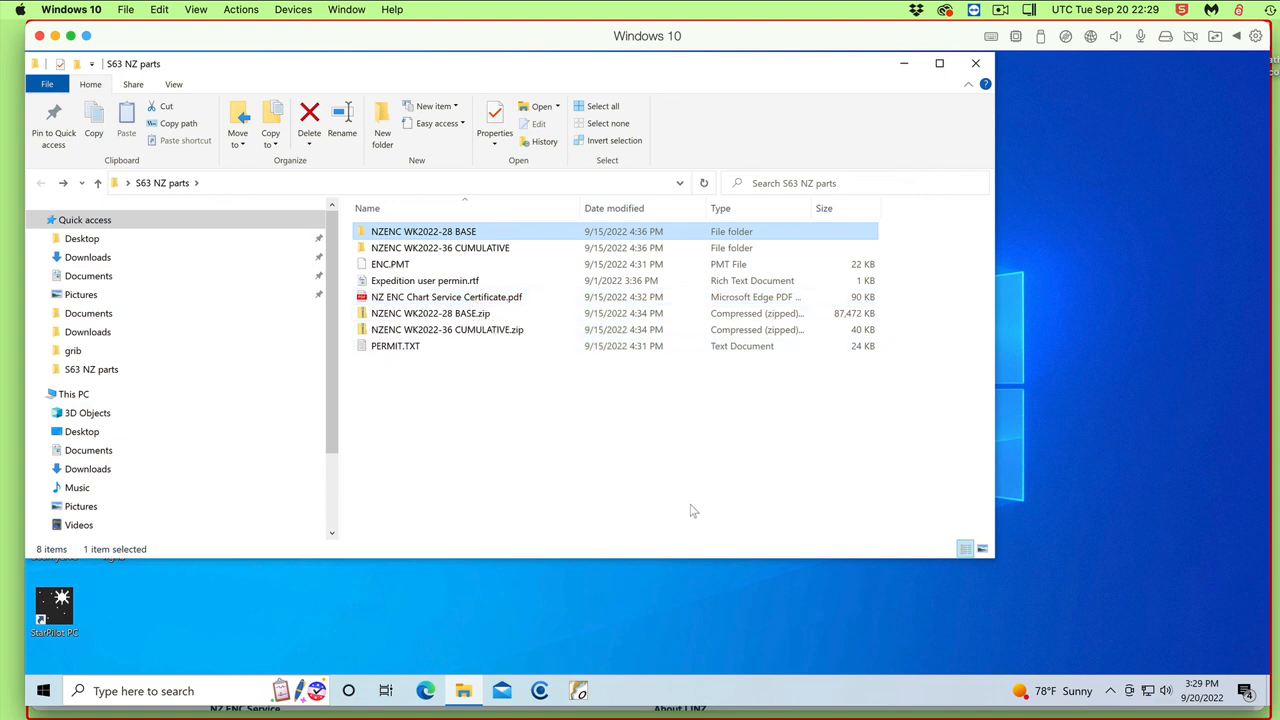